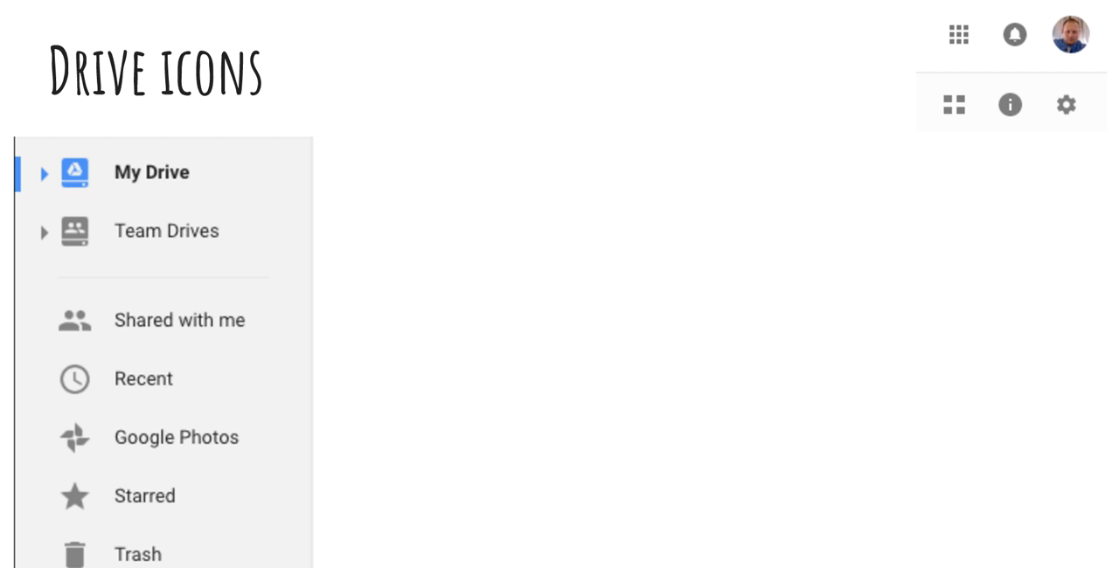
{"action": "mouse_move", "coordinate": [1043, 123]}
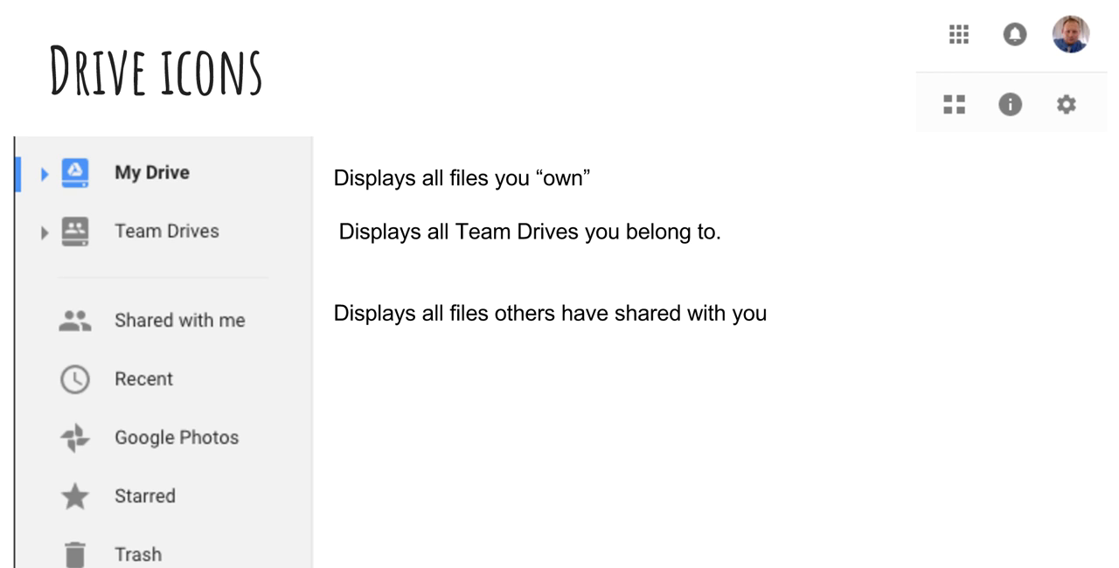
{"action": "mouse_move", "coordinate": [210, 360]}
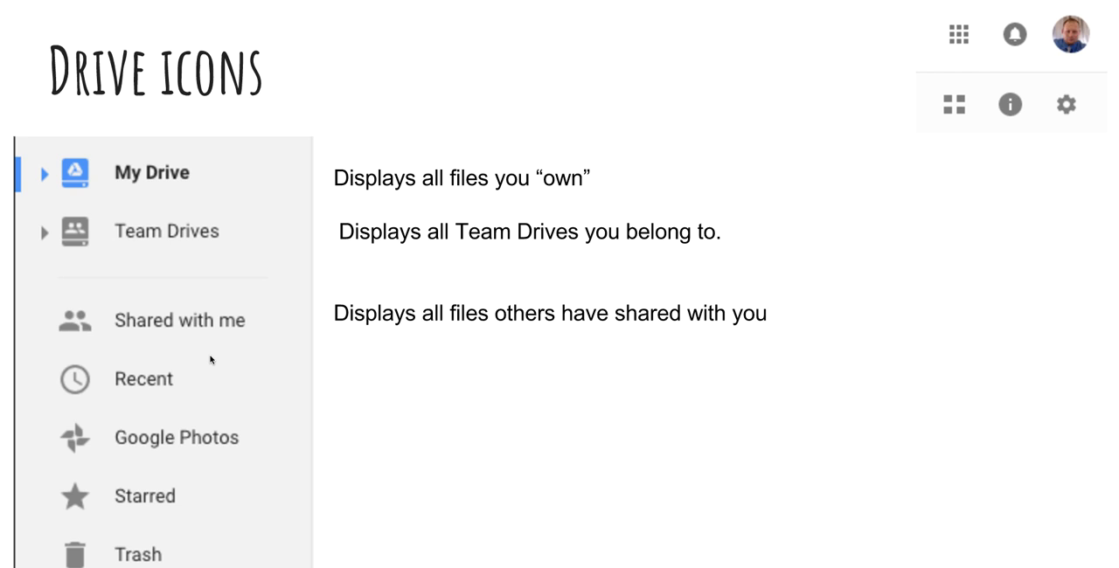
{"action": "mouse_move", "coordinate": [210, 328]}
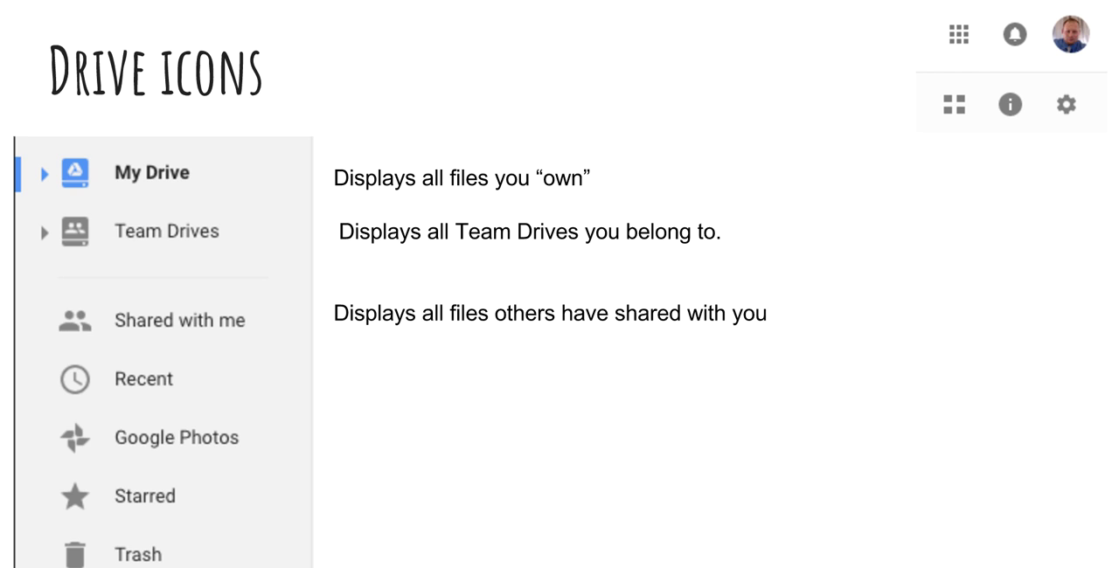
{"action": "mouse_move", "coordinate": [180, 325]}
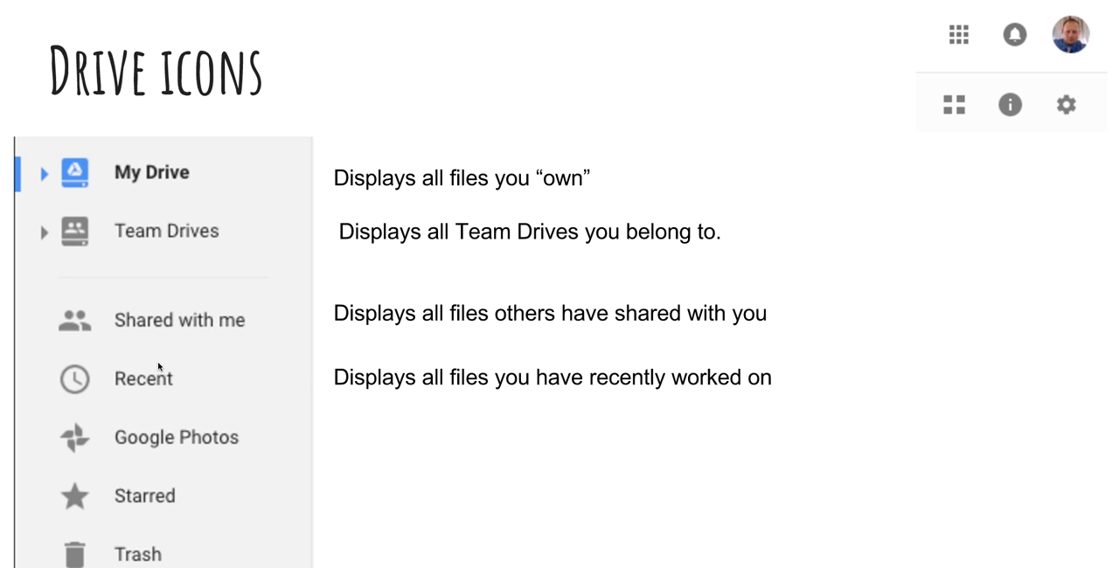
{"action": "mouse_move", "coordinate": [152, 408]}
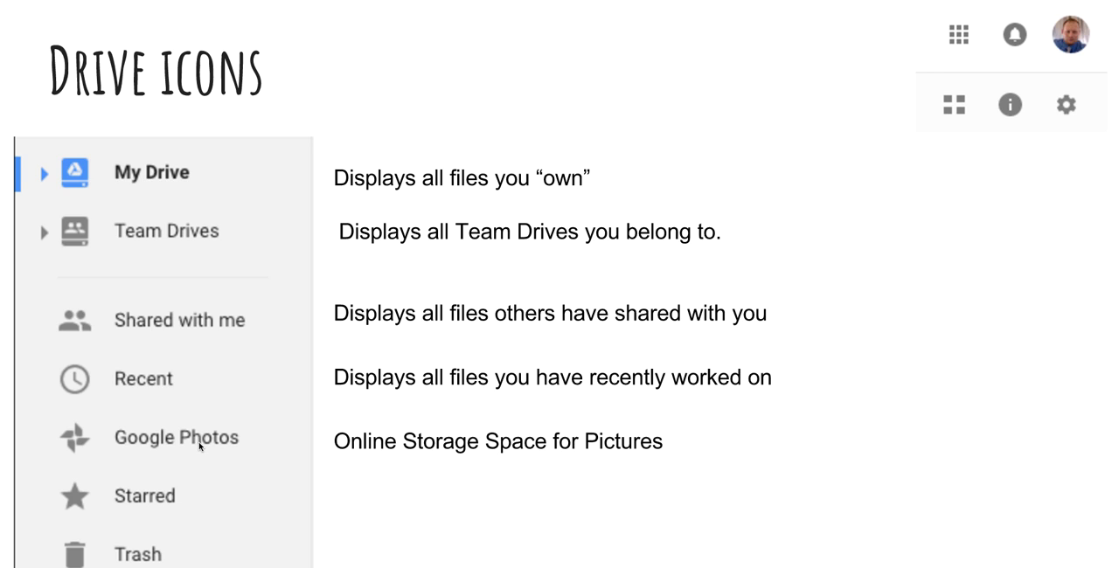
{"action": "mouse_move", "coordinate": [207, 503]}
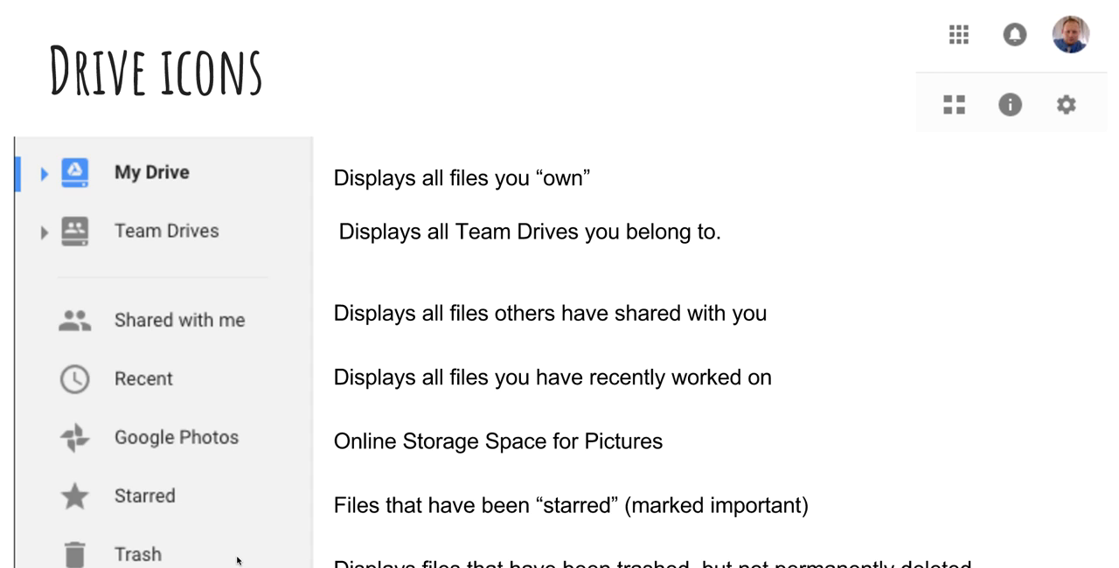
{"action": "mouse_move", "coordinate": [242, 554]}
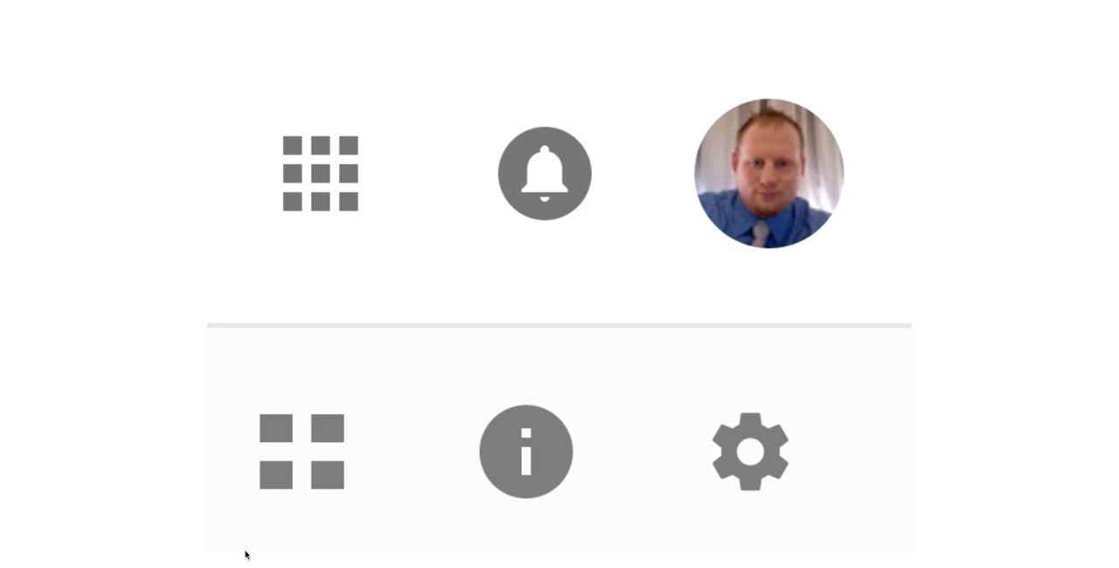
{"action": "mouse_move", "coordinate": [942, 353]}
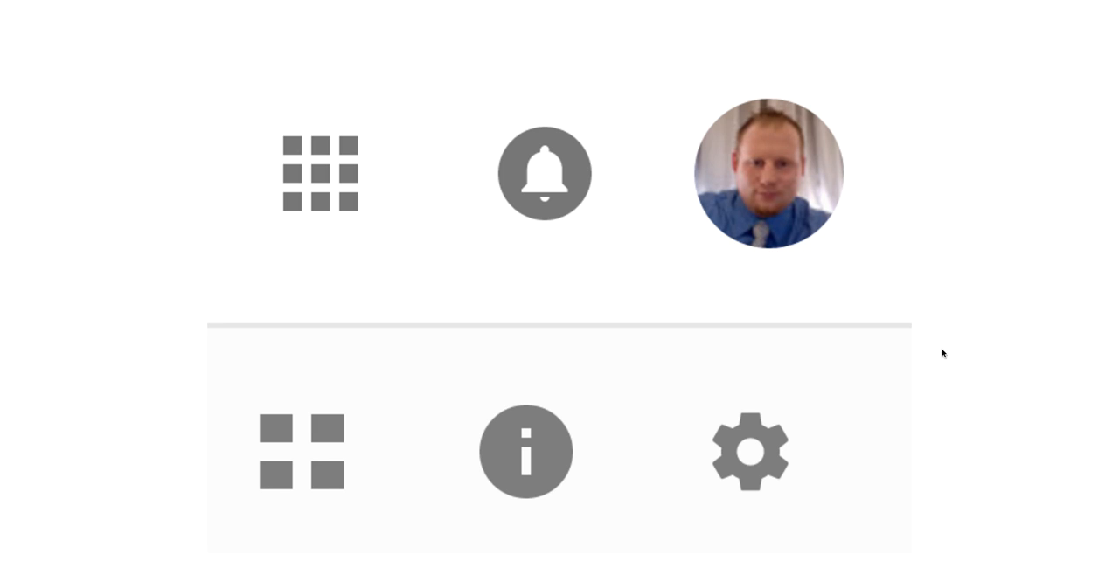
{"action": "mouse_move", "coordinate": [767, 170]}
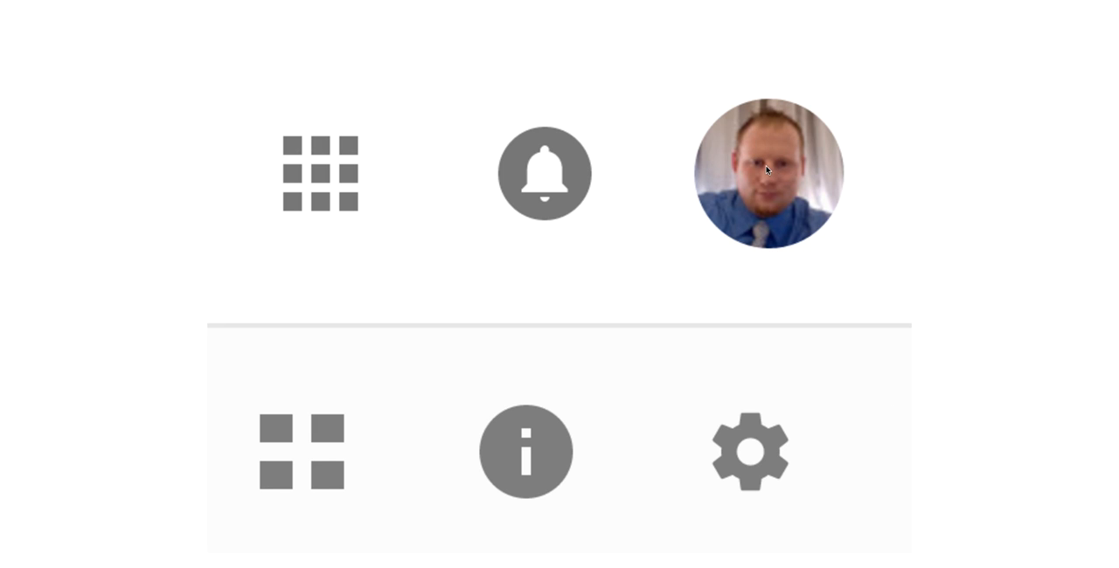
{"action": "mouse_move", "coordinate": [774, 175]}
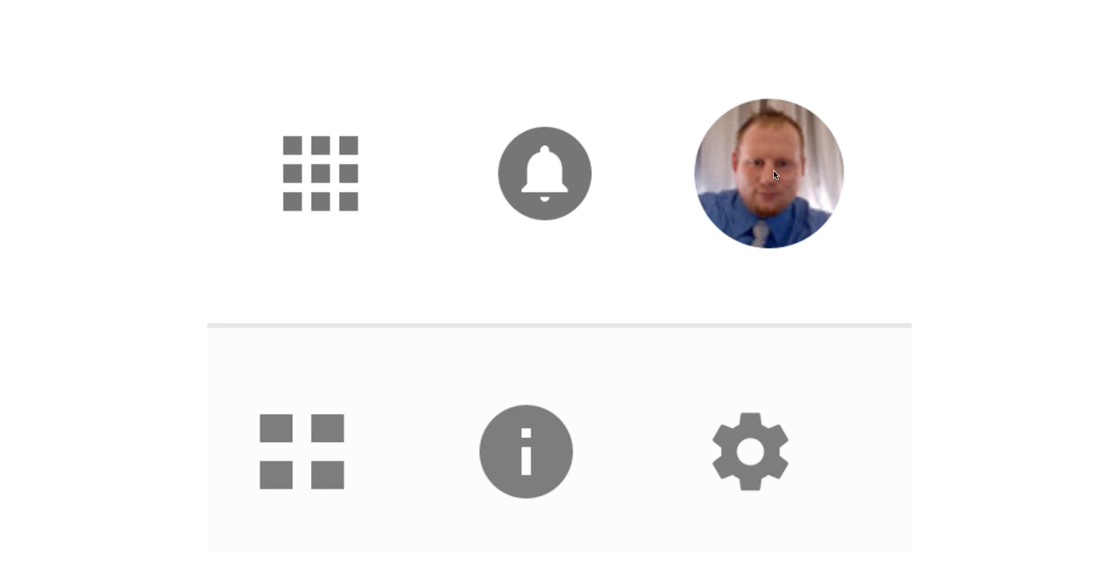
{"action": "mouse_move", "coordinate": [749, 213]}
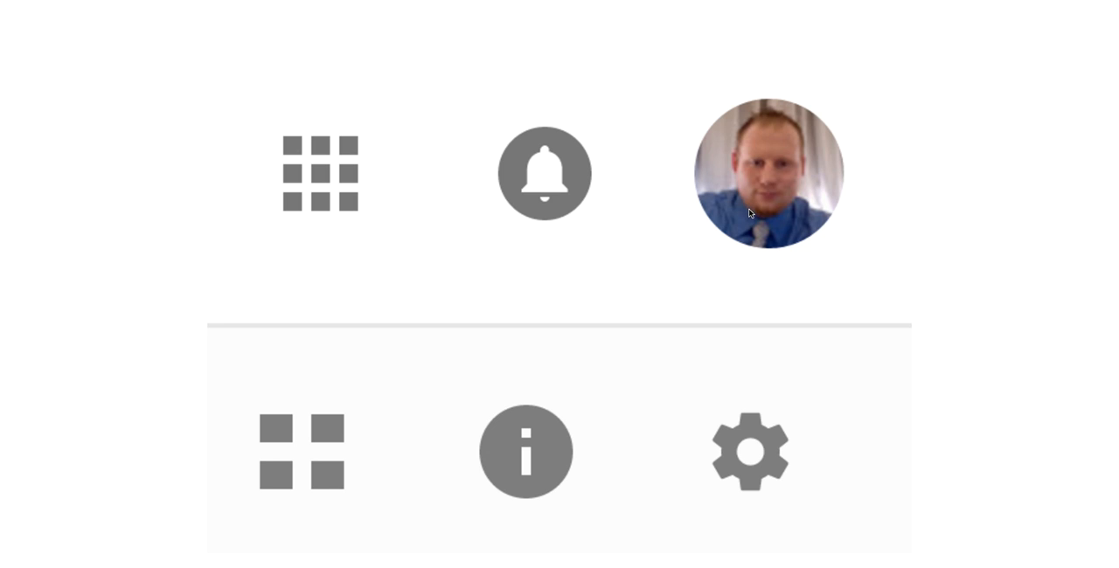
{"action": "mouse_move", "coordinate": [763, 145]}
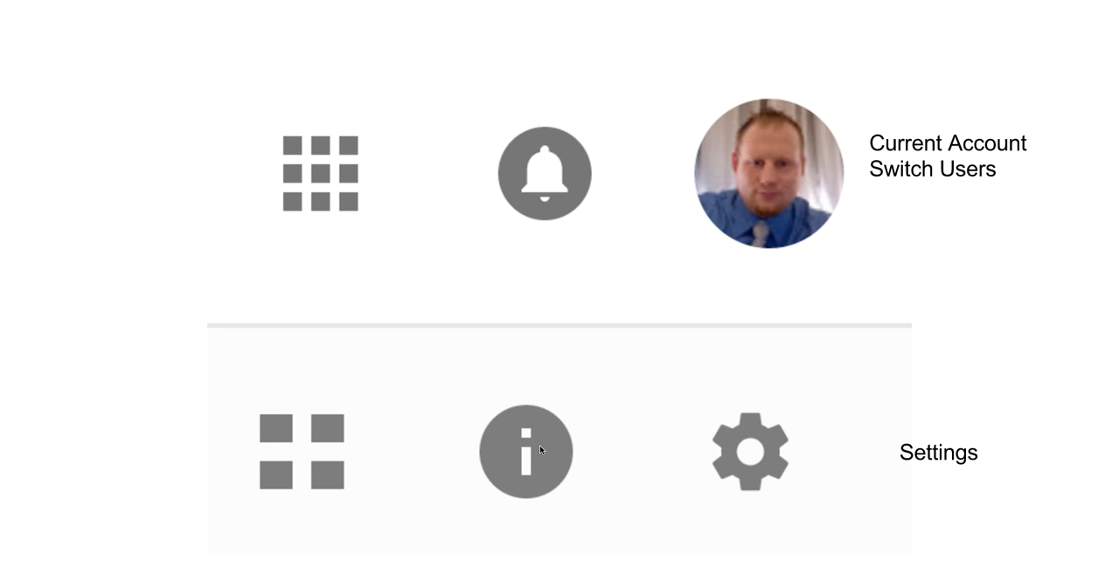
{"action": "mouse_move", "coordinate": [541, 450]}
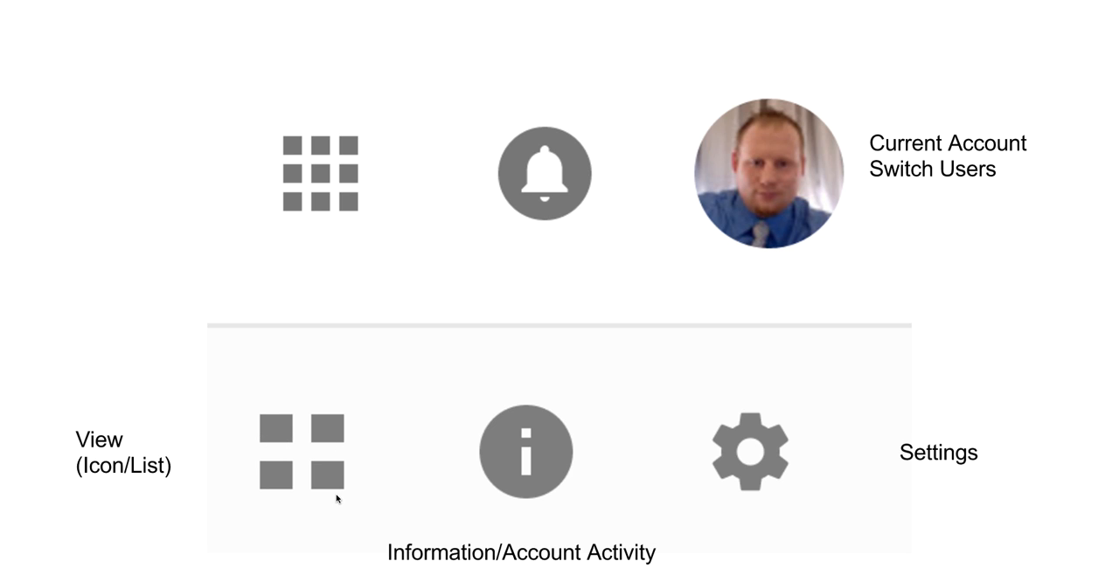
{"action": "mouse_move", "coordinate": [319, 156]}
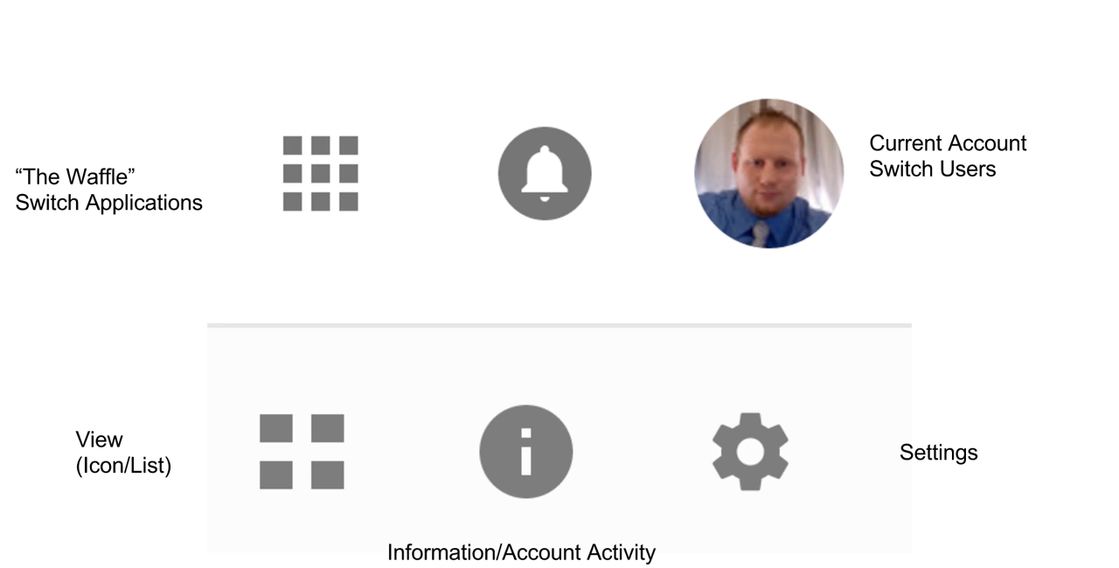
{"action": "mouse_move", "coordinate": [544, 143]}
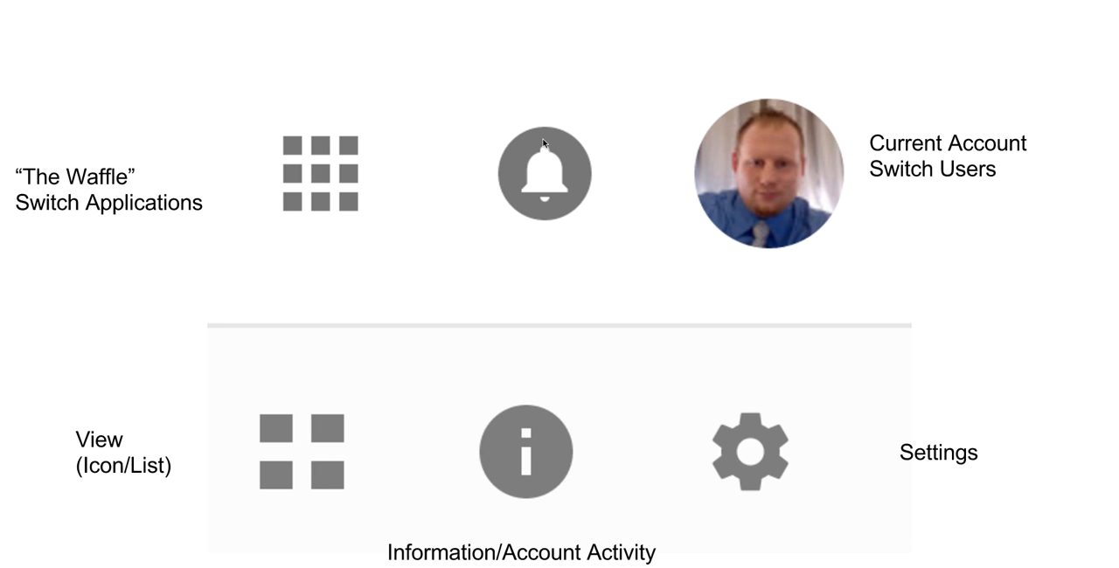
{"action": "mouse_move", "coordinate": [544, 184]}
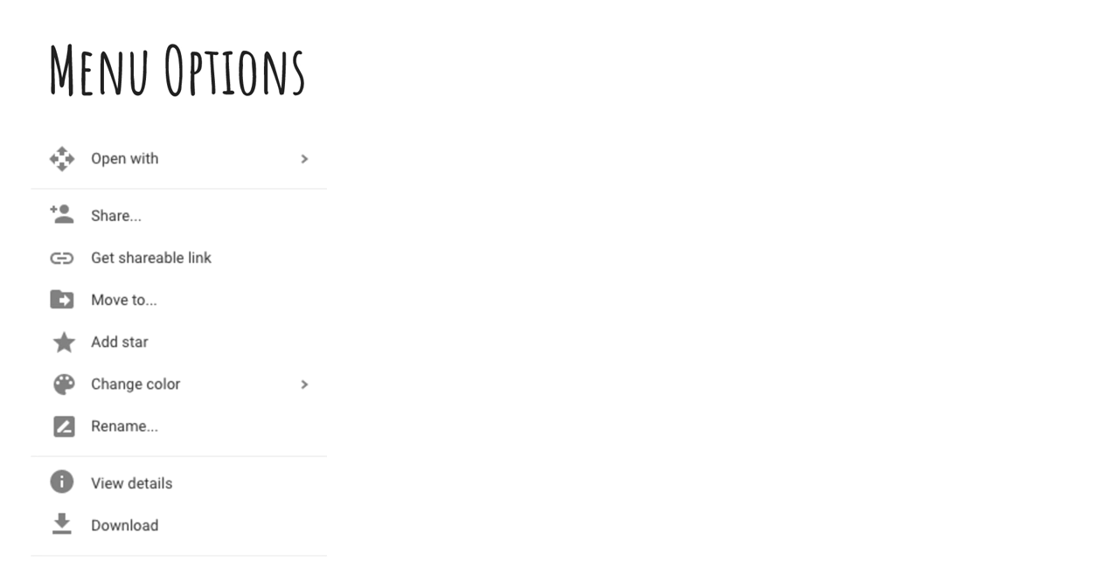
{"action": "mouse_move", "coordinate": [497, 200]}
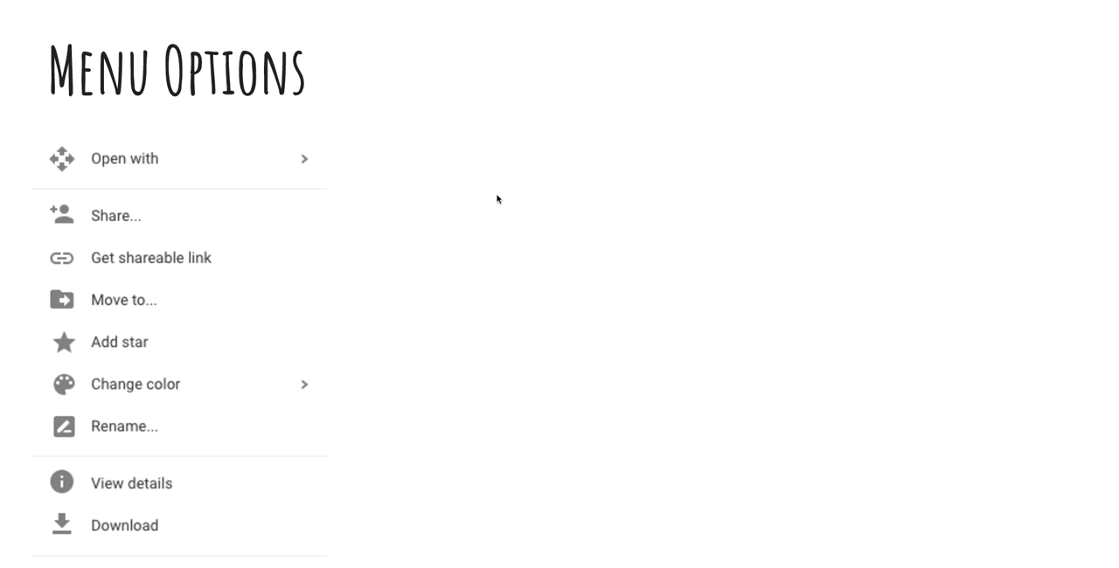
{"action": "mouse_move", "coordinate": [184, 137]}
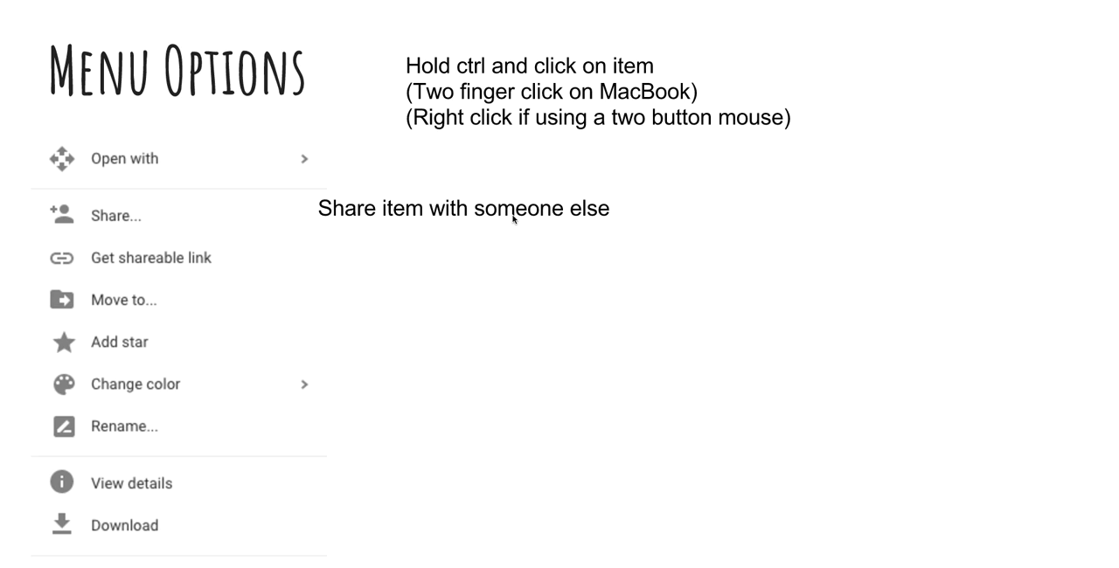
{"action": "mouse_move", "coordinate": [161, 233]}
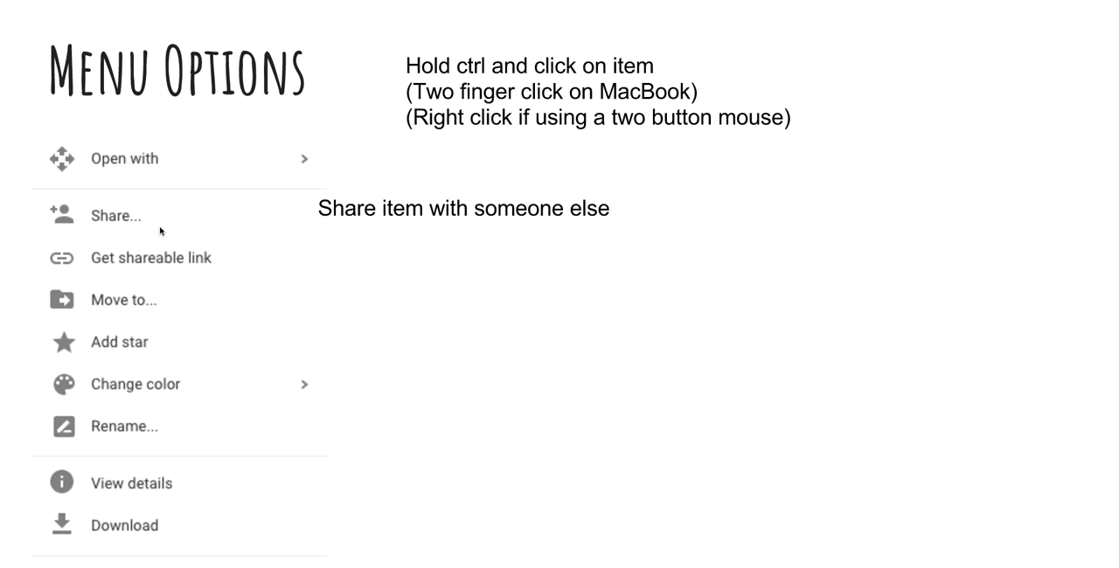
{"action": "mouse_move", "coordinate": [196, 224]}
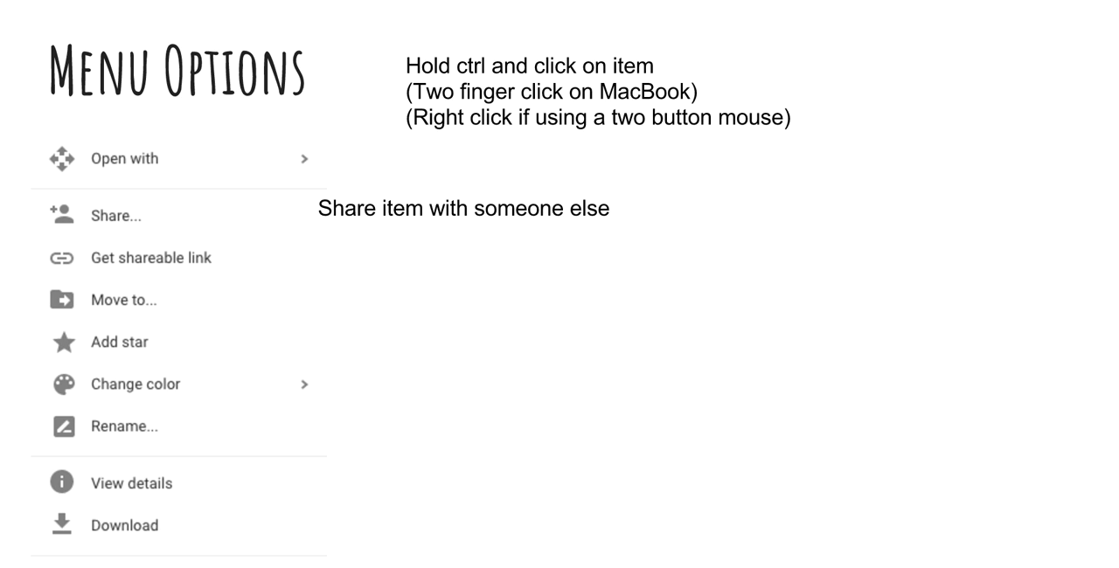
{"action": "mouse_move", "coordinate": [212, 229]}
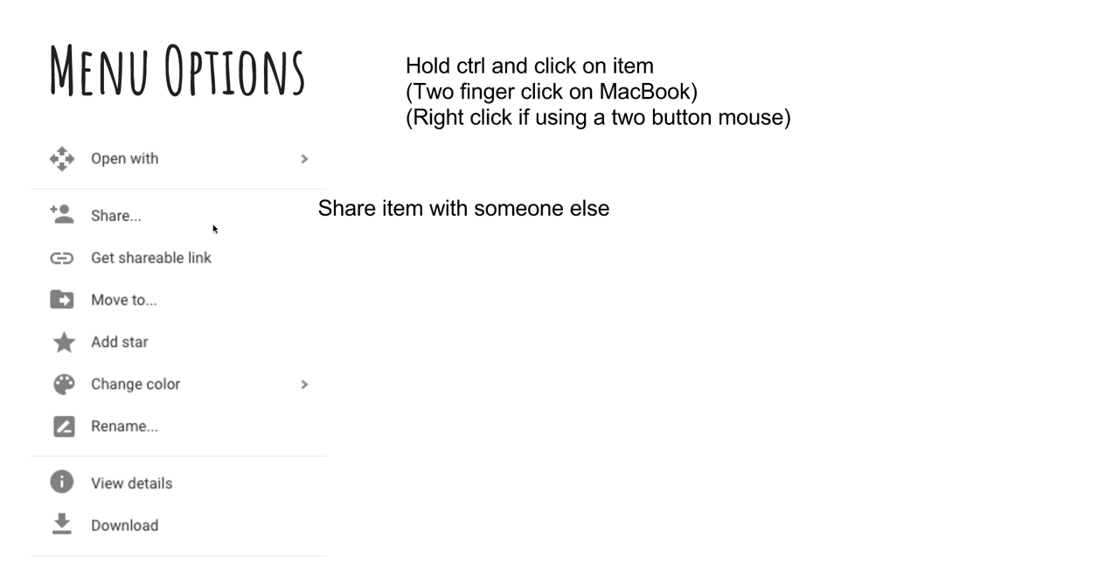
{"action": "mouse_move", "coordinate": [225, 266]}
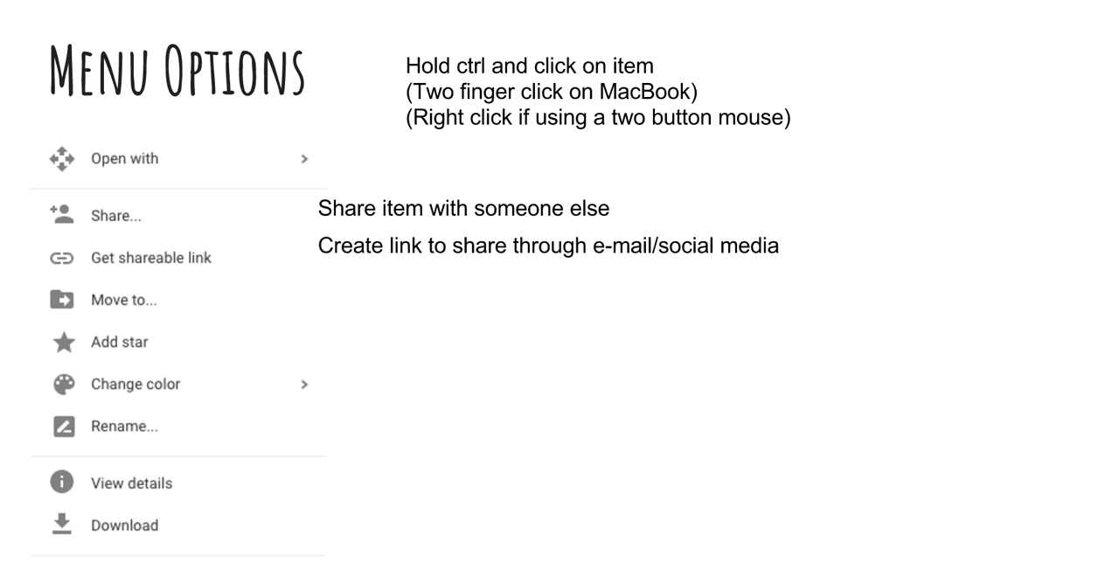
{"action": "mouse_move", "coordinate": [175, 304]}
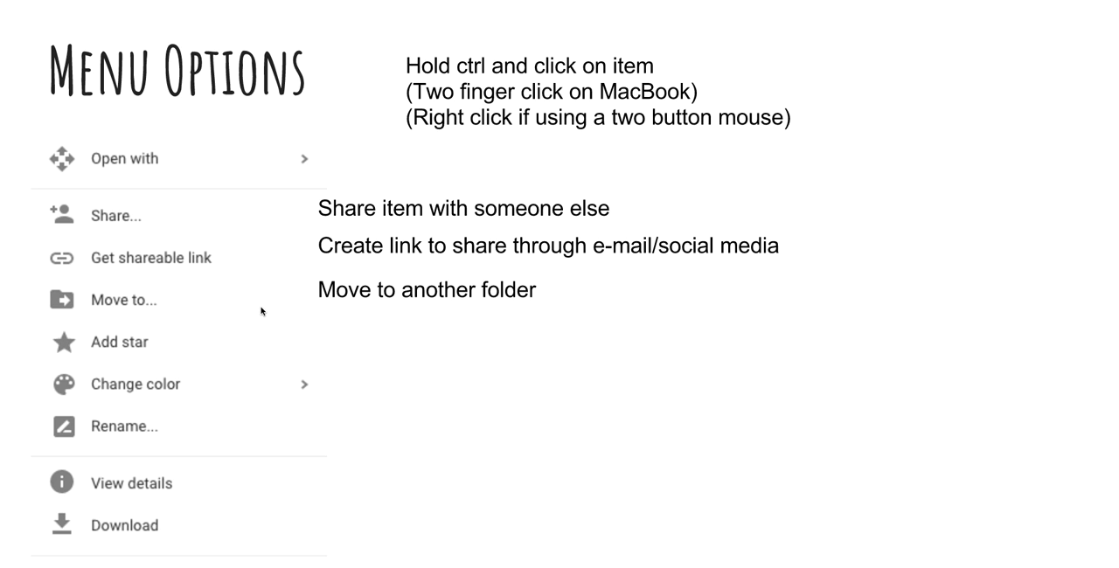
{"action": "mouse_move", "coordinate": [232, 361]}
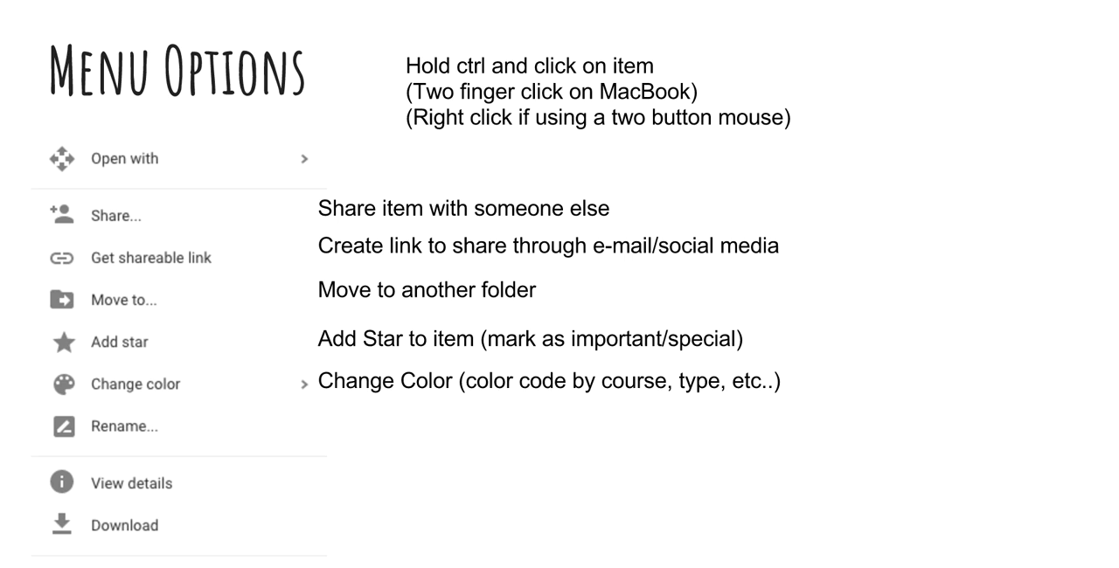
{"action": "mouse_move", "coordinate": [252, 437]}
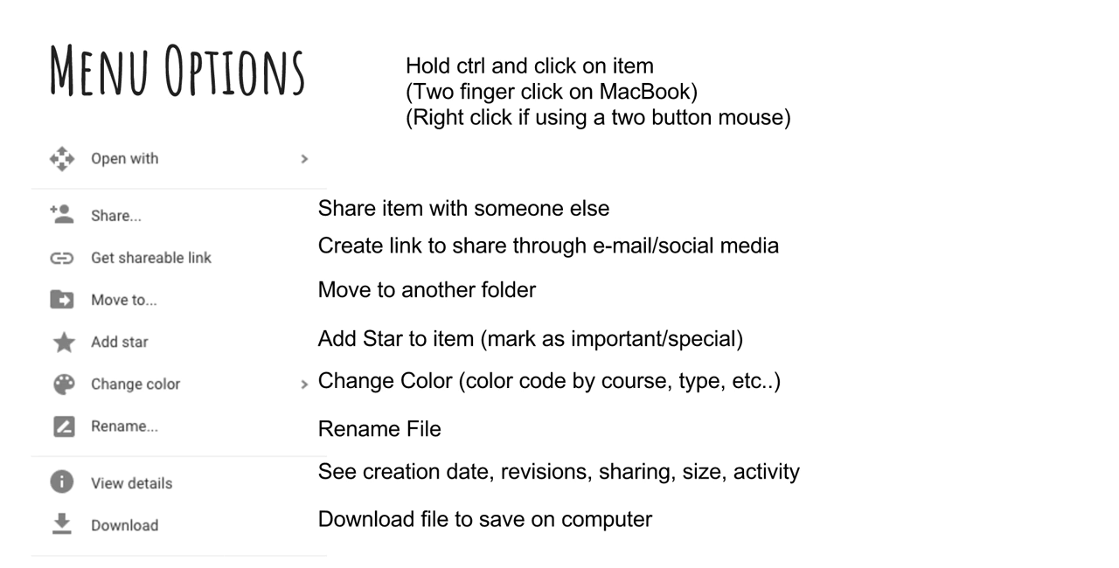
{"action": "mouse_move", "coordinate": [299, 505]}
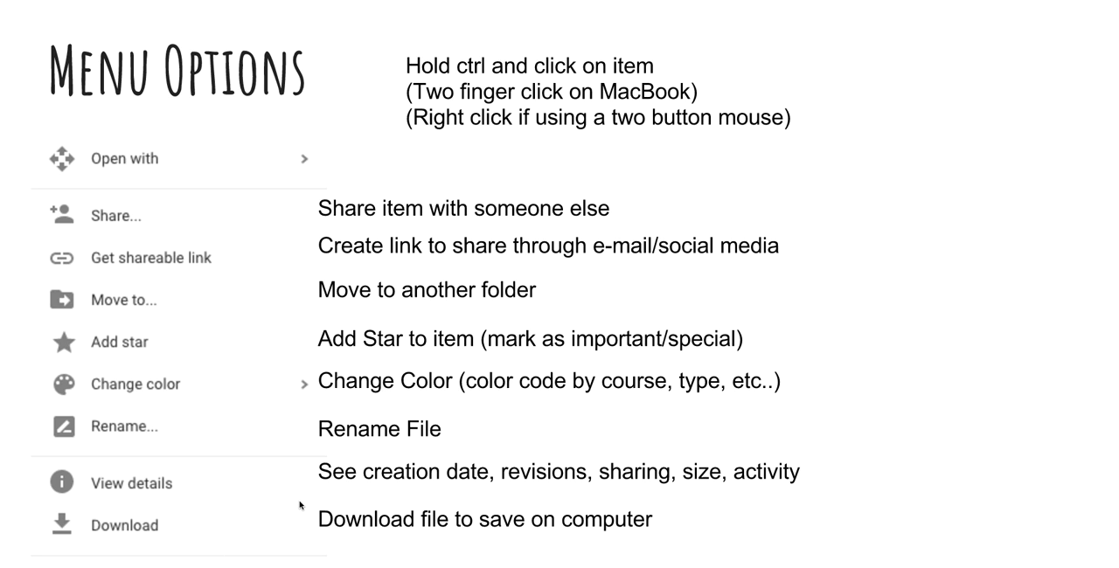
{"action": "mouse_move", "coordinate": [833, 529]}
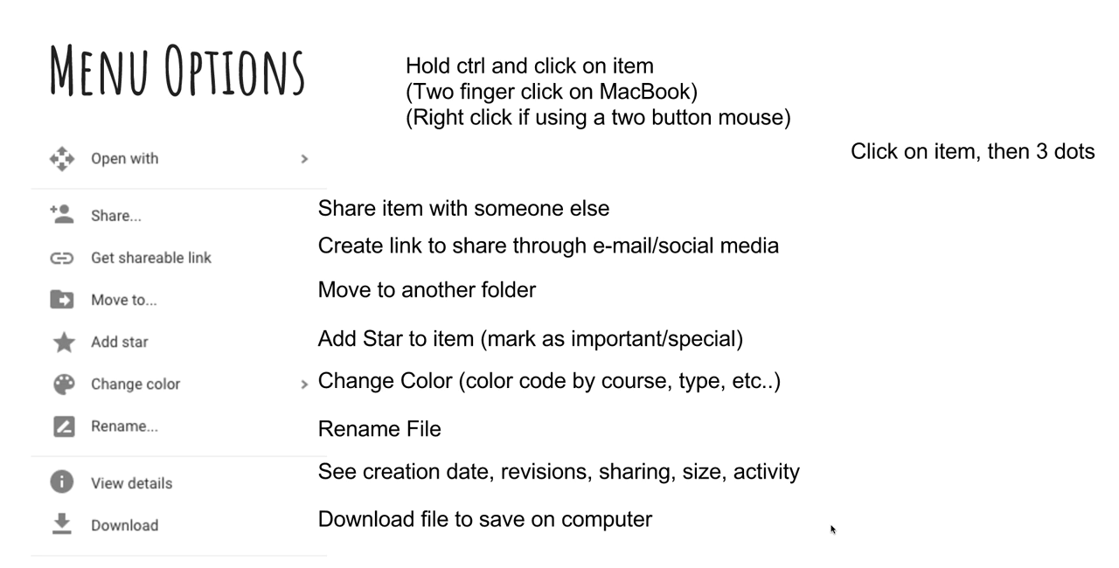
{"action": "mouse_move", "coordinate": [743, 212]}
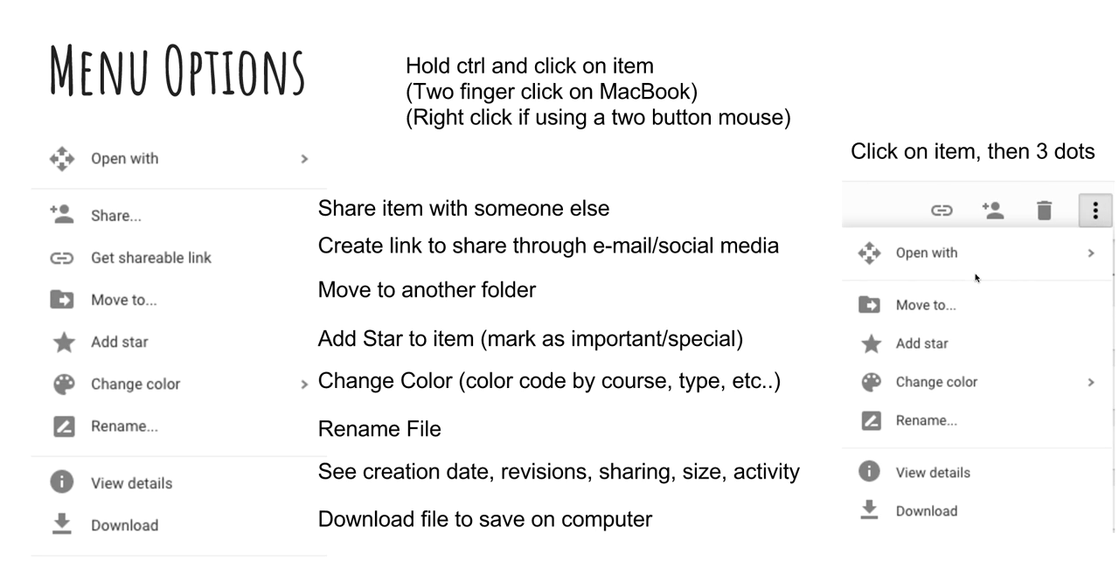
{"action": "mouse_move", "coordinate": [183, 218]}
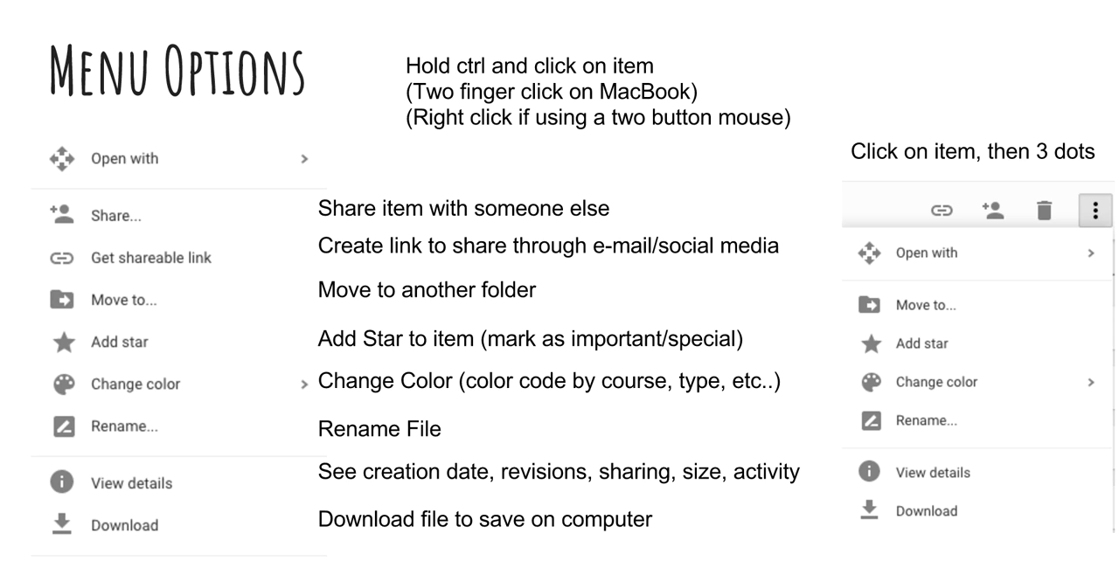
{"action": "mouse_move", "coordinate": [99, 271]}
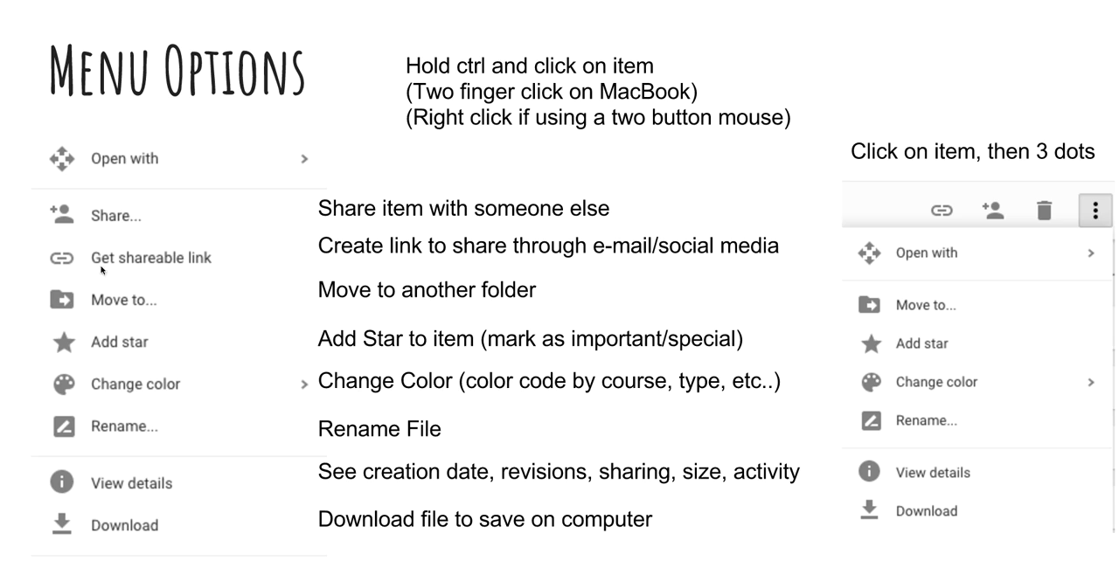
{"action": "mouse_move", "coordinate": [173, 553]}
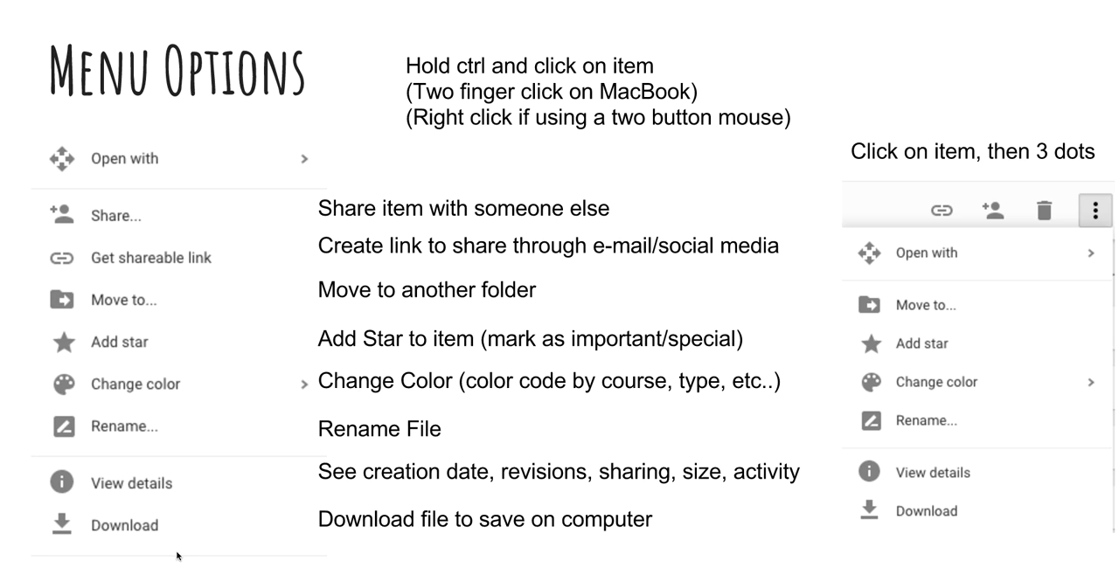
{"action": "mouse_move", "coordinate": [933, 214]}
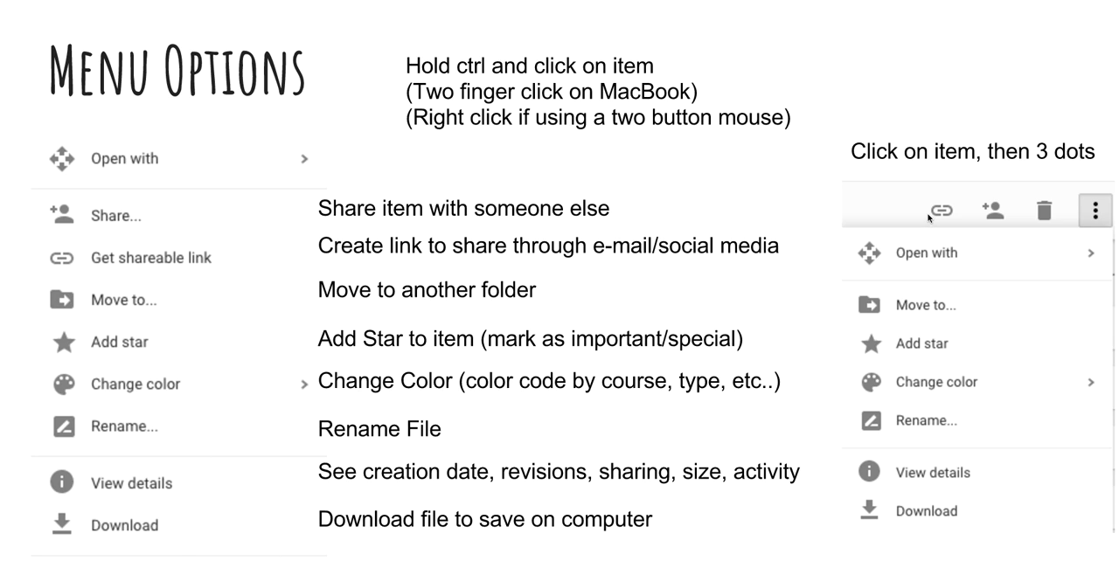
{"action": "mouse_move", "coordinate": [797, 219]}
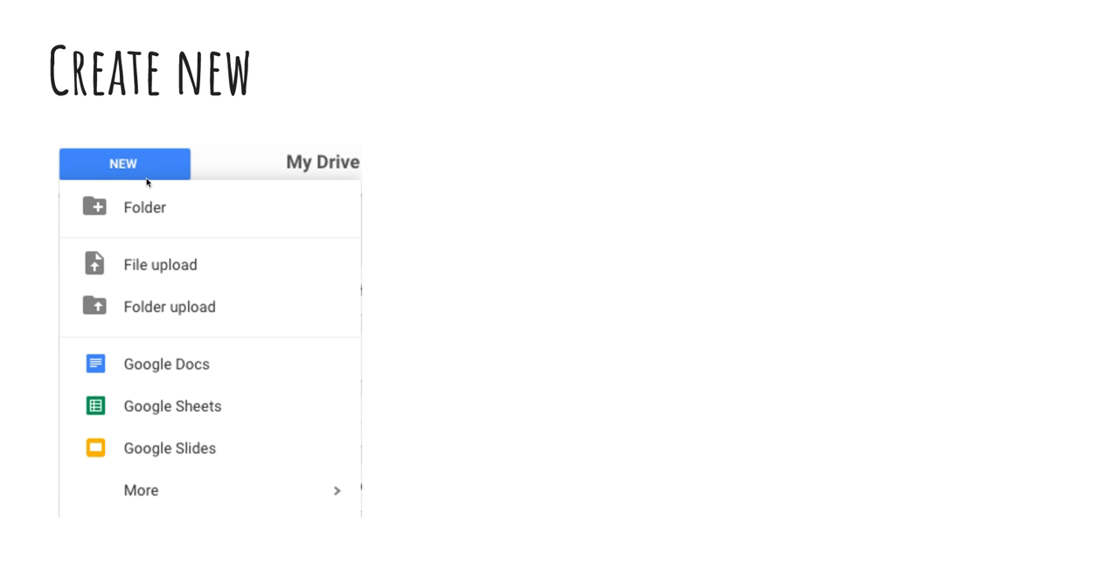
{"action": "mouse_move", "coordinate": [184, 384]}
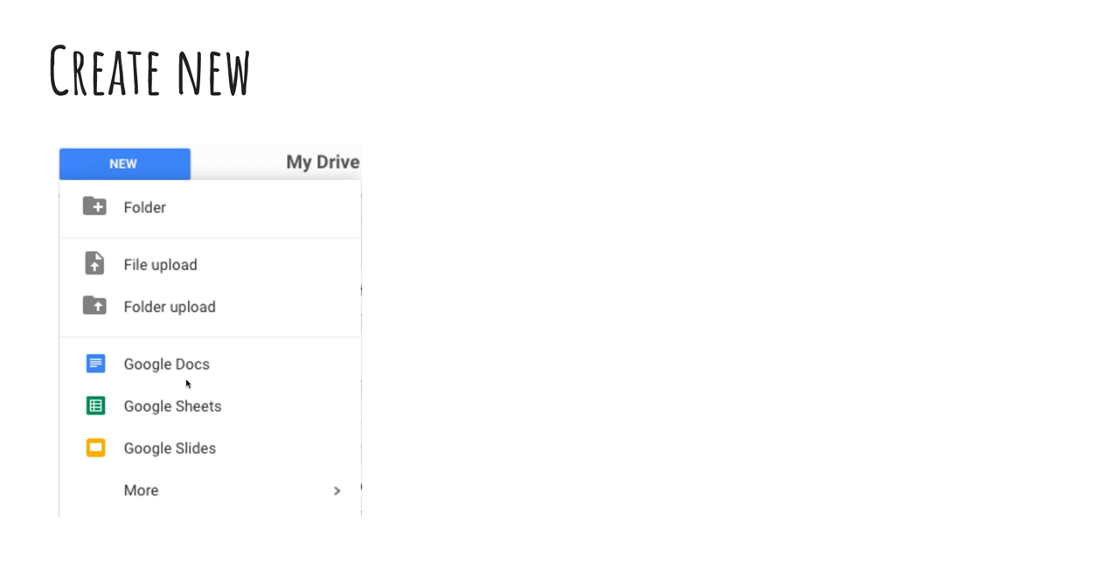
{"action": "mouse_move", "coordinate": [210, 495]}
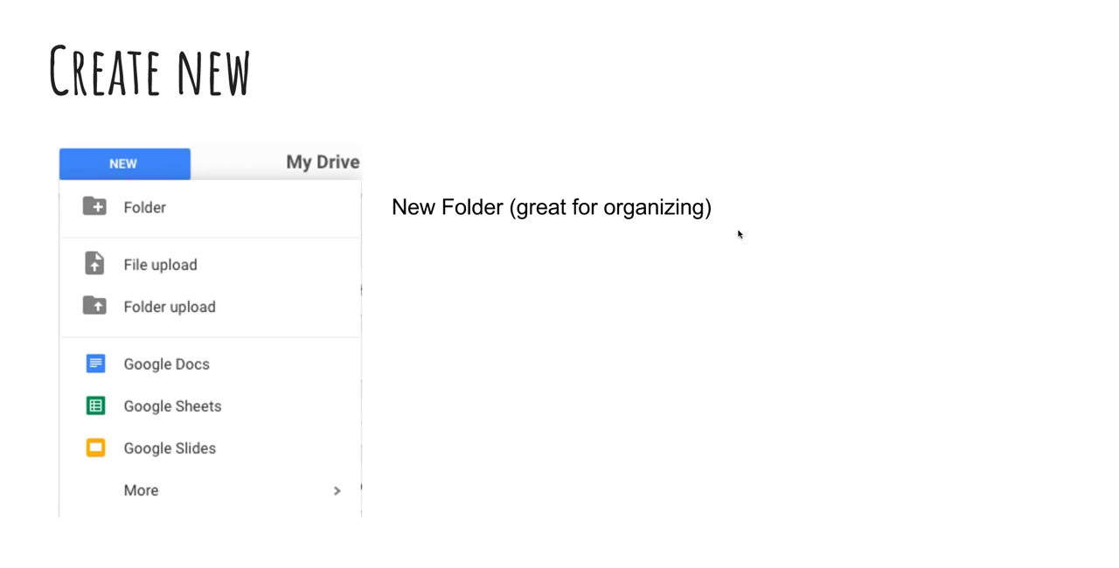
{"action": "mouse_move", "coordinate": [792, 266]}
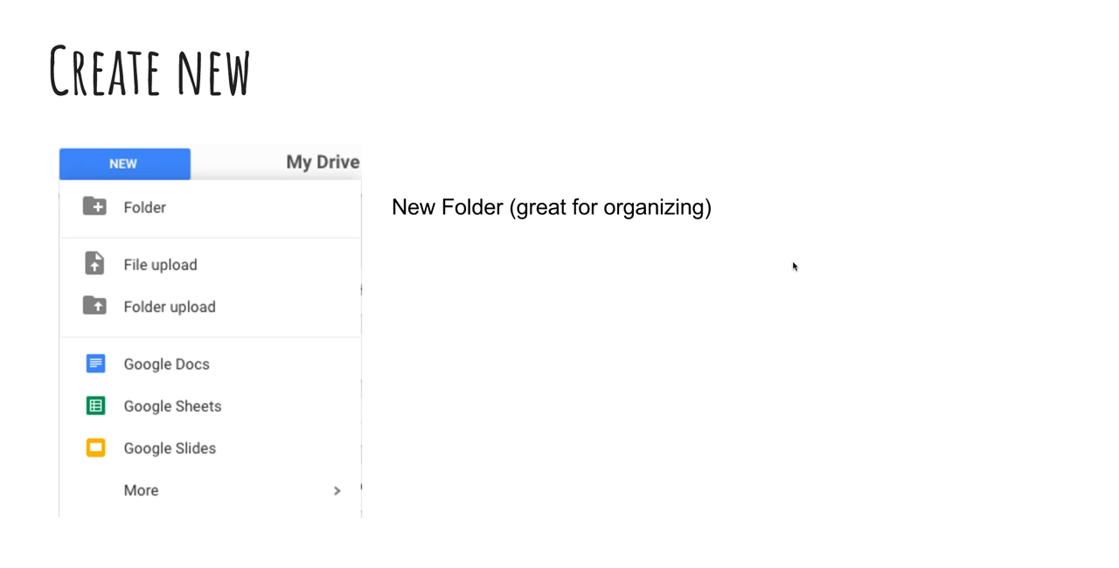
{"action": "mouse_move", "coordinate": [800, 263]}
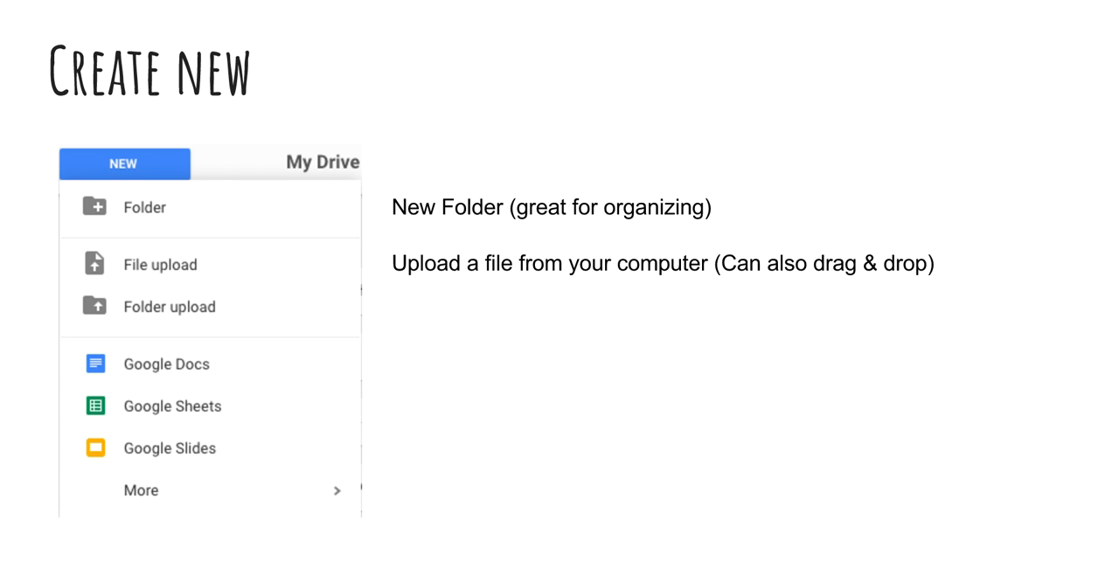
{"action": "mouse_move", "coordinate": [160, 272]}
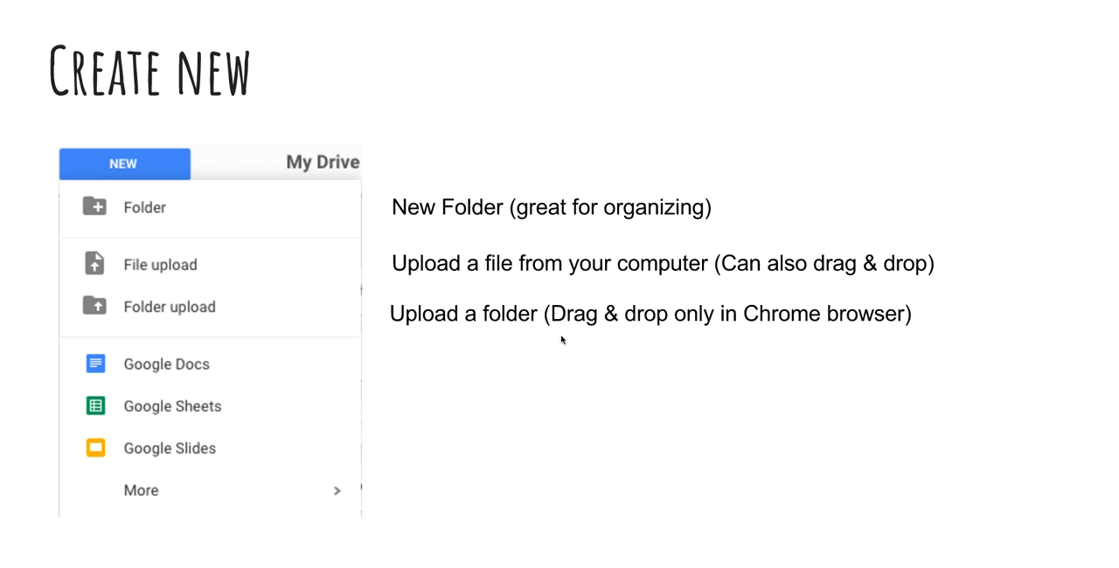
{"action": "mouse_move", "coordinate": [1065, 343]}
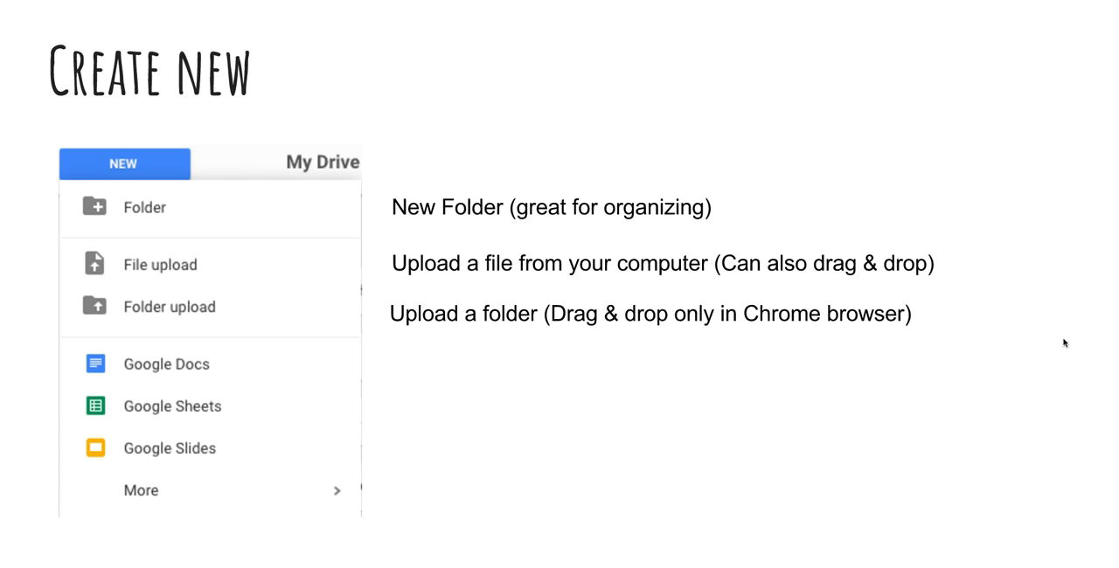
{"action": "mouse_move", "coordinate": [652, 363]}
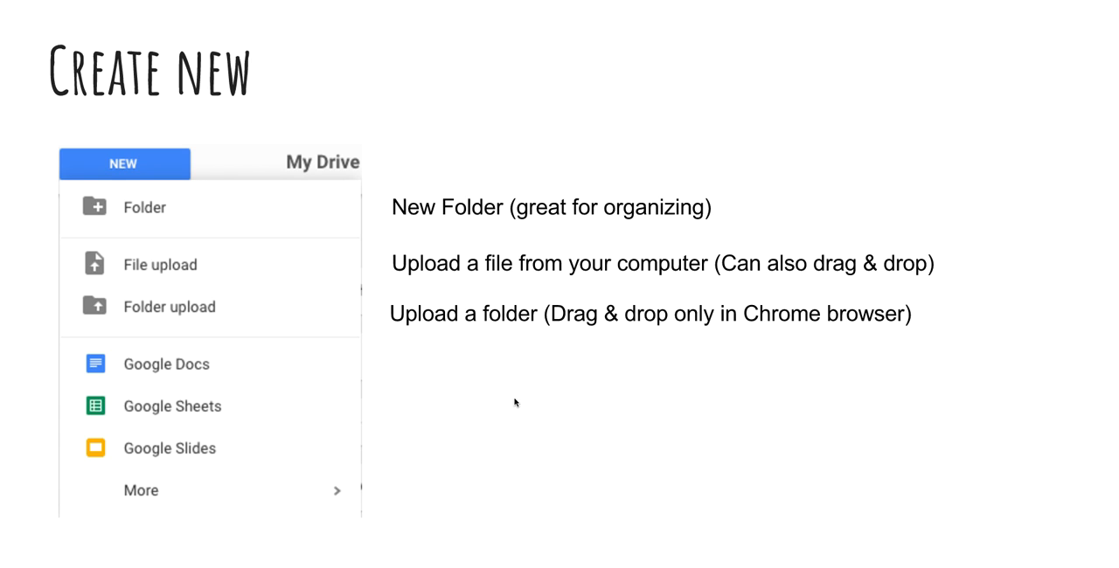
{"action": "mouse_move", "coordinate": [234, 384]}
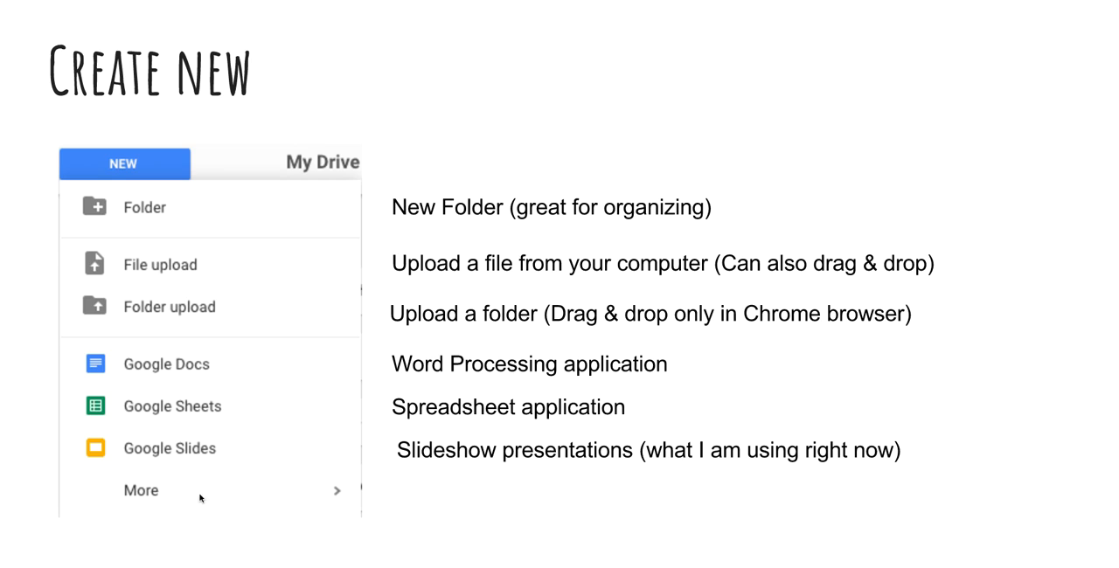
{"action": "mouse_move", "coordinate": [337, 492]}
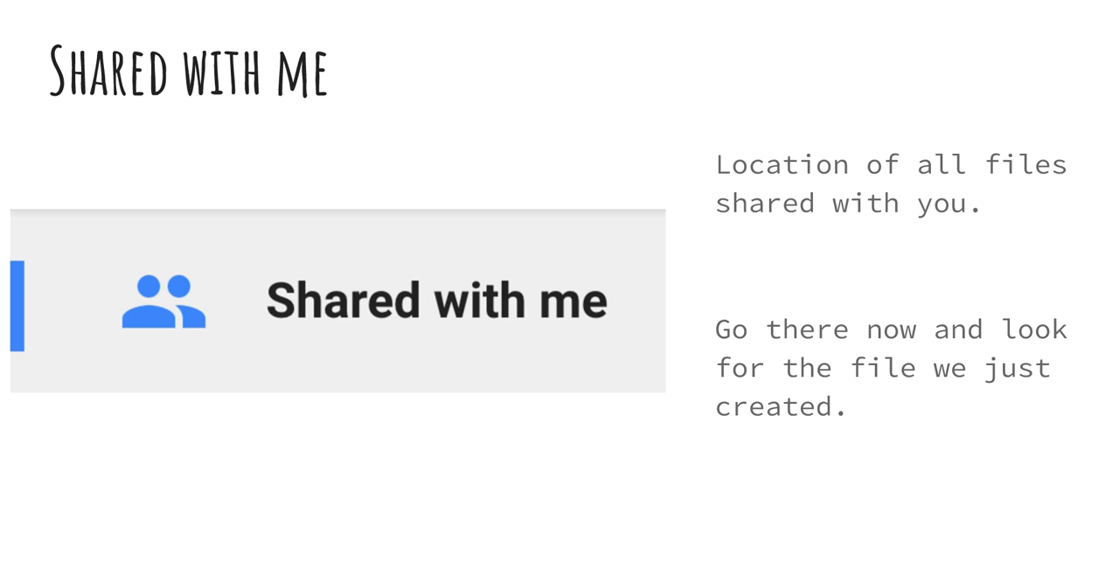
{"action": "mouse_move", "coordinate": [600, 446]}
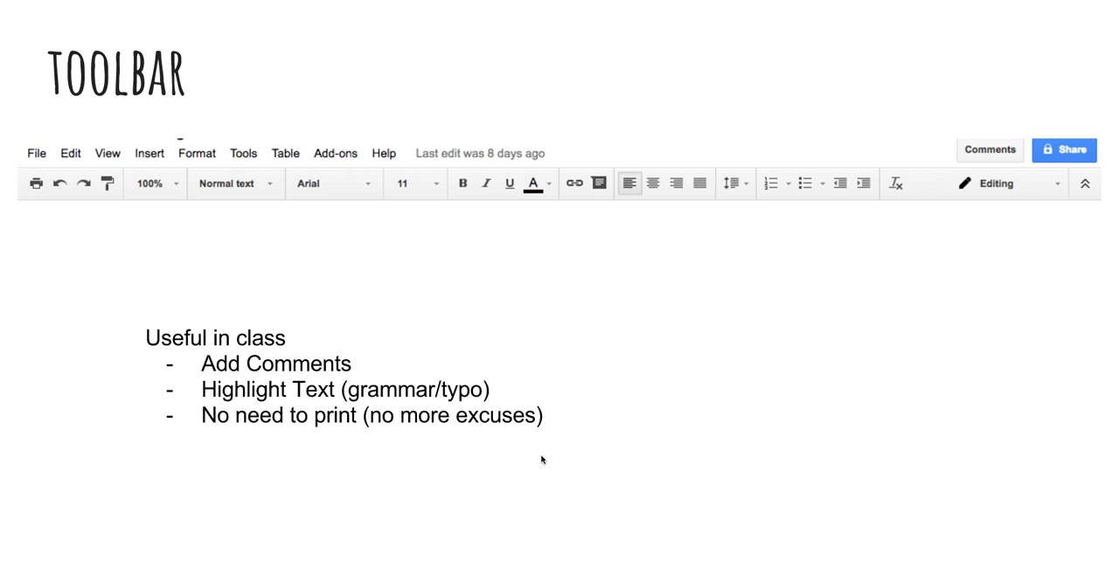
{"action": "mouse_move", "coordinate": [573, 327]}
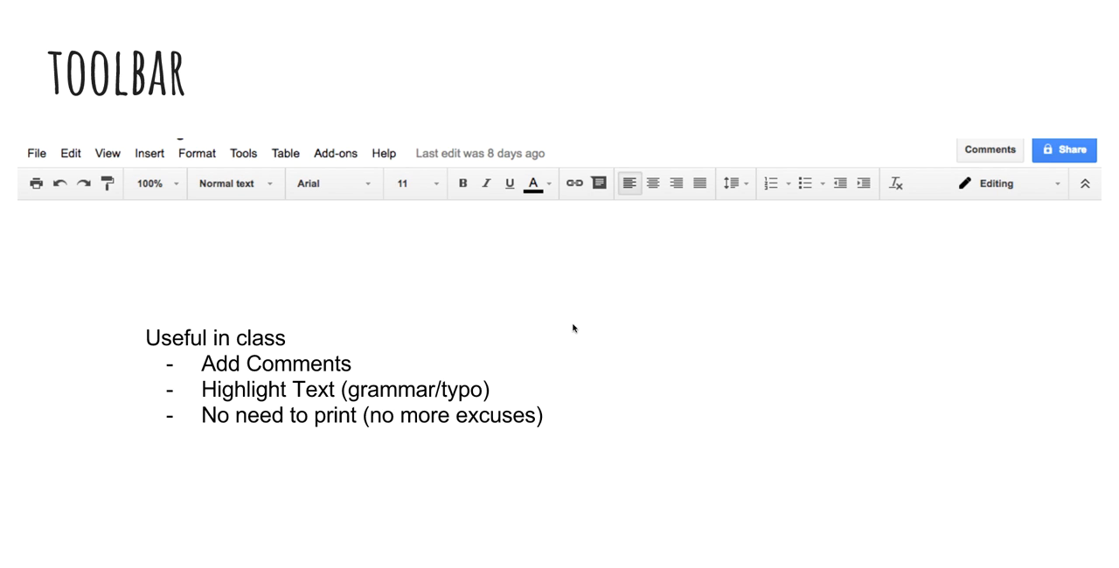
{"action": "mouse_move", "coordinate": [572, 333]}
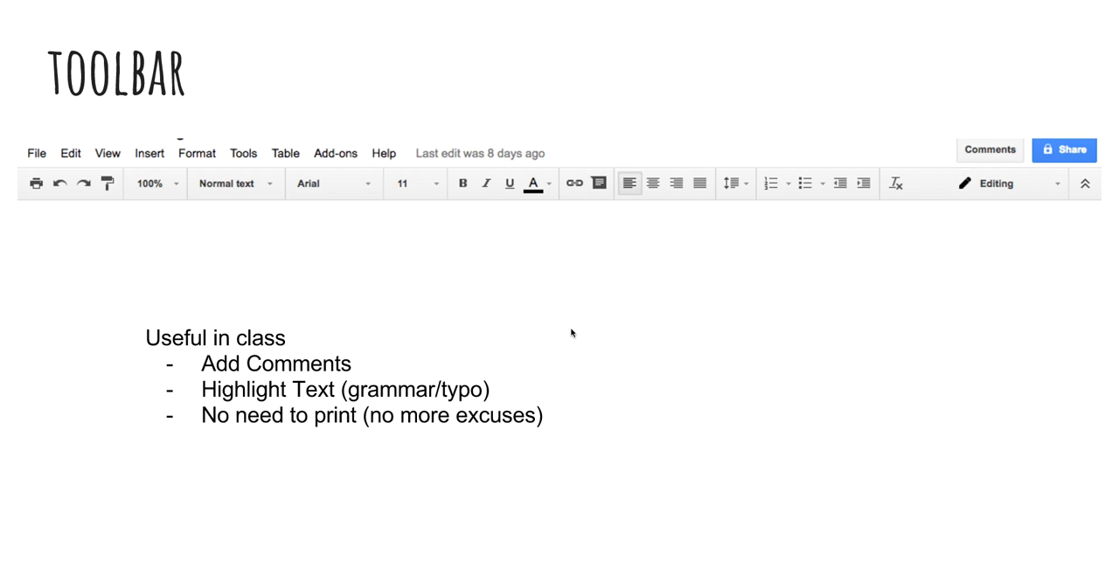
{"action": "mouse_move", "coordinate": [504, 317]}
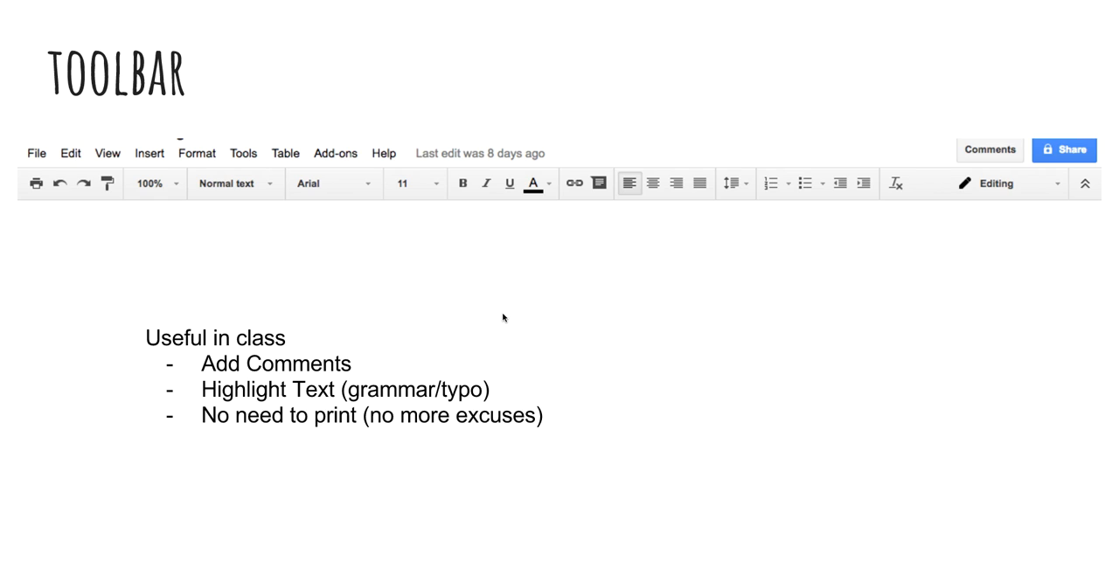
{"action": "mouse_move", "coordinate": [332, 258]}
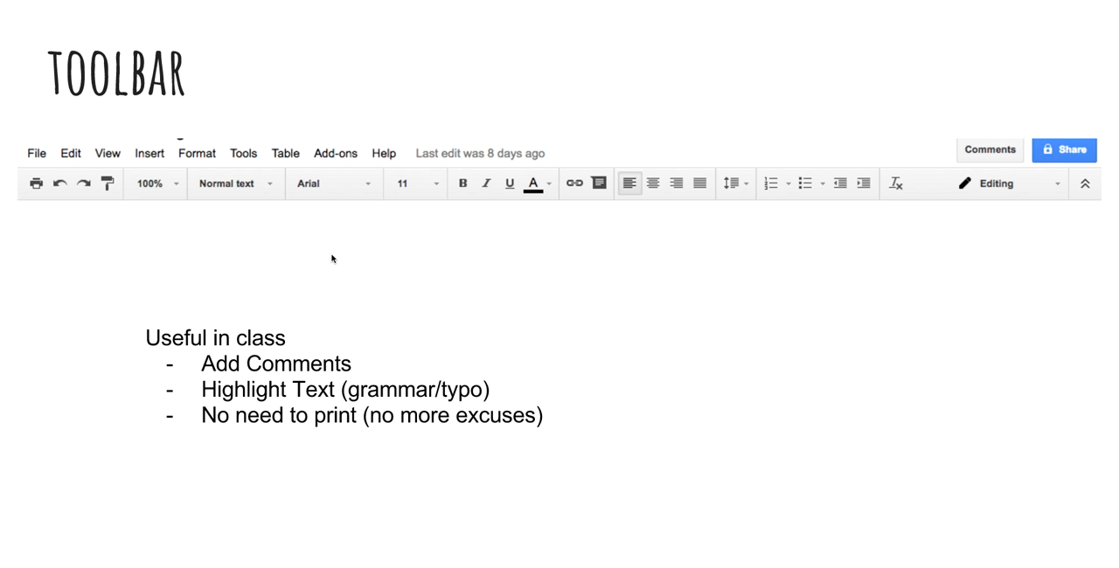
{"action": "mouse_move", "coordinate": [839, 198]}
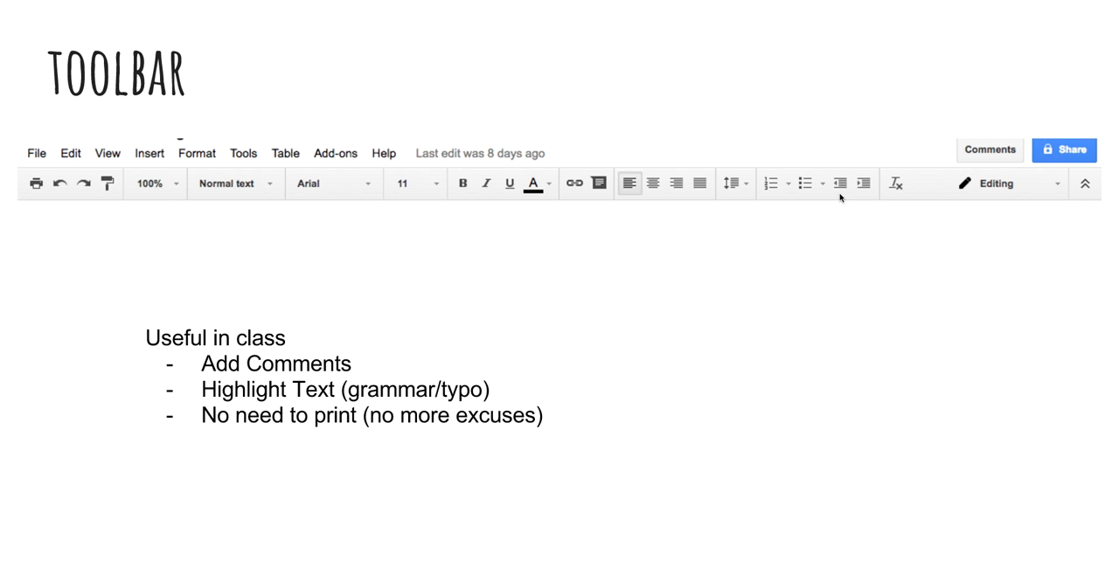
{"action": "mouse_move", "coordinate": [800, 224]}
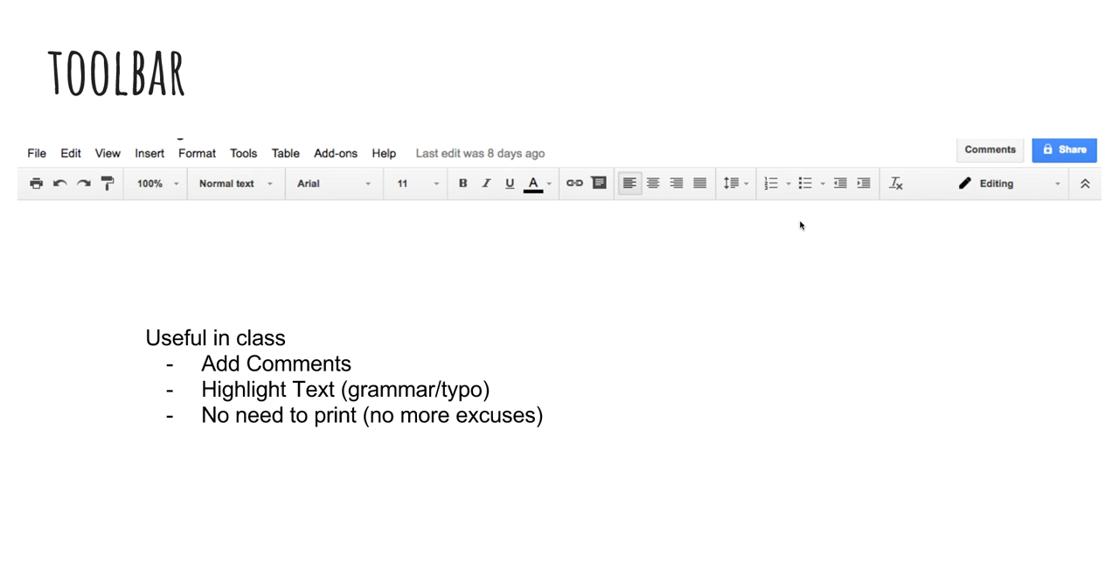
{"action": "mouse_move", "coordinate": [769, 254]}
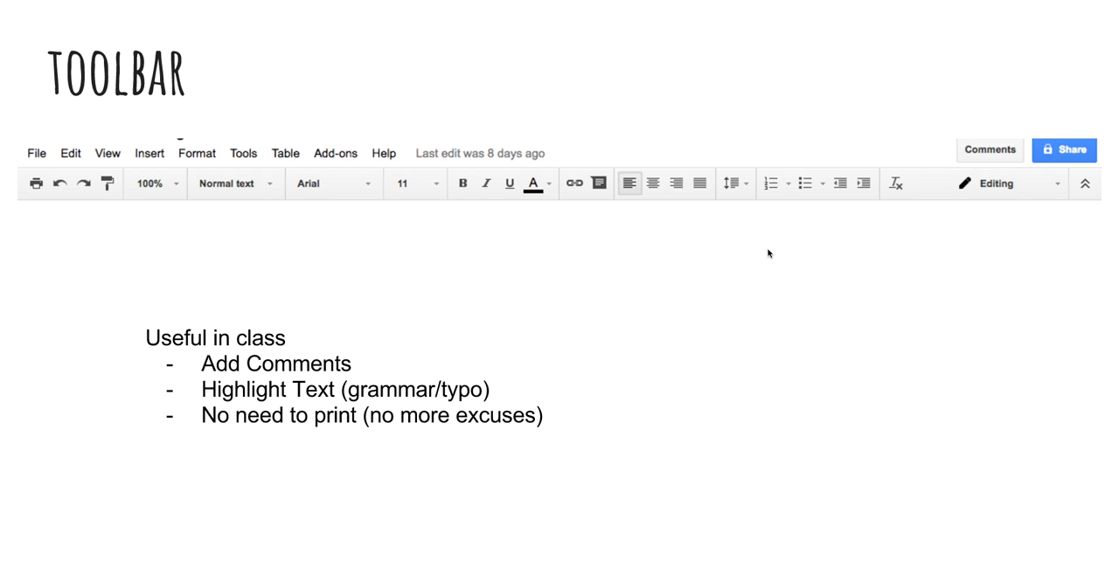
{"action": "mouse_move", "coordinate": [774, 266]}
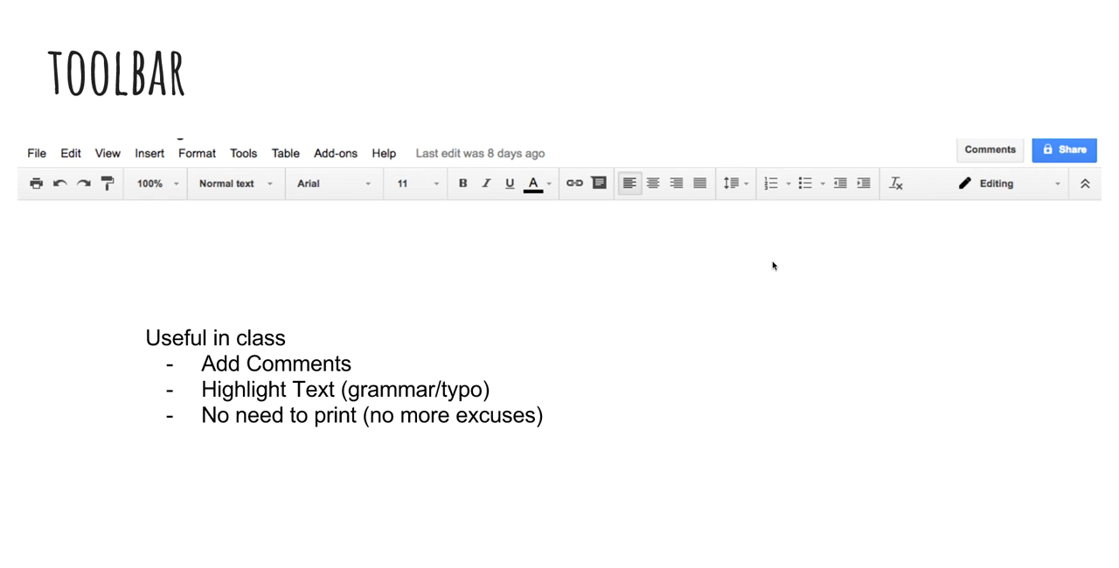
{"action": "mouse_move", "coordinate": [728, 283]}
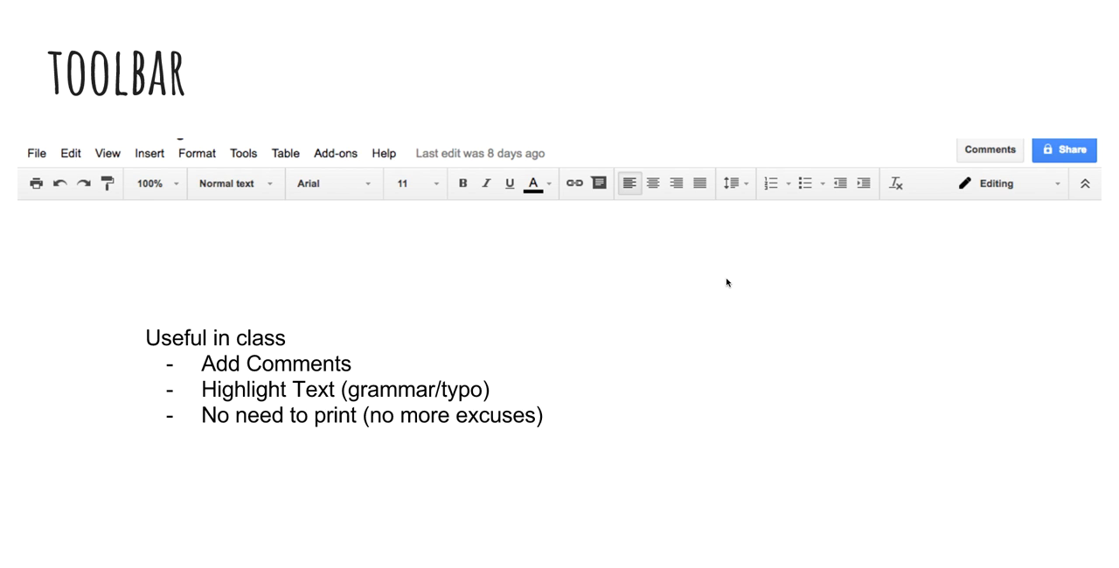
{"action": "mouse_move", "coordinate": [571, 317]}
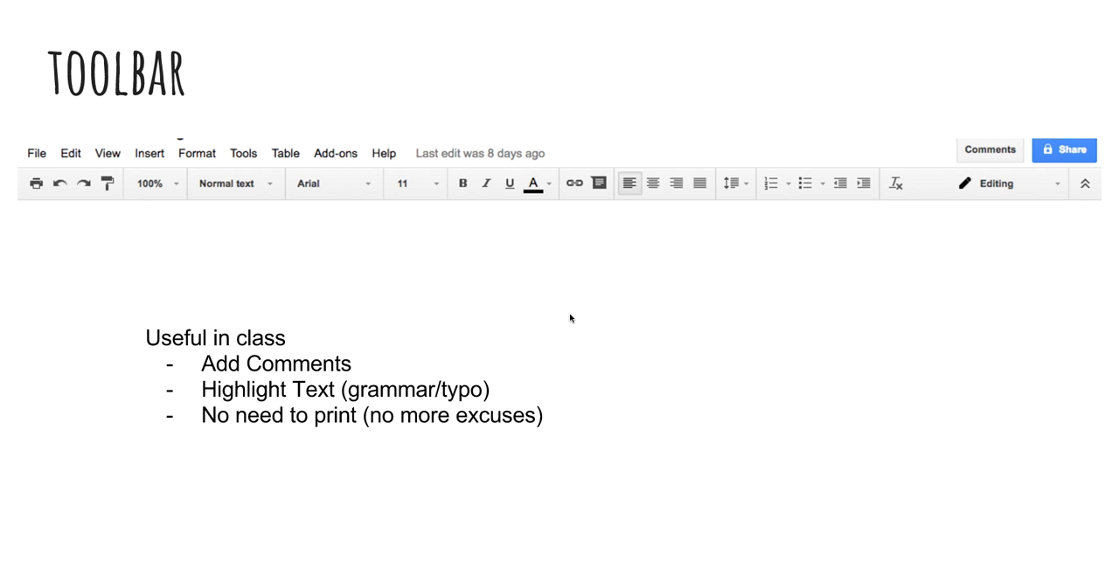
{"action": "mouse_move", "coordinate": [308, 368]}
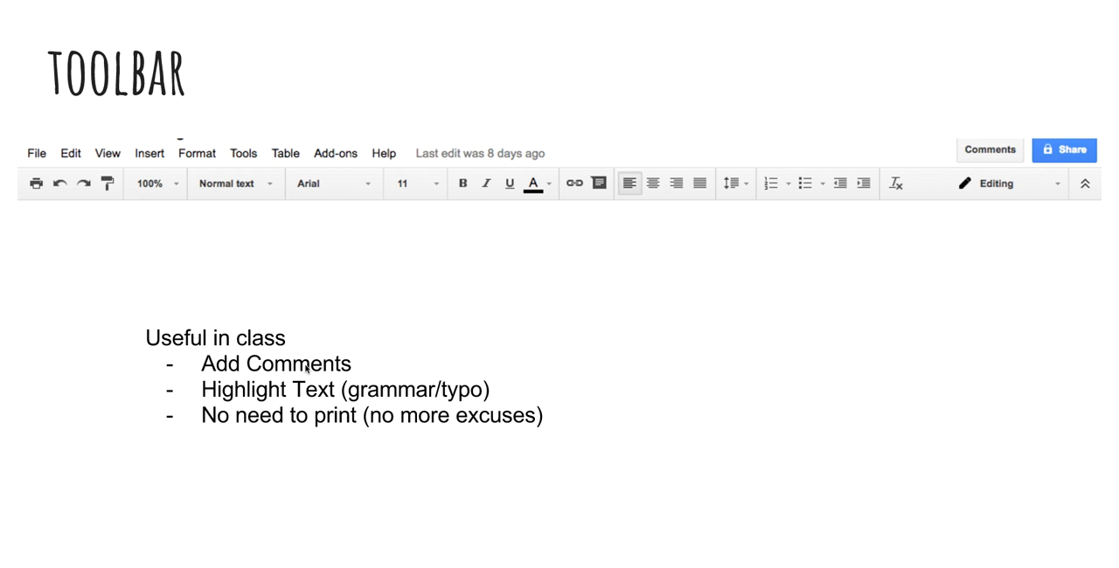
{"action": "mouse_move", "coordinate": [338, 308]}
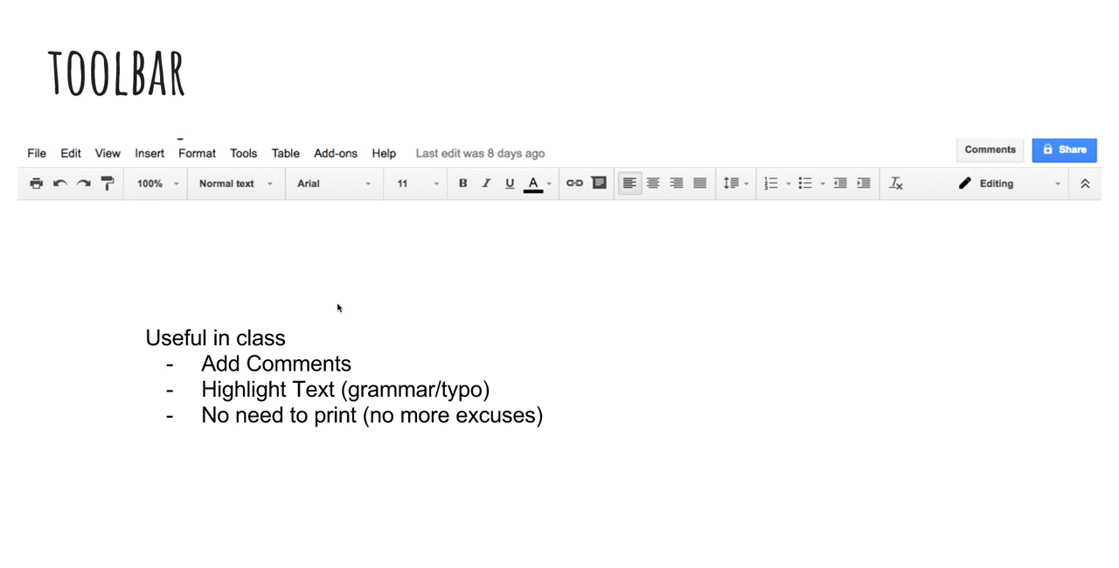
{"action": "mouse_move", "coordinate": [601, 183]}
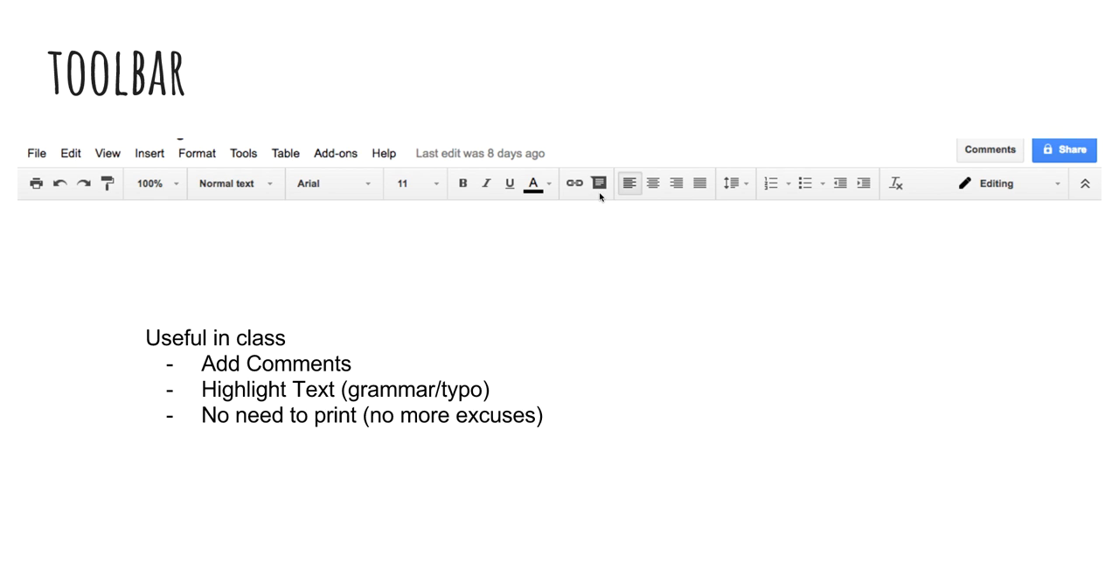
{"action": "mouse_move", "coordinate": [437, 394]}
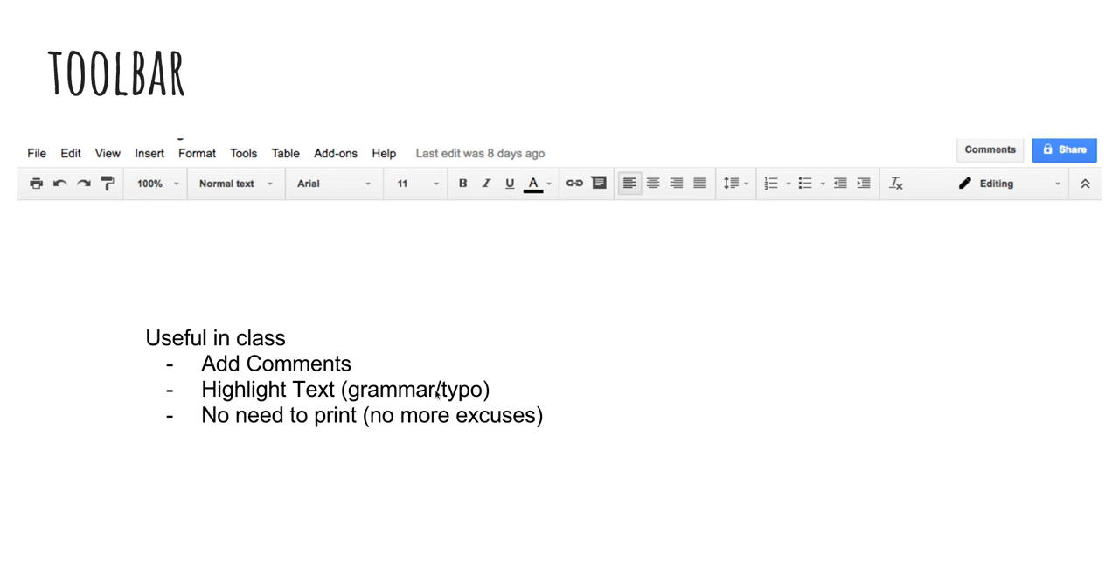
{"action": "mouse_move", "coordinate": [415, 415]}
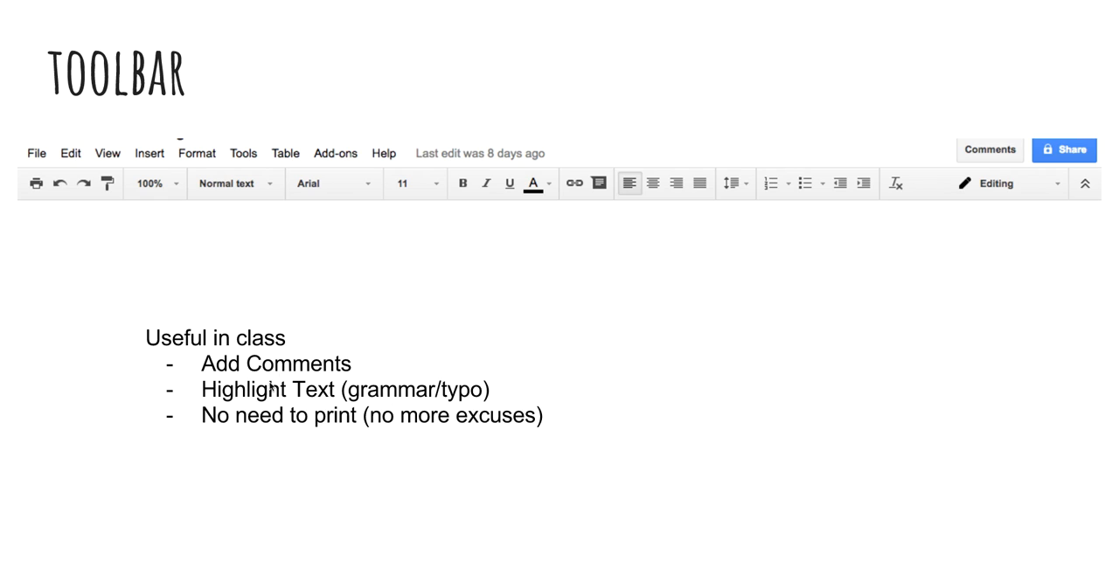
{"action": "mouse_move", "coordinate": [458, 385]}
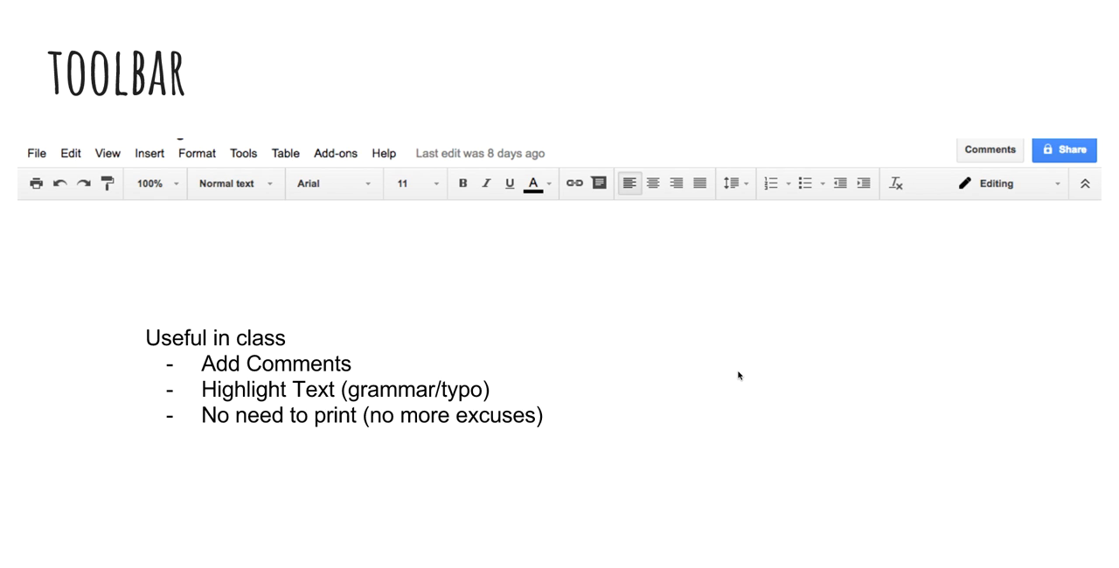
{"action": "mouse_move", "coordinate": [731, 395]}
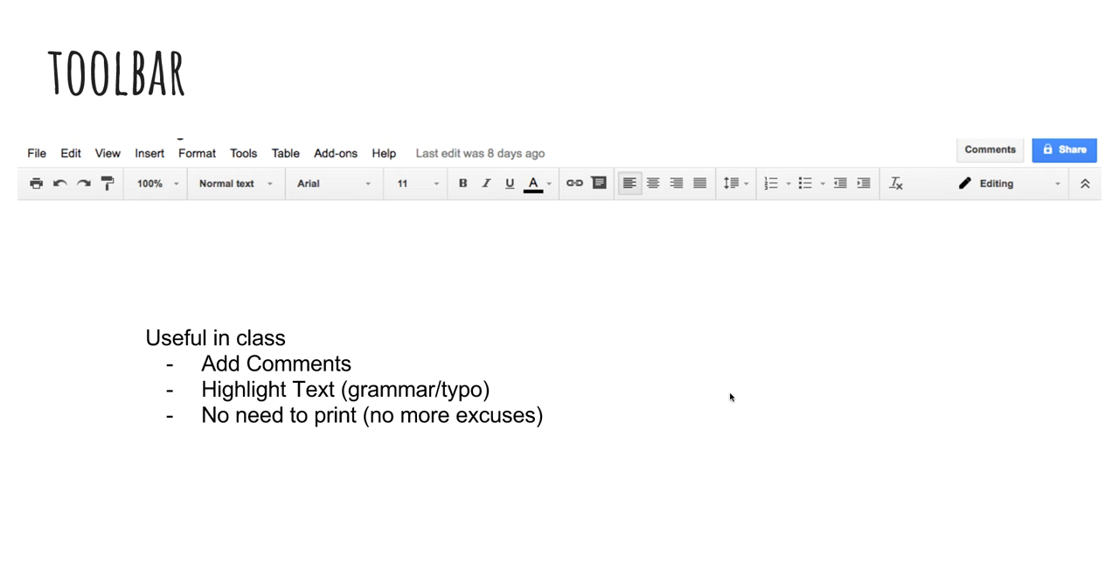
{"action": "mouse_move", "coordinate": [727, 400]}
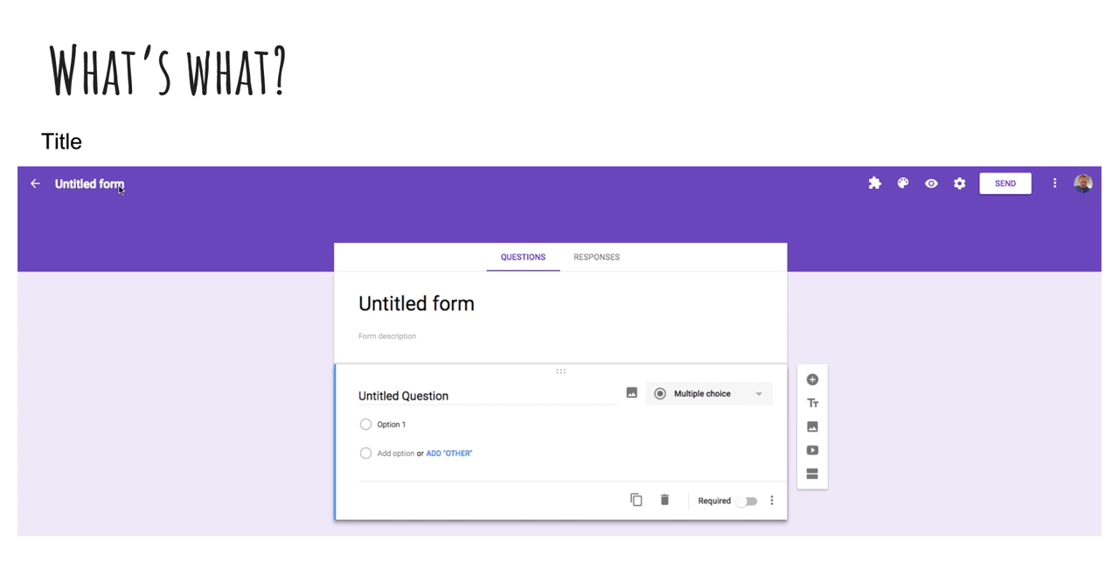
{"action": "mouse_move", "coordinate": [387, 345]}
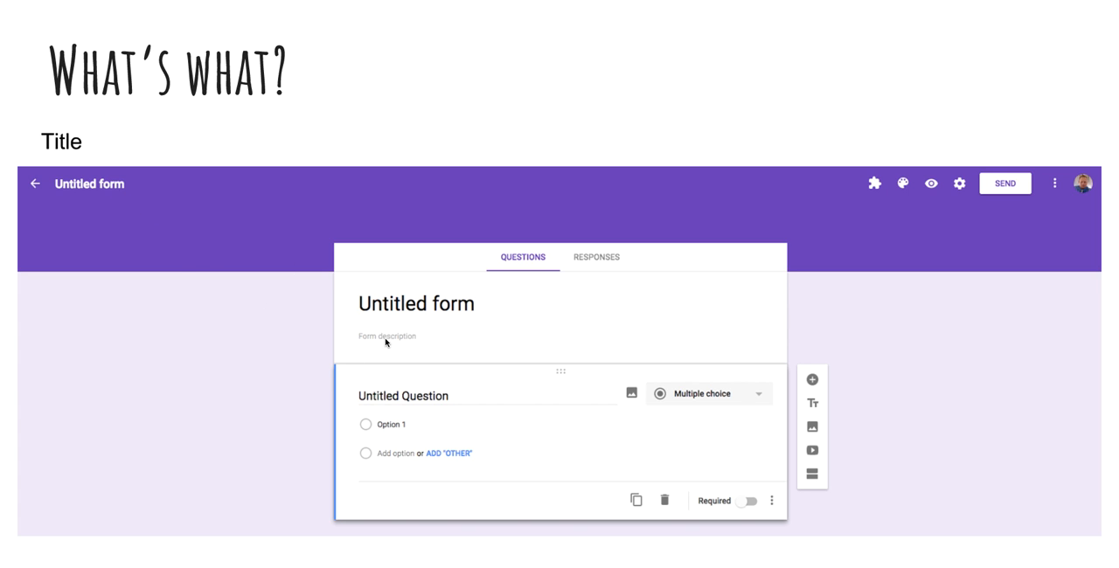
{"action": "mouse_move", "coordinate": [418, 309]}
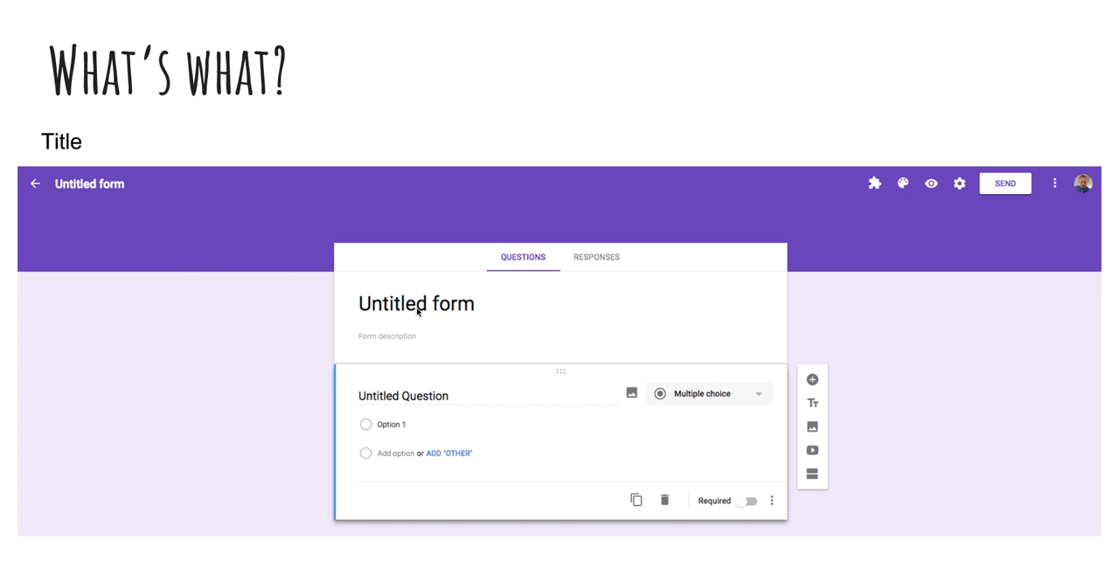
{"action": "mouse_move", "coordinate": [437, 328]}
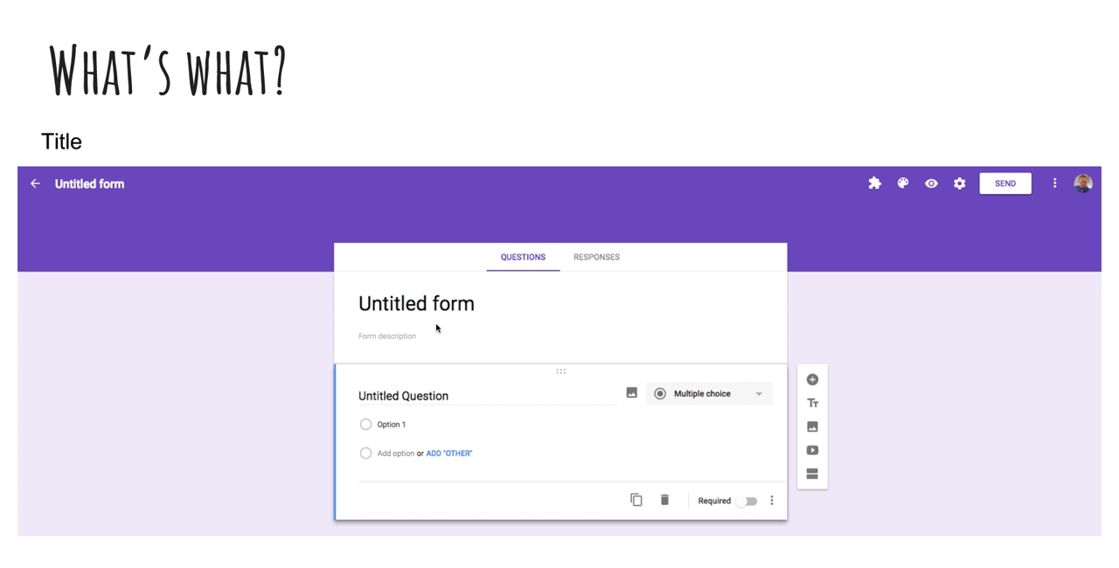
{"action": "mouse_move", "coordinate": [389, 346]}
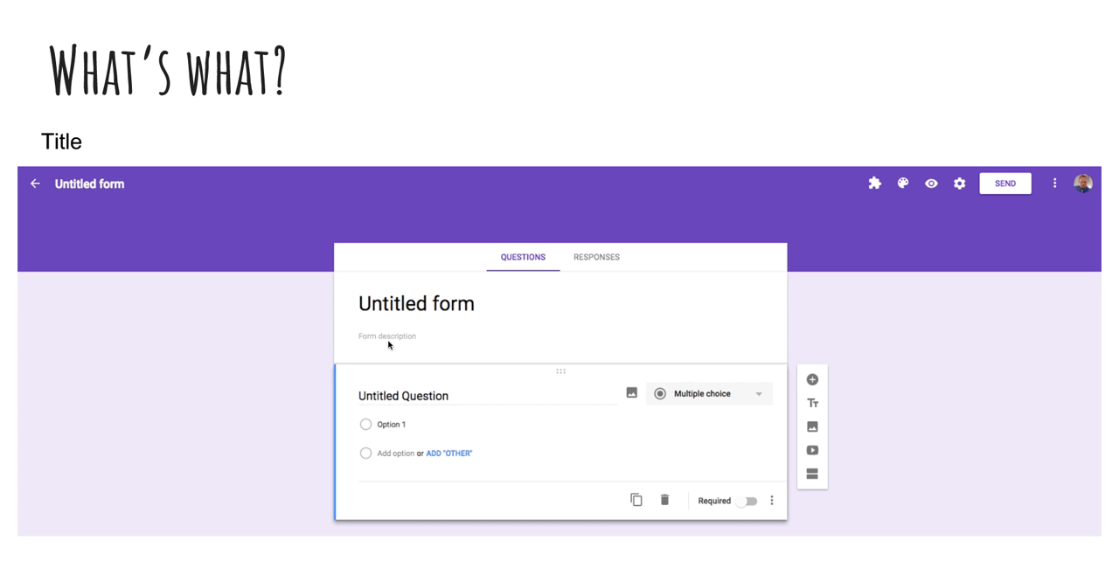
{"action": "mouse_move", "coordinate": [452, 373]}
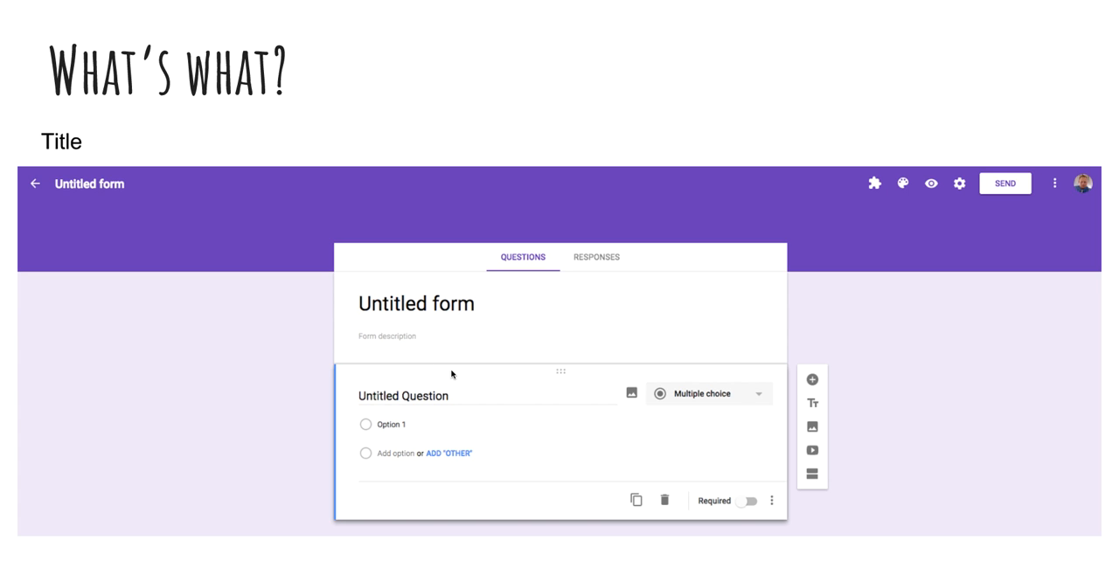
{"action": "mouse_move", "coordinate": [487, 411]}
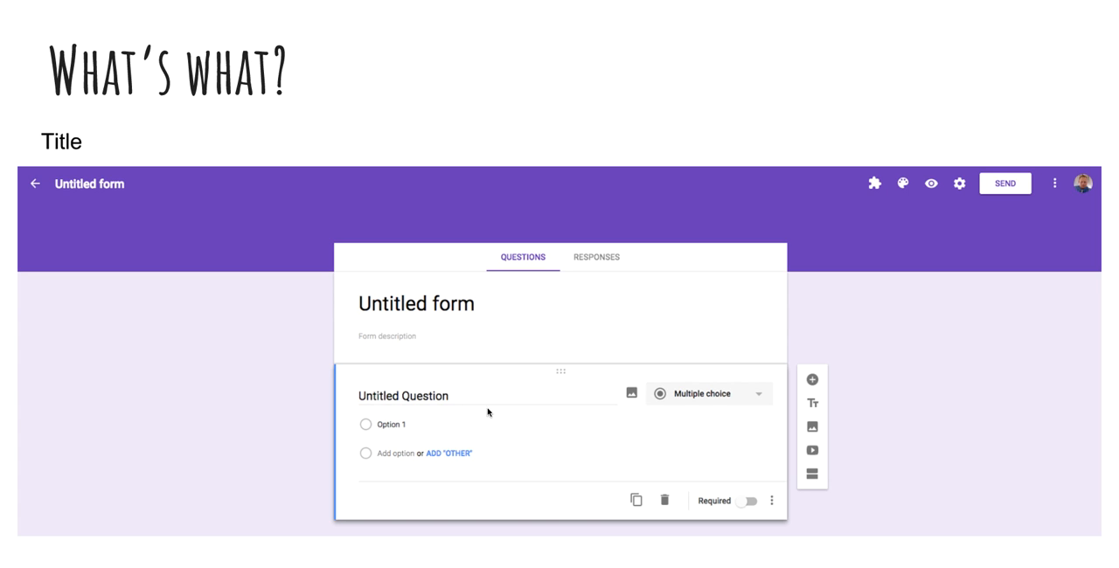
{"action": "mouse_move", "coordinate": [665, 502]}
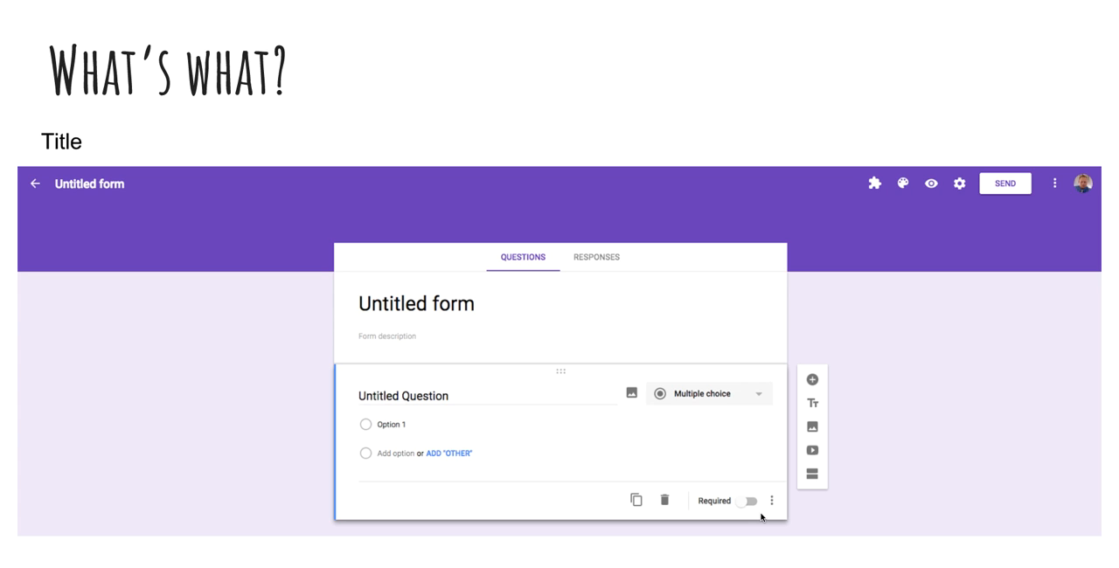
{"action": "mouse_move", "coordinate": [913, 457]}
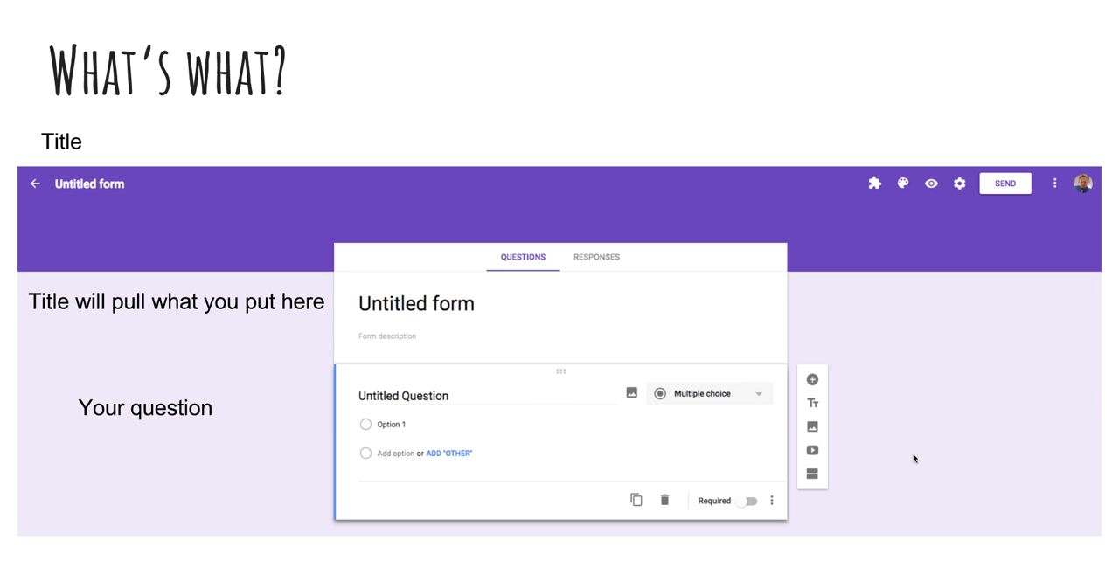
{"action": "mouse_move", "coordinate": [383, 422]}
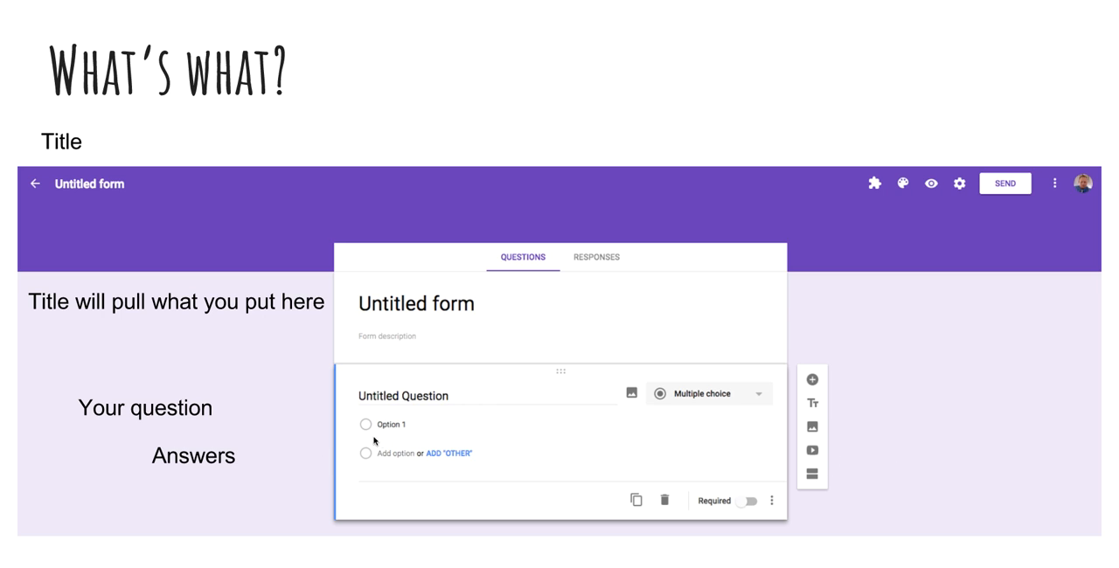
{"action": "mouse_move", "coordinate": [660, 456]}
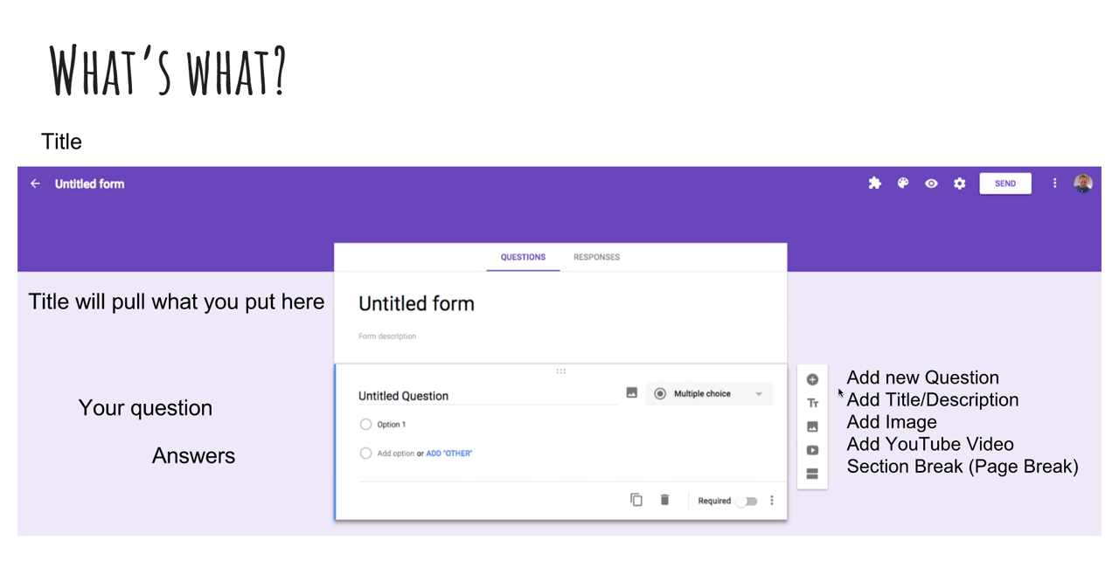
{"action": "mouse_move", "coordinate": [824, 378]}
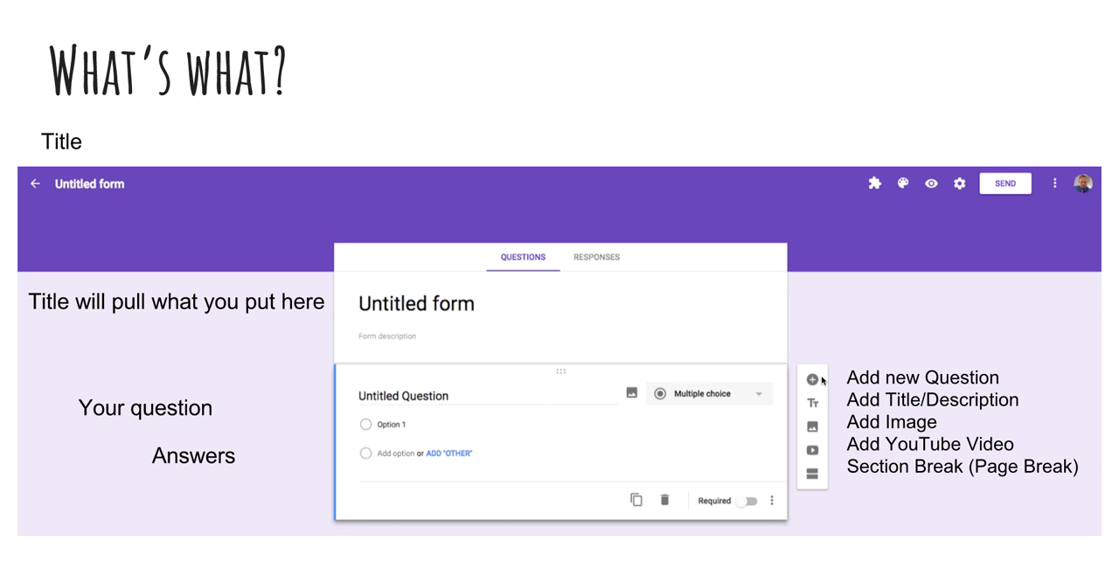
{"action": "mouse_move", "coordinate": [824, 412]}
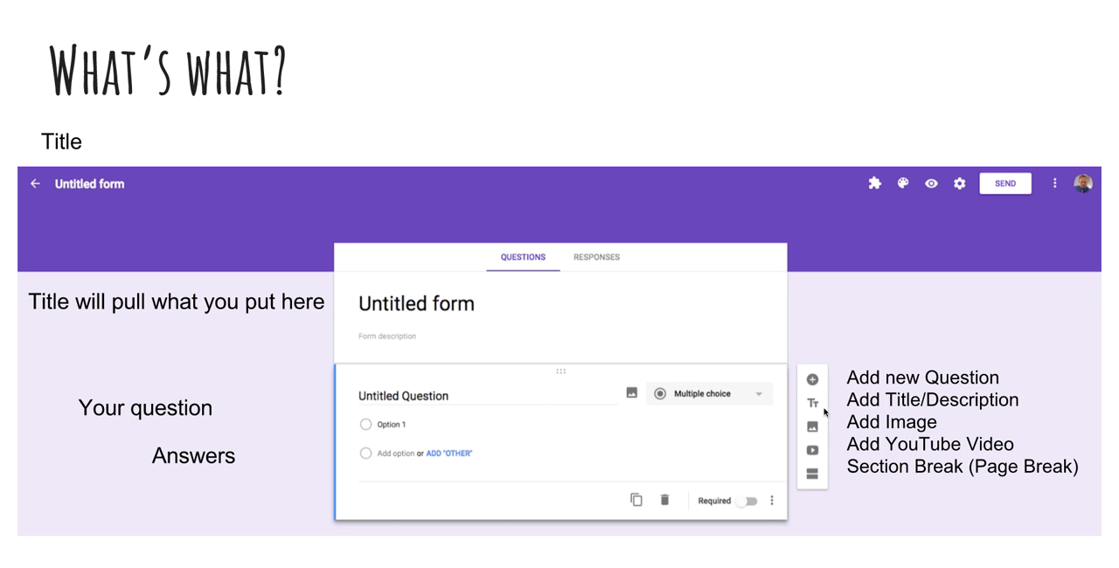
{"action": "mouse_move", "coordinate": [853, 401]}
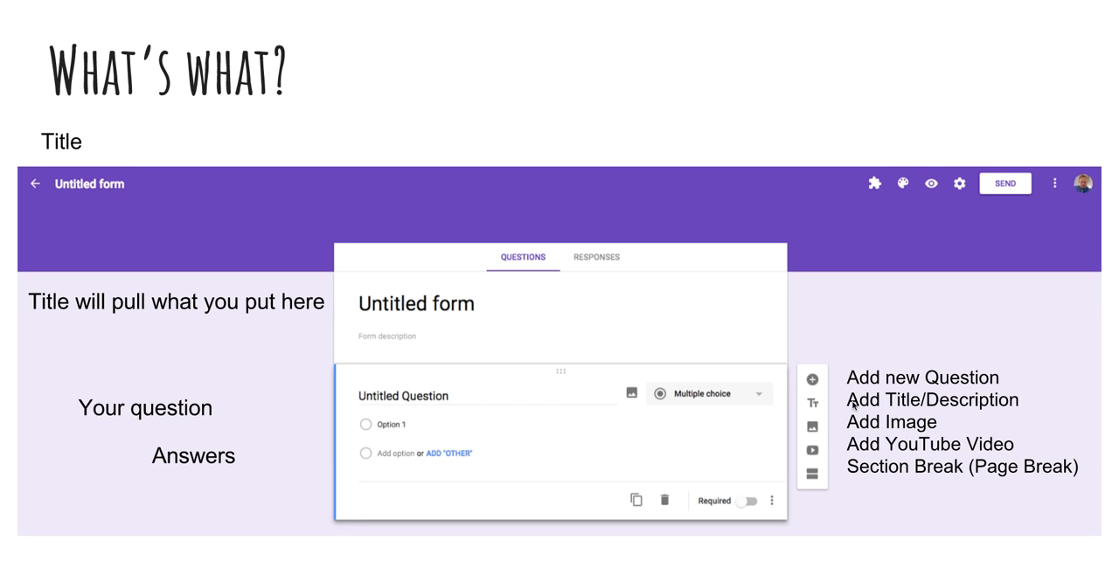
{"action": "mouse_move", "coordinate": [817, 436]}
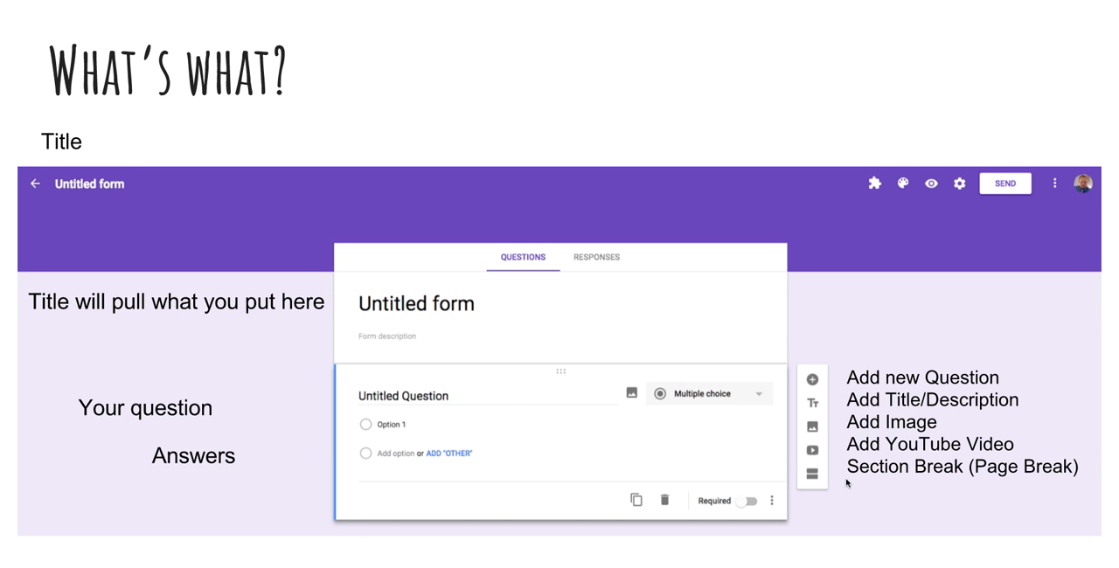
{"action": "mouse_move", "coordinate": [551, 416]}
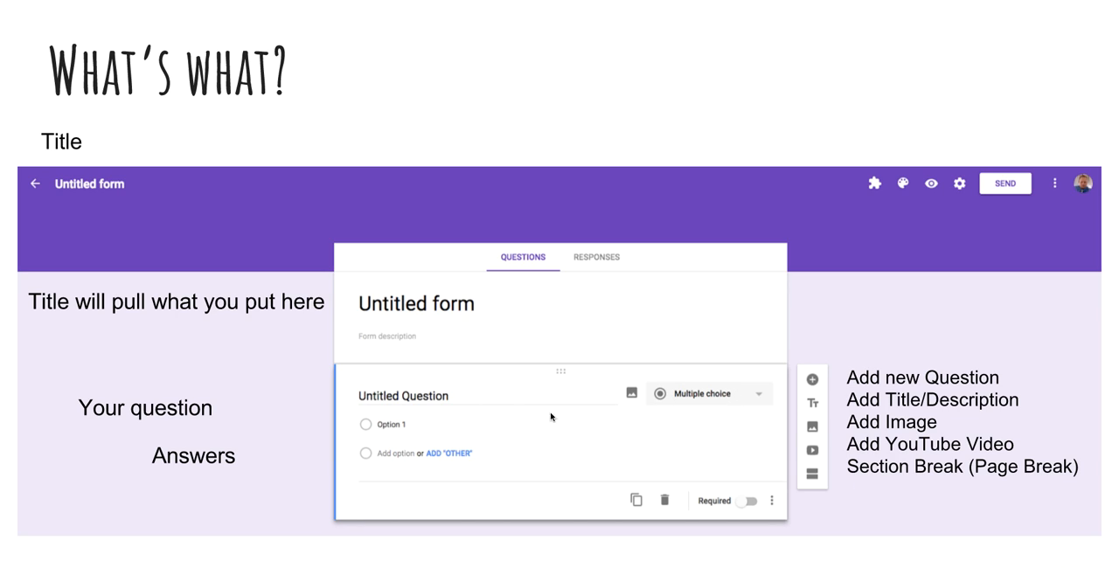
{"action": "mouse_move", "coordinate": [924, 253]}
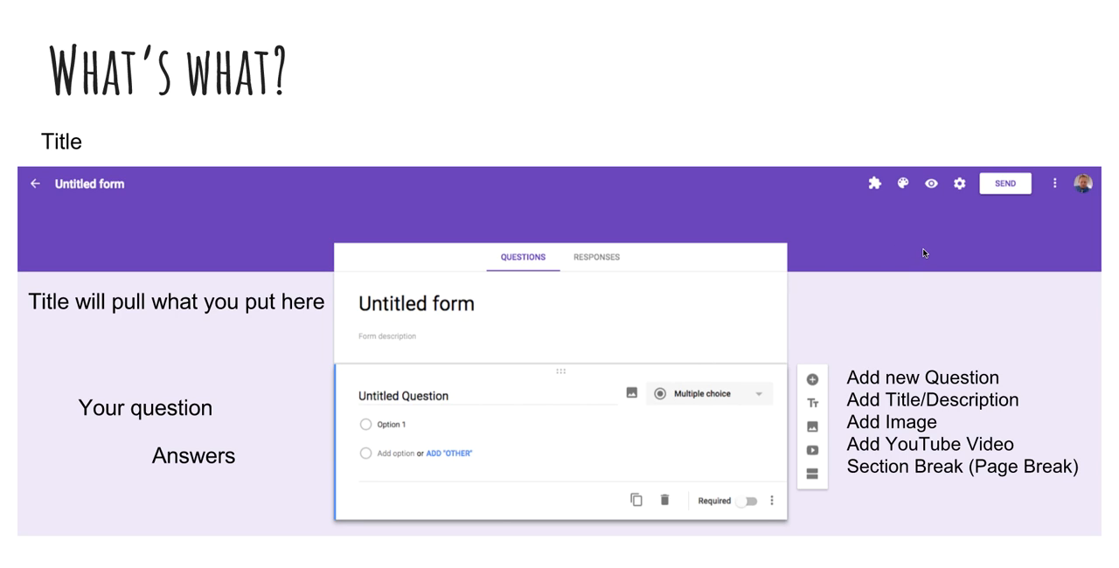
{"action": "mouse_move", "coordinate": [908, 309]}
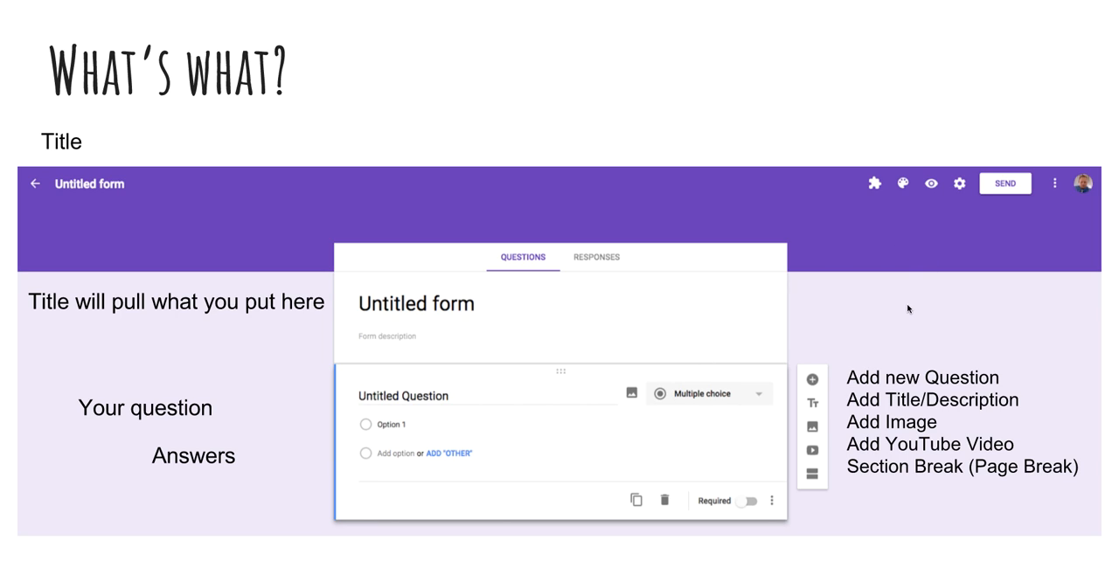
{"action": "mouse_move", "coordinate": [917, 500]}
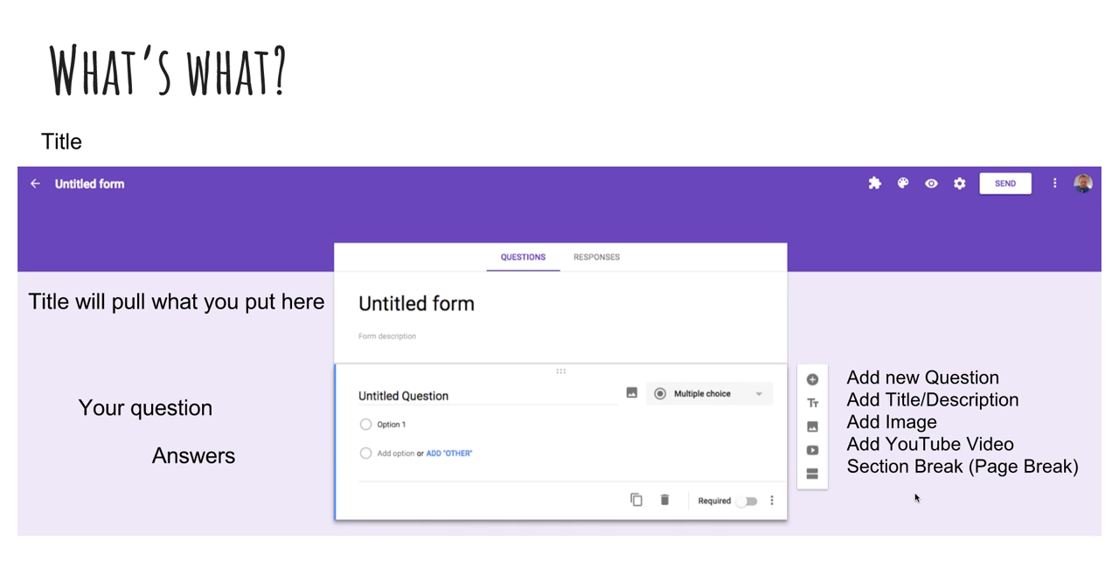
{"action": "mouse_move", "coordinate": [901, 495]}
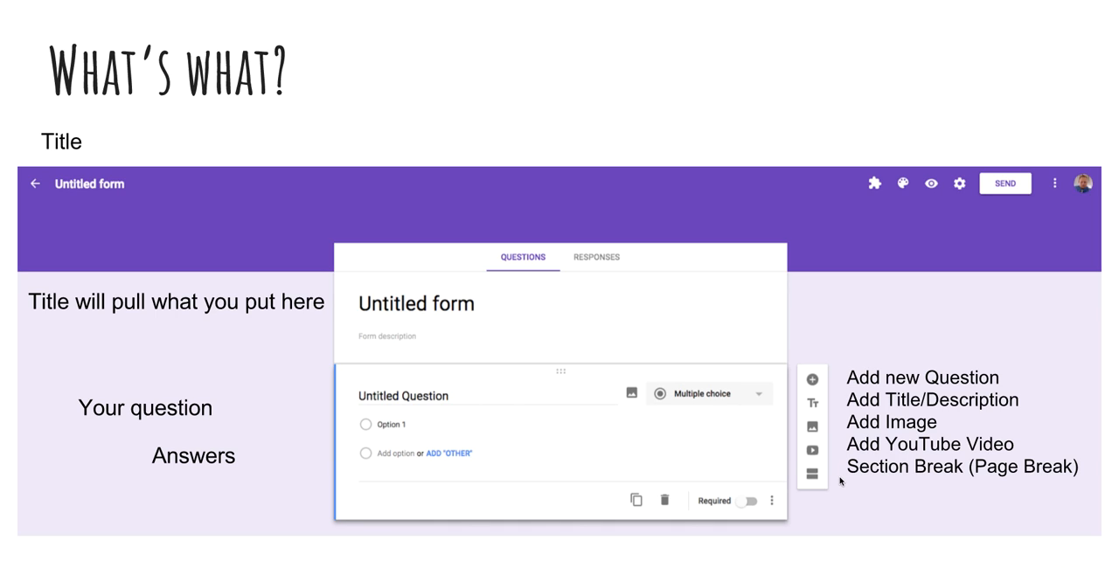
{"action": "mouse_move", "coordinate": [862, 493]}
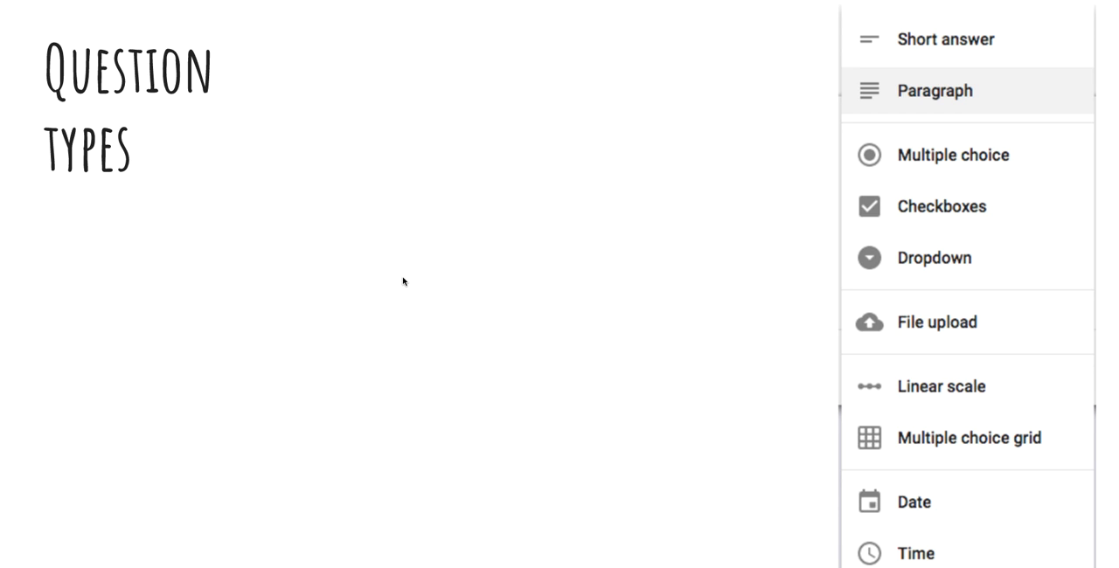
{"action": "mouse_move", "coordinate": [244, 264]}
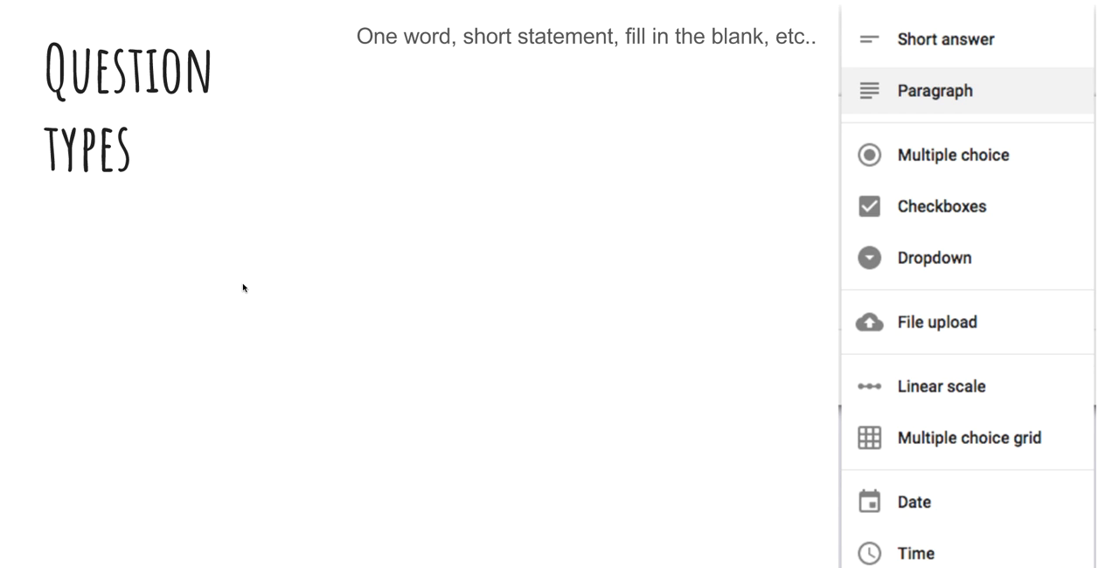
{"action": "mouse_move", "coordinate": [929, 44]}
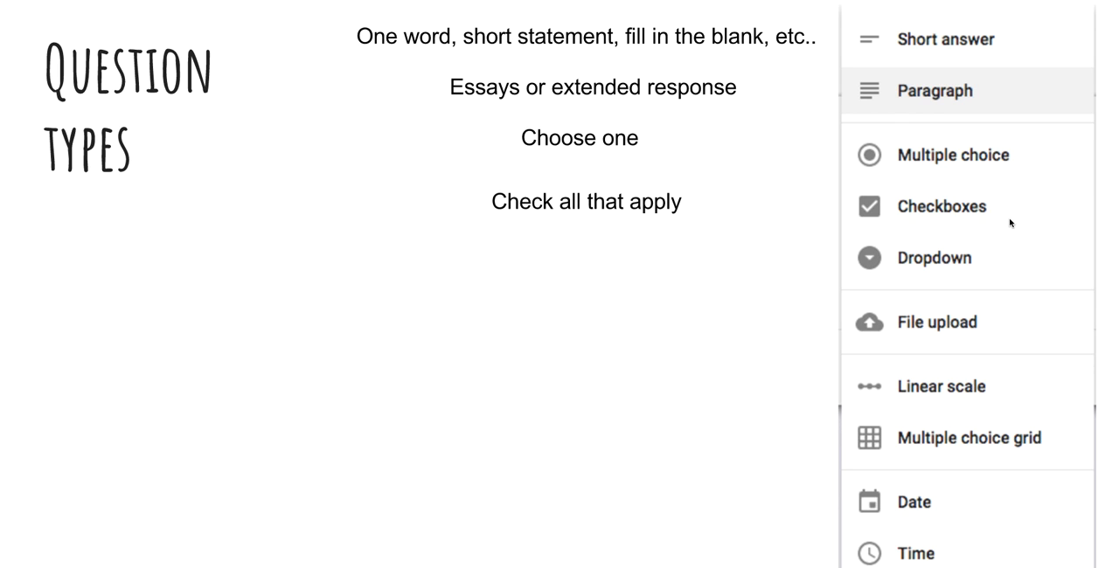
{"action": "mouse_move", "coordinate": [1001, 212]}
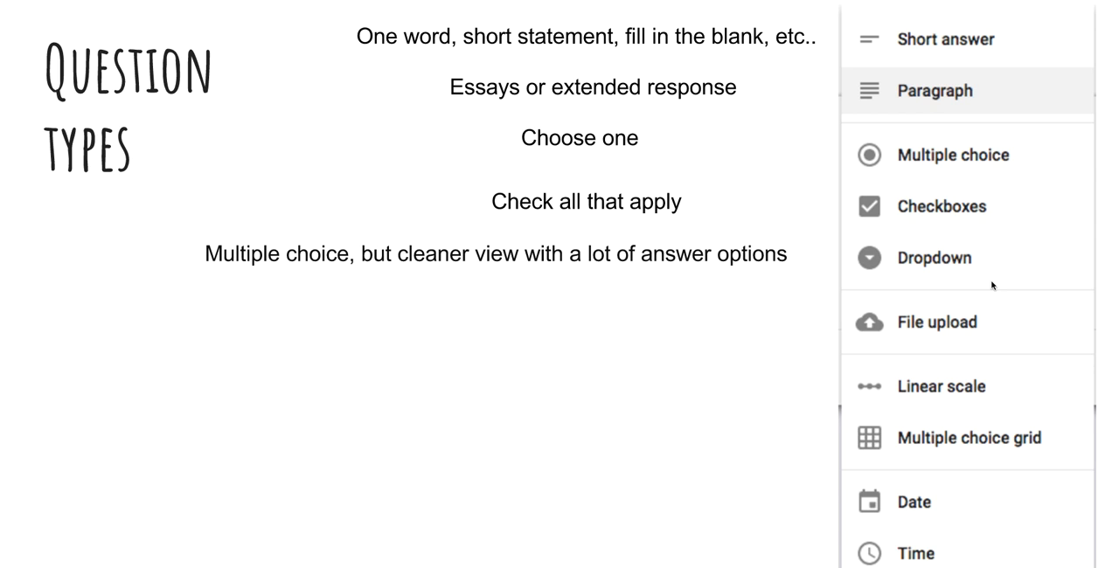
{"action": "mouse_move", "coordinate": [986, 168]}
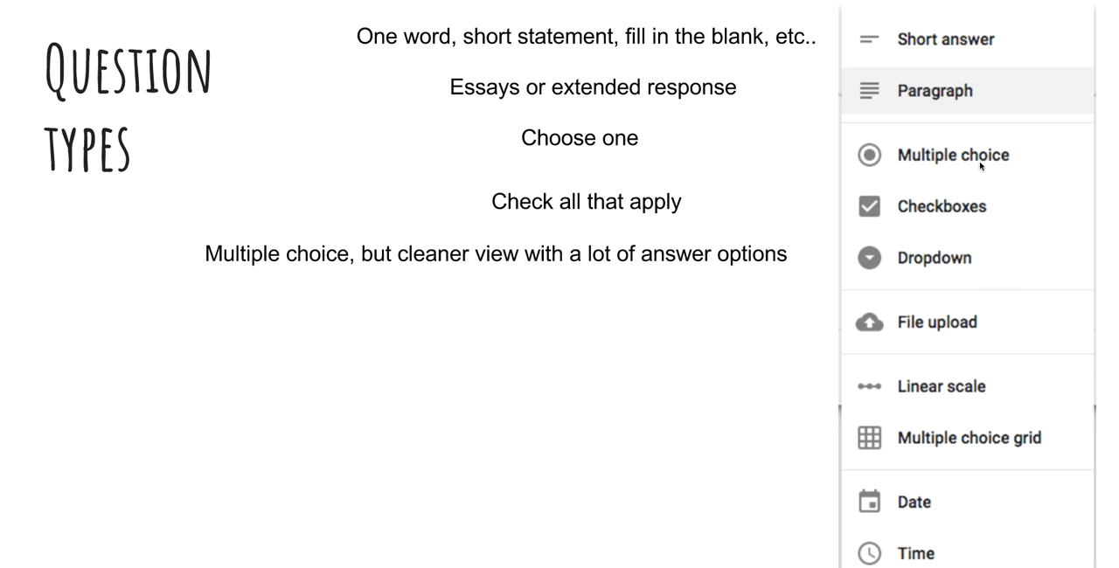
{"action": "mouse_move", "coordinate": [951, 271]}
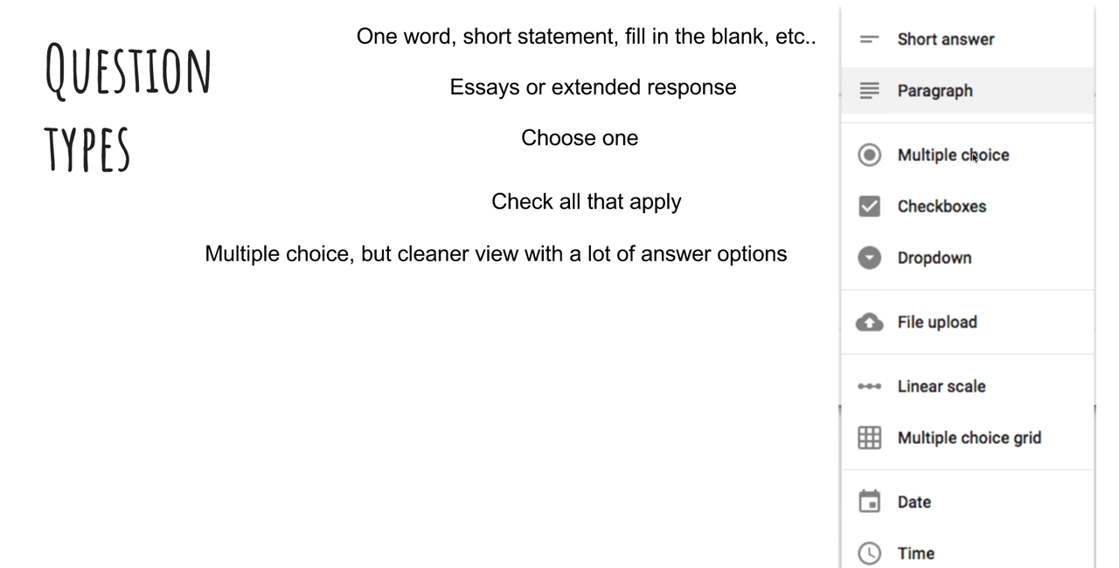
{"action": "mouse_move", "coordinate": [869, 279]}
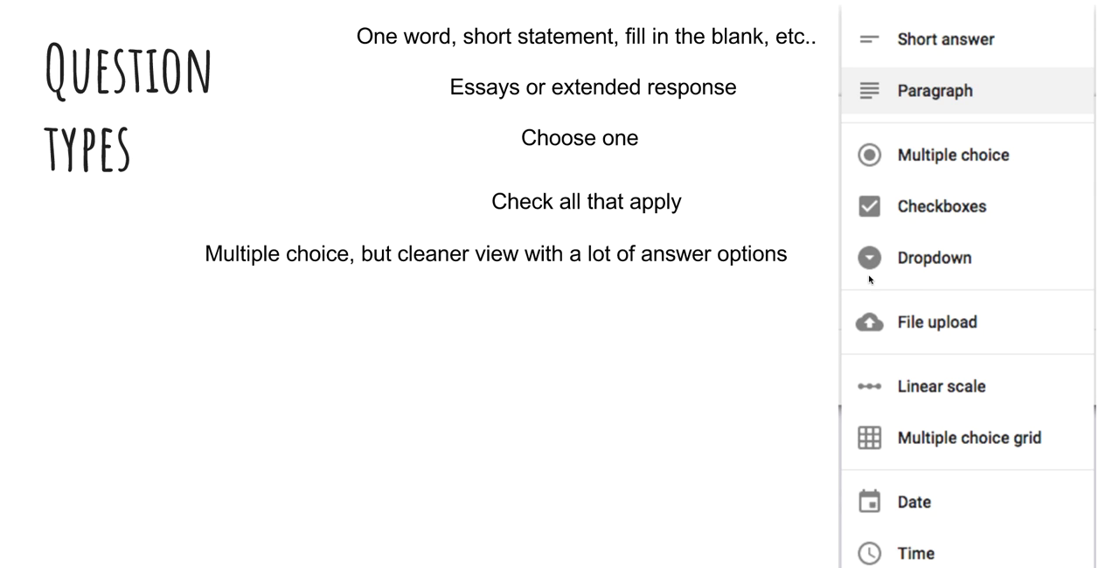
{"action": "mouse_move", "coordinate": [873, 264]}
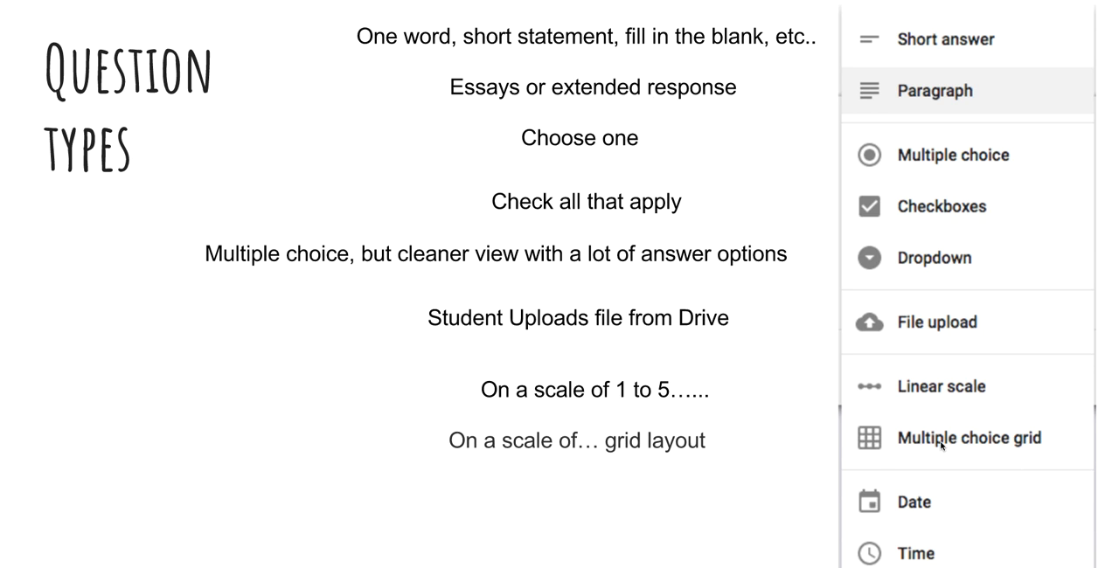
{"action": "mouse_move", "coordinate": [874, 448]}
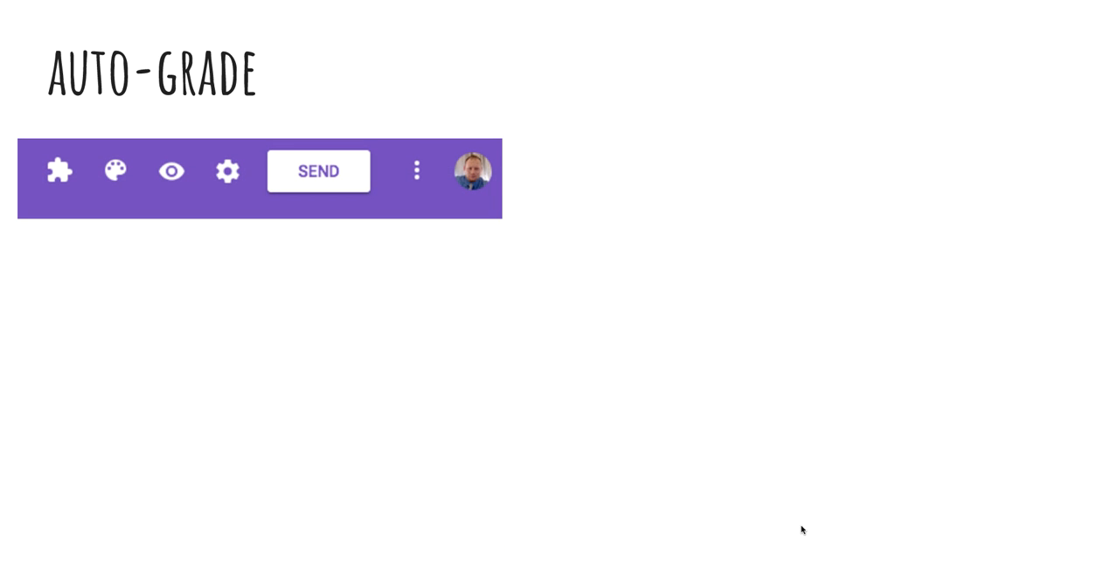
Step: Reveal the gear-icon arrow and the Settings box picture captioned 'This box pops up.'
{"action": "left_click", "coordinate": [227, 171]}
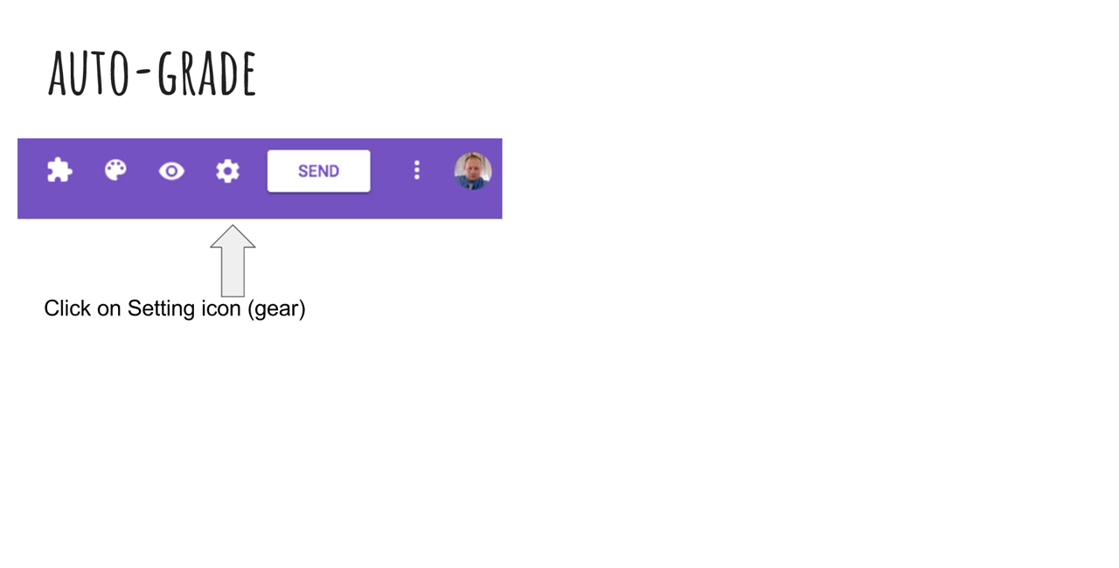
{"action": "mouse_move", "coordinate": [654, 391]}
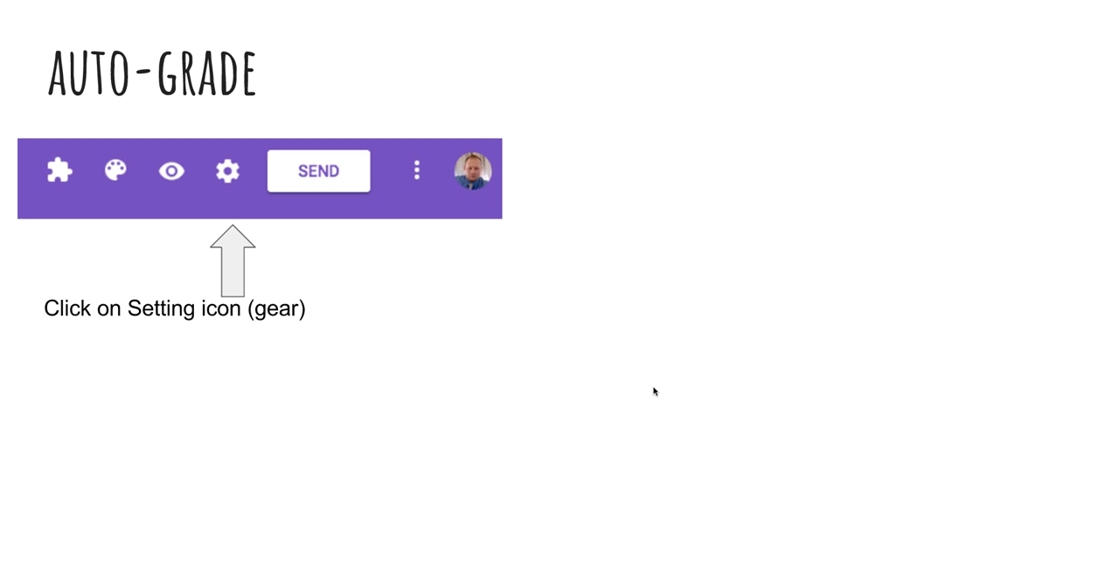
{"action": "left_click", "coordinate": [226, 170]}
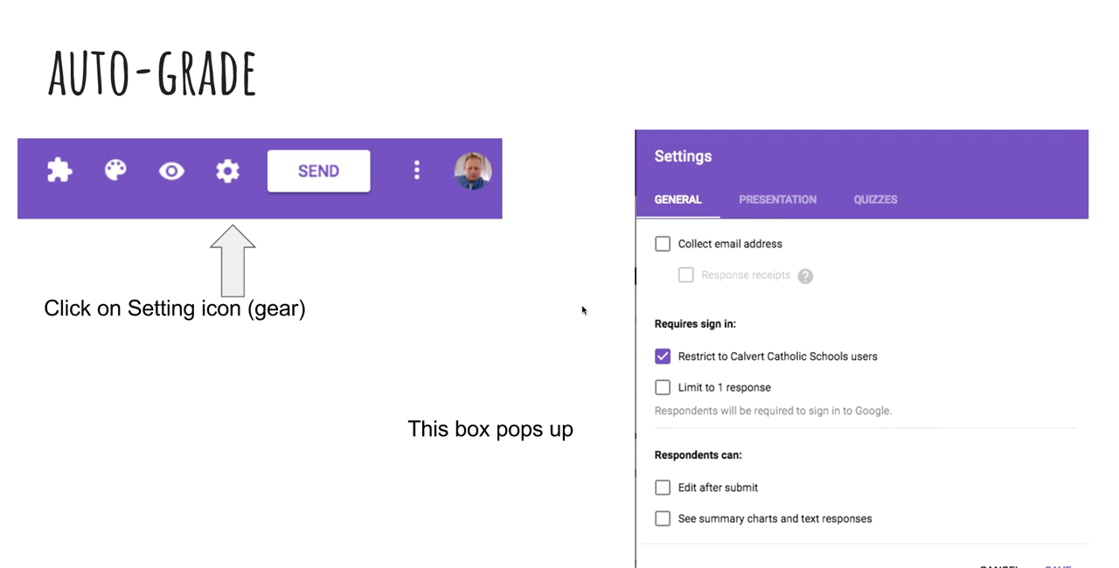
{"action": "mouse_move", "coordinate": [580, 323]}
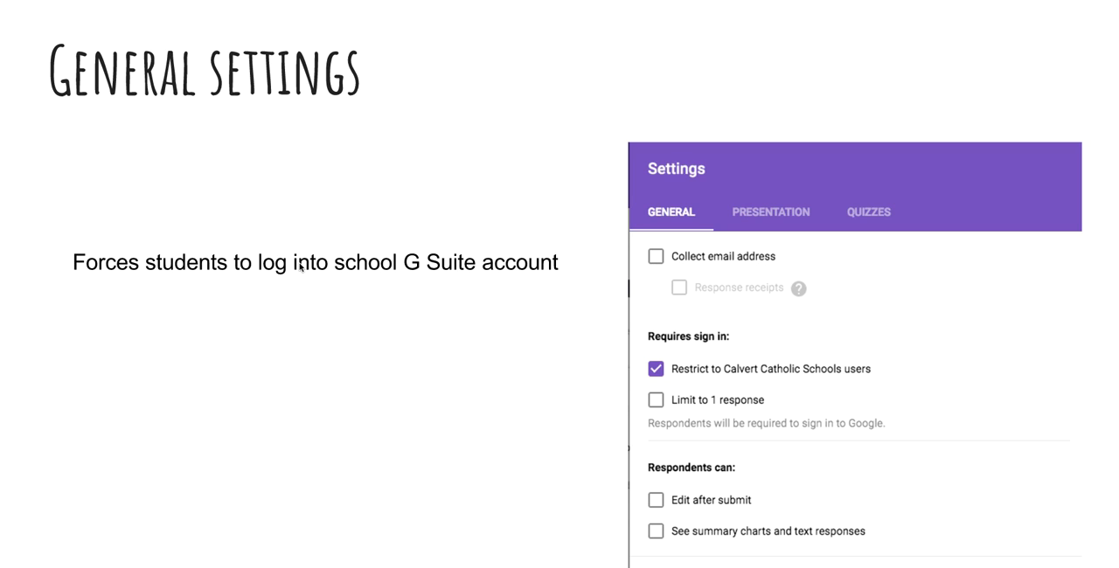
{"action": "mouse_move", "coordinate": [591, 281]}
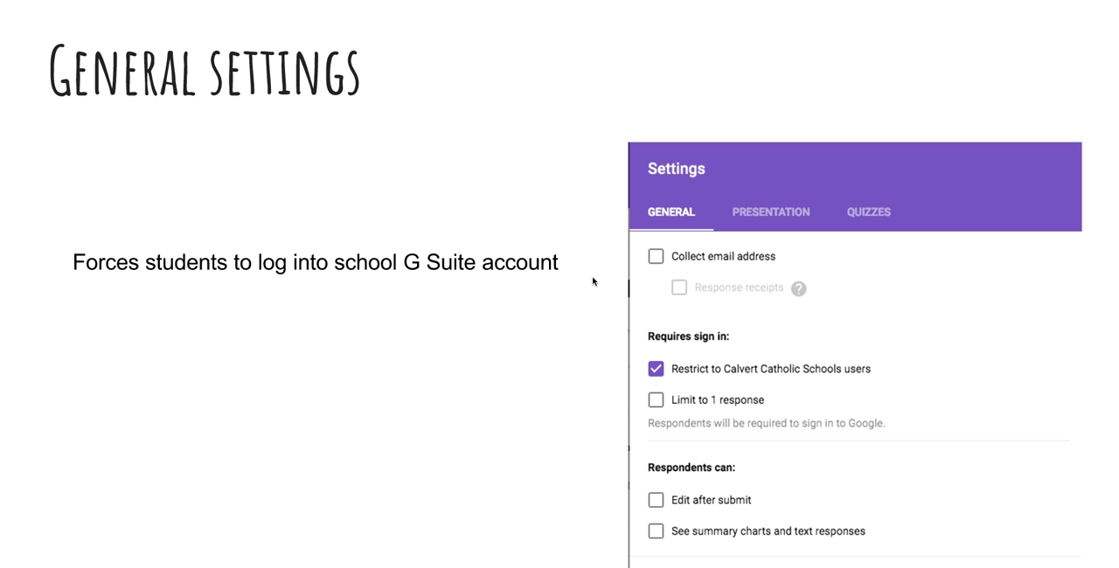
{"action": "mouse_move", "coordinate": [686, 249]}
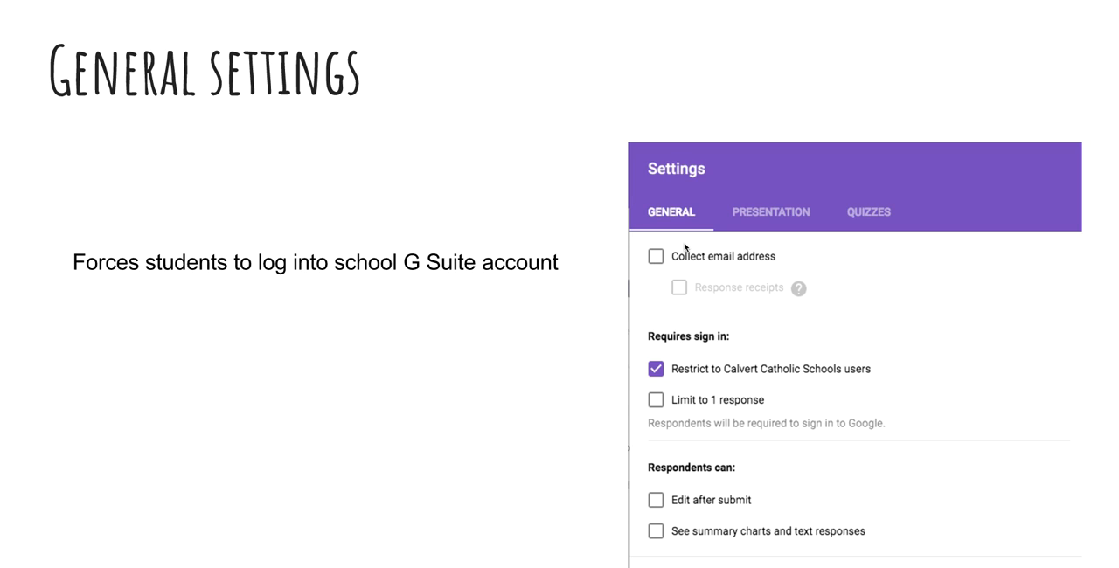
{"action": "mouse_move", "coordinate": [697, 369]}
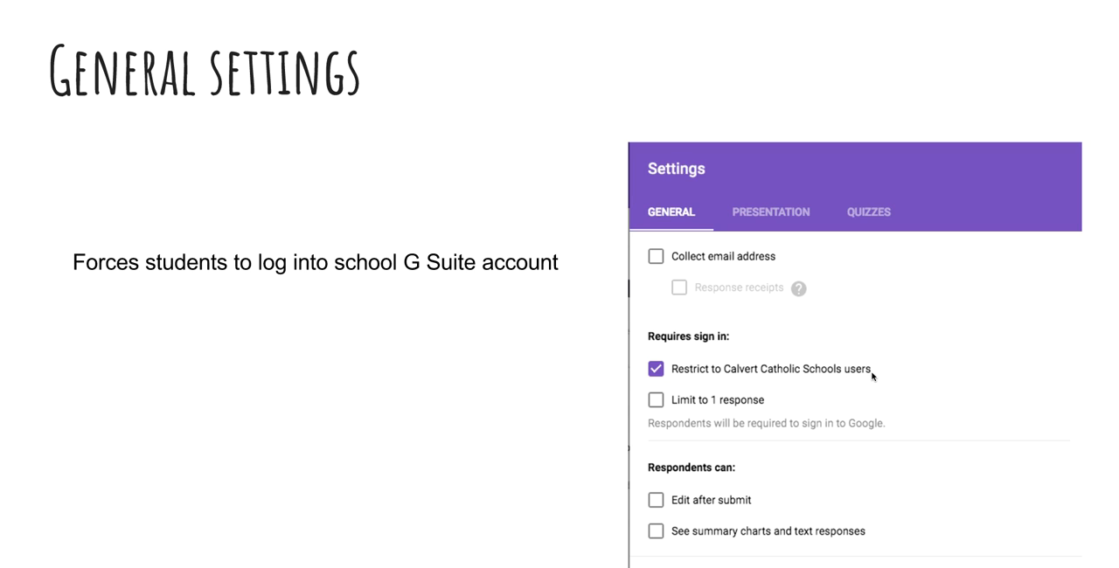
{"action": "mouse_move", "coordinate": [810, 382]}
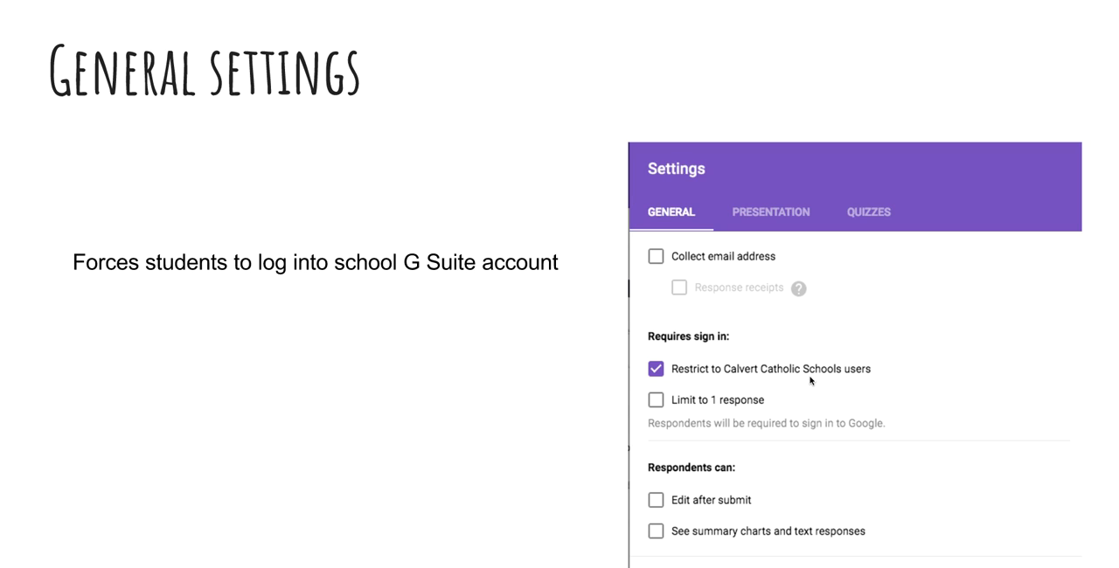
{"action": "mouse_move", "coordinate": [677, 411]}
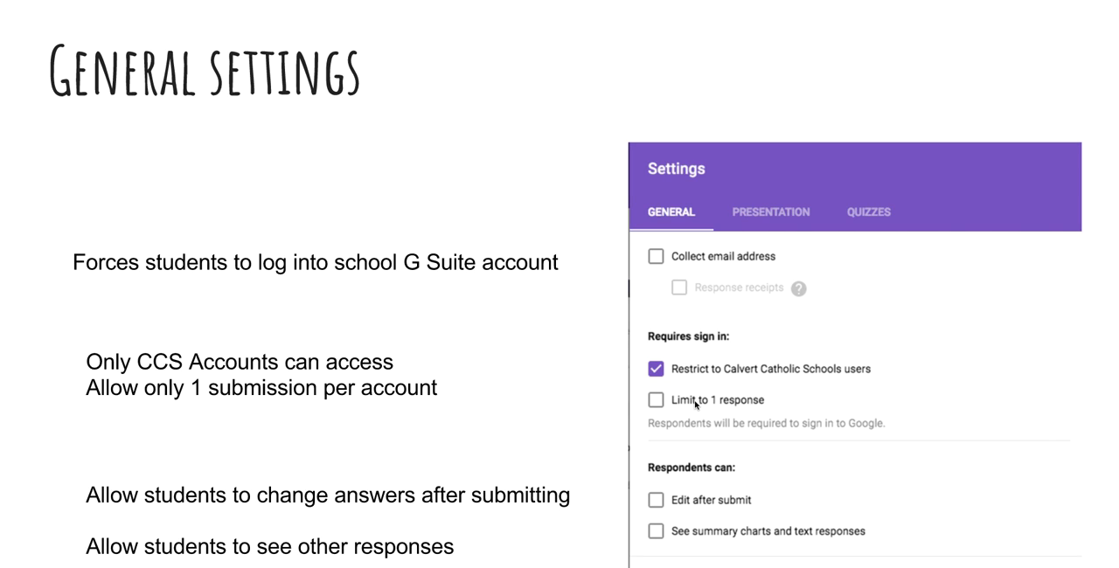
{"action": "mouse_move", "coordinate": [673, 503]}
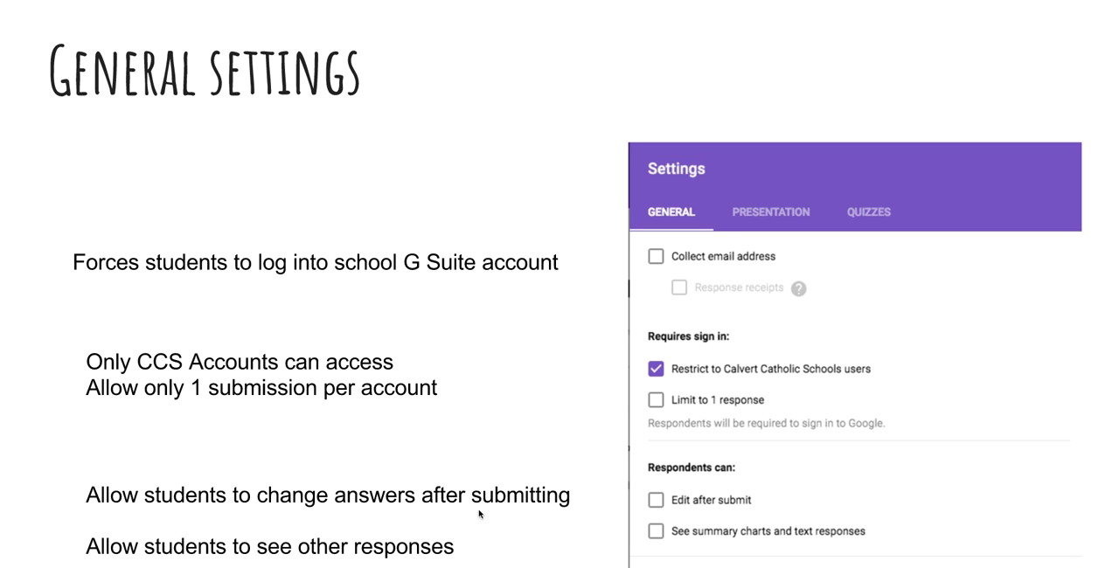
{"action": "mouse_move", "coordinate": [327, 558]}
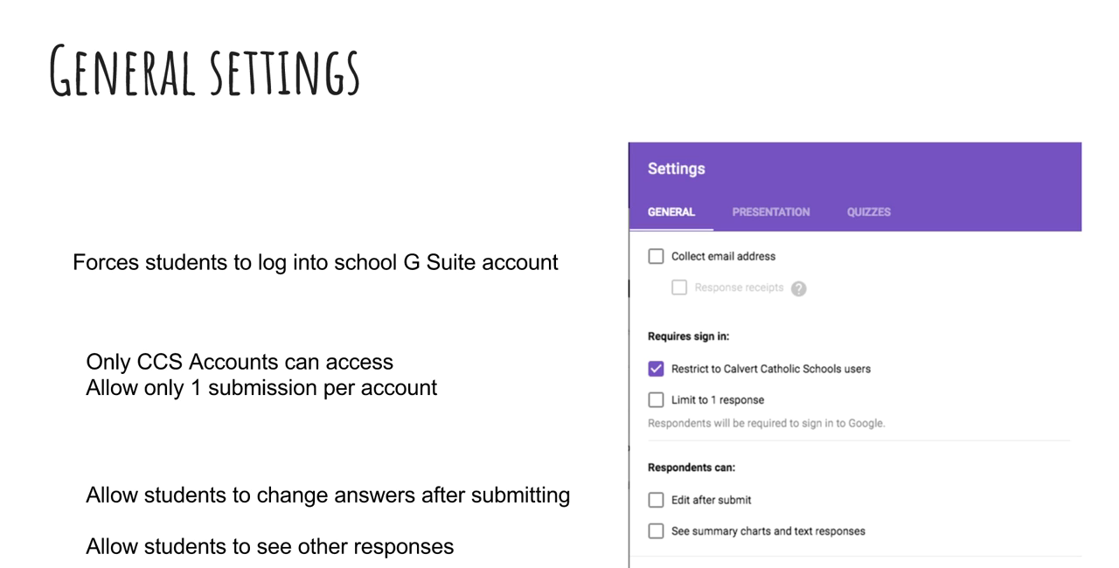
Step: Advance to the Presentation settings slide explaining the progress bar and other options
{"action": "left_click", "coordinate": [769, 211]}
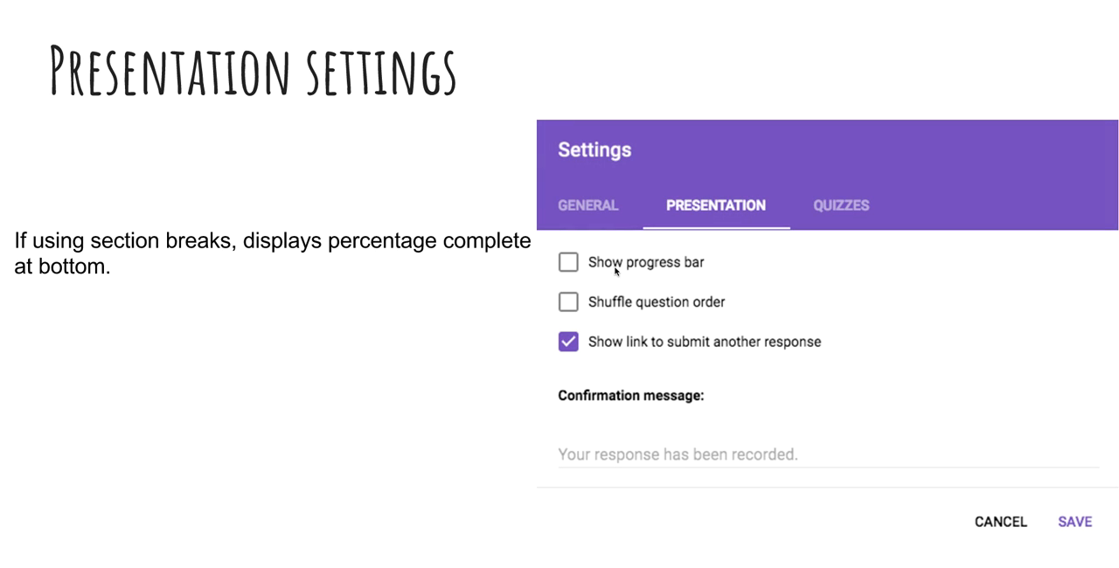
{"action": "mouse_move", "coordinate": [680, 269]}
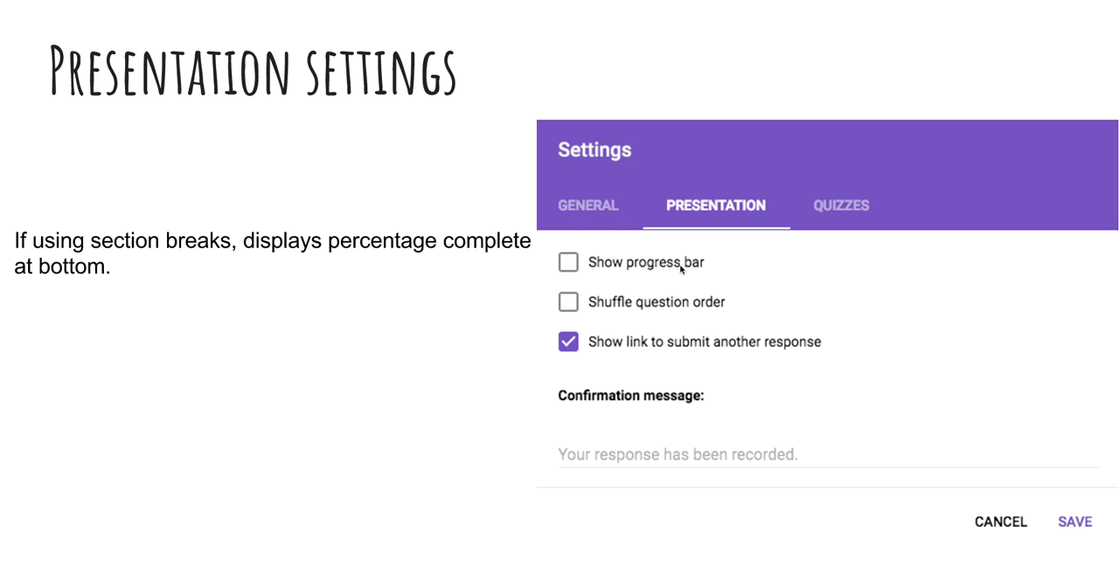
{"action": "mouse_move", "coordinate": [601, 275]}
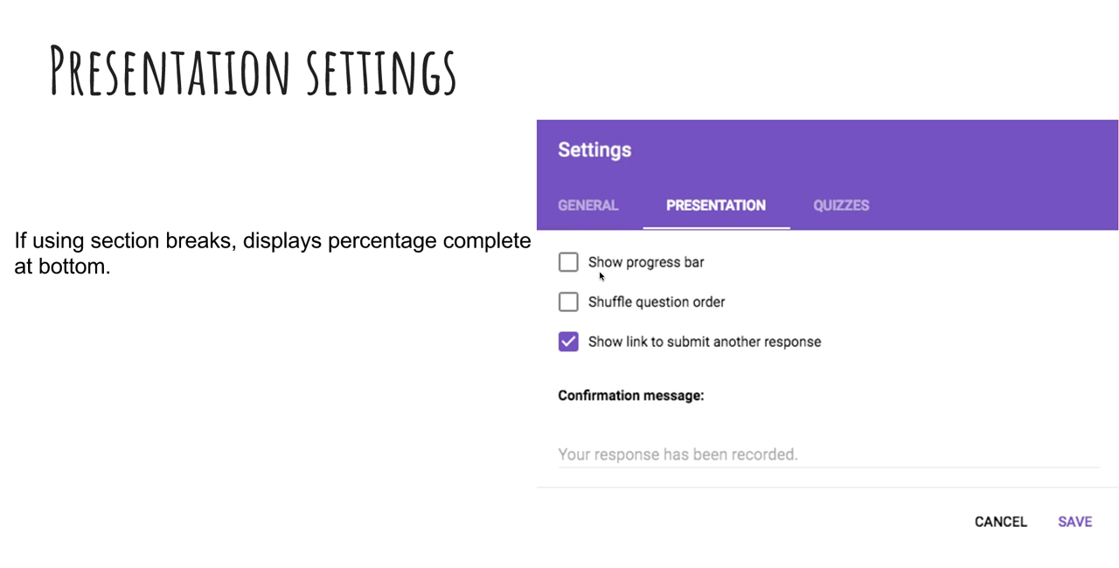
{"action": "mouse_move", "coordinate": [615, 274]}
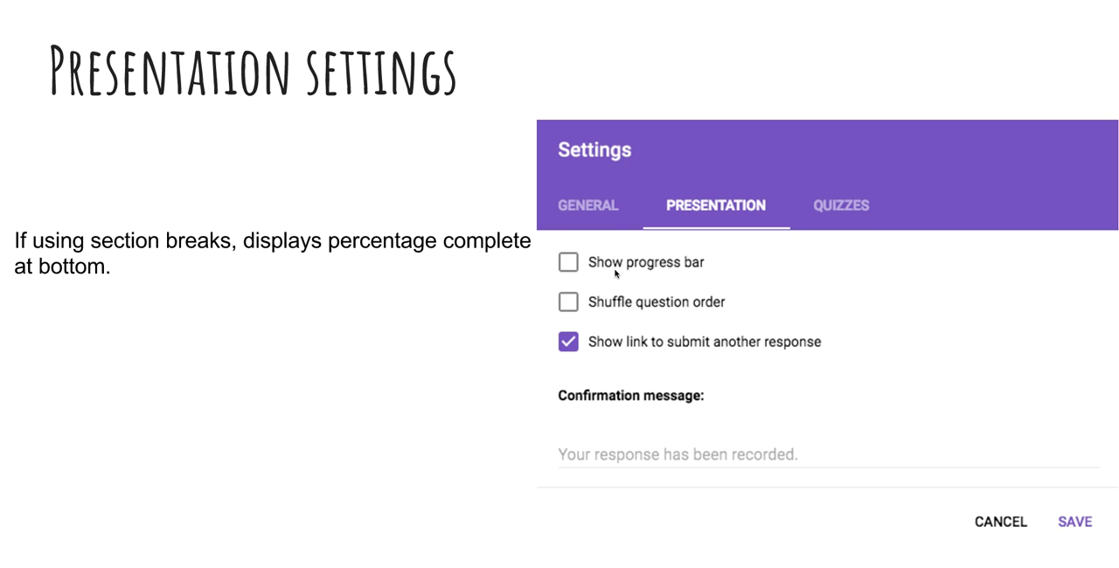
{"action": "mouse_move", "coordinate": [654, 318]}
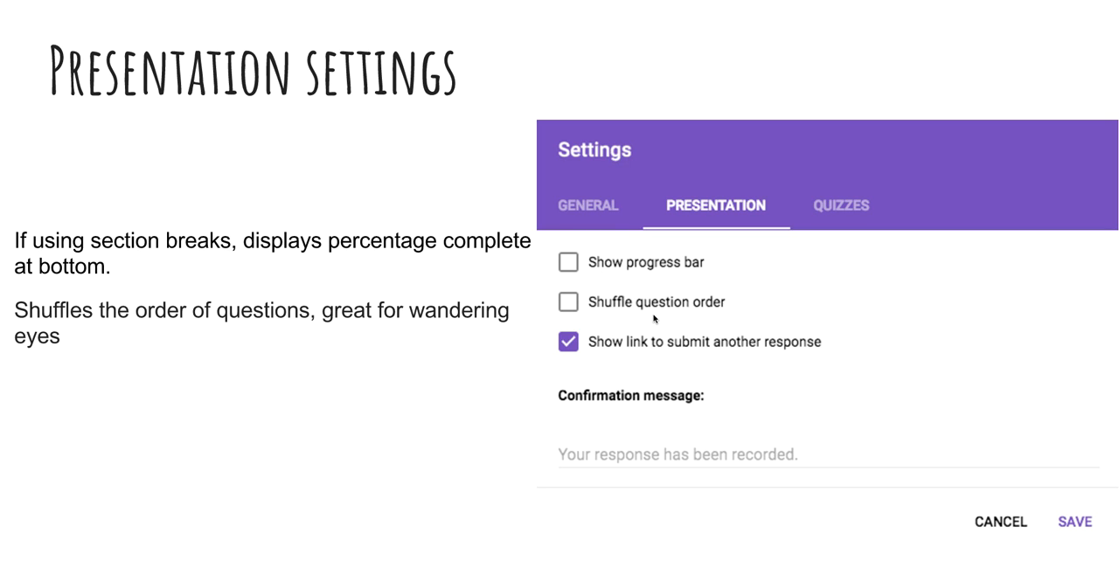
{"action": "mouse_move", "coordinate": [764, 316]}
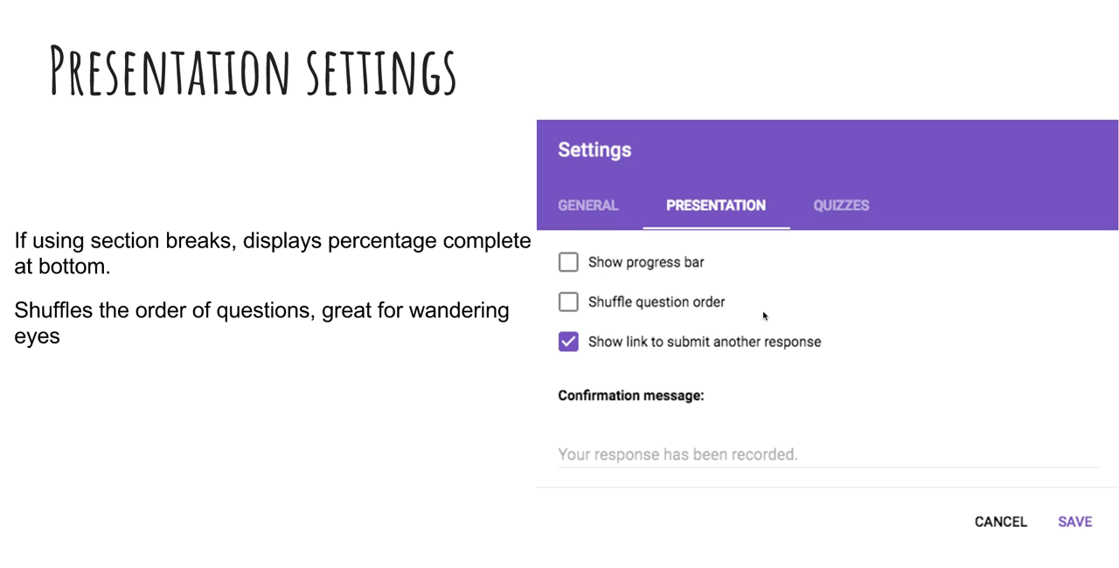
{"action": "mouse_move", "coordinate": [778, 315]}
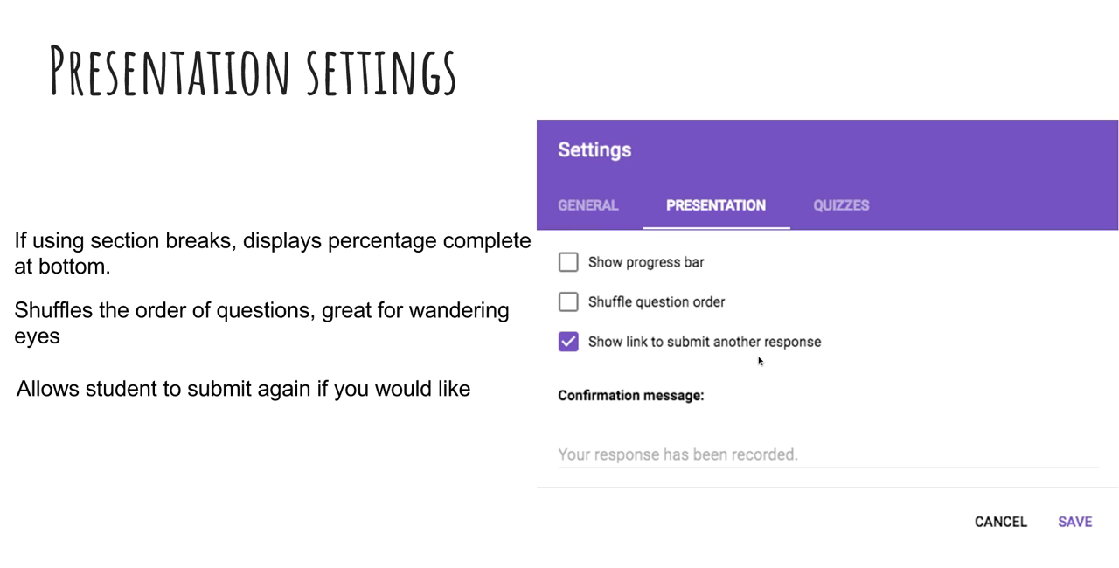
{"action": "mouse_move", "coordinate": [800, 376]}
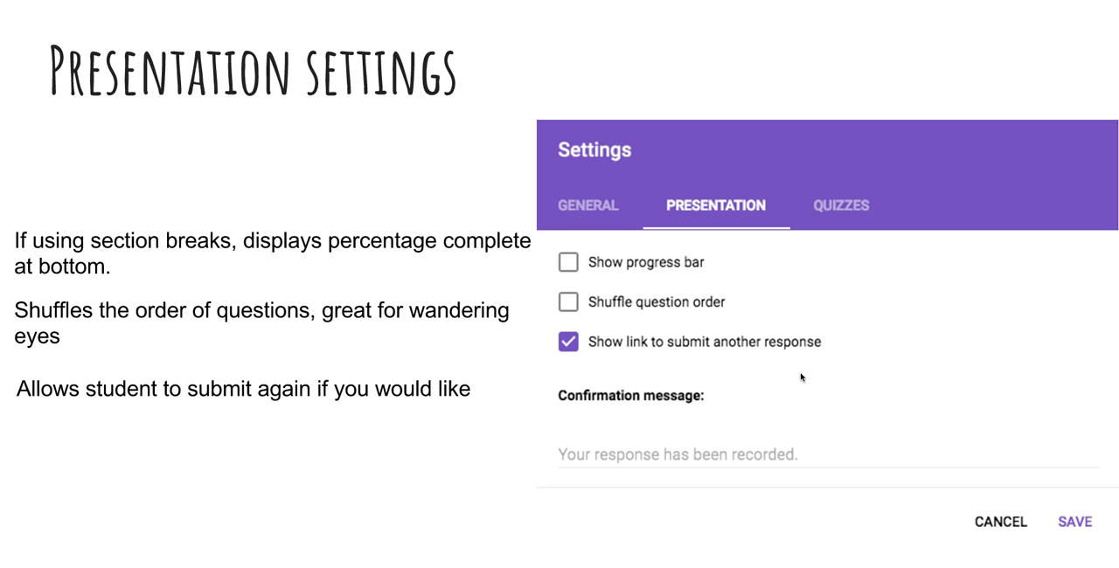
{"action": "mouse_move", "coordinate": [817, 383]}
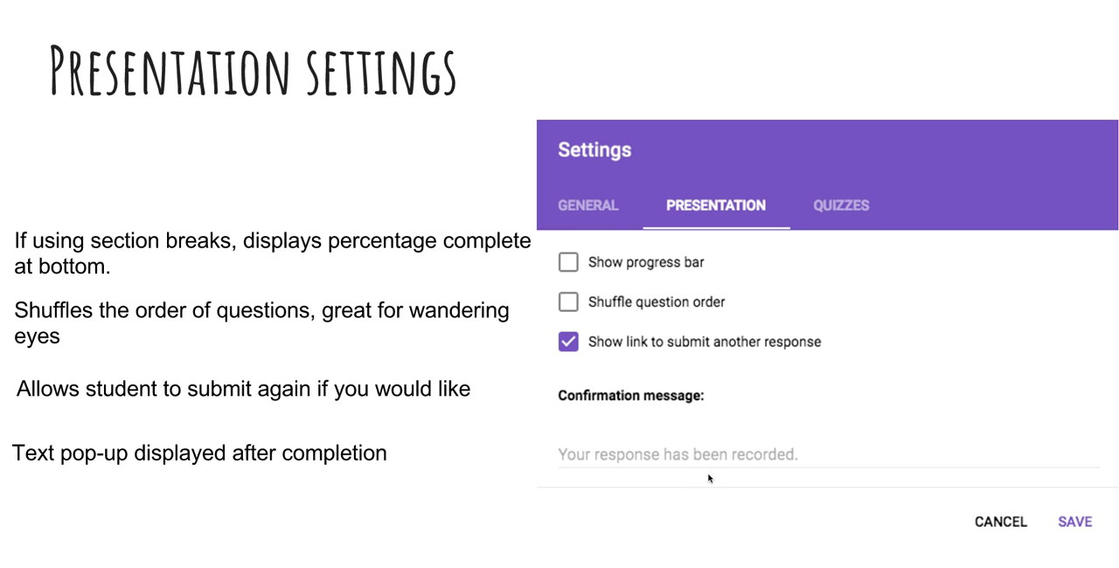
{"action": "mouse_move", "coordinate": [614, 462]}
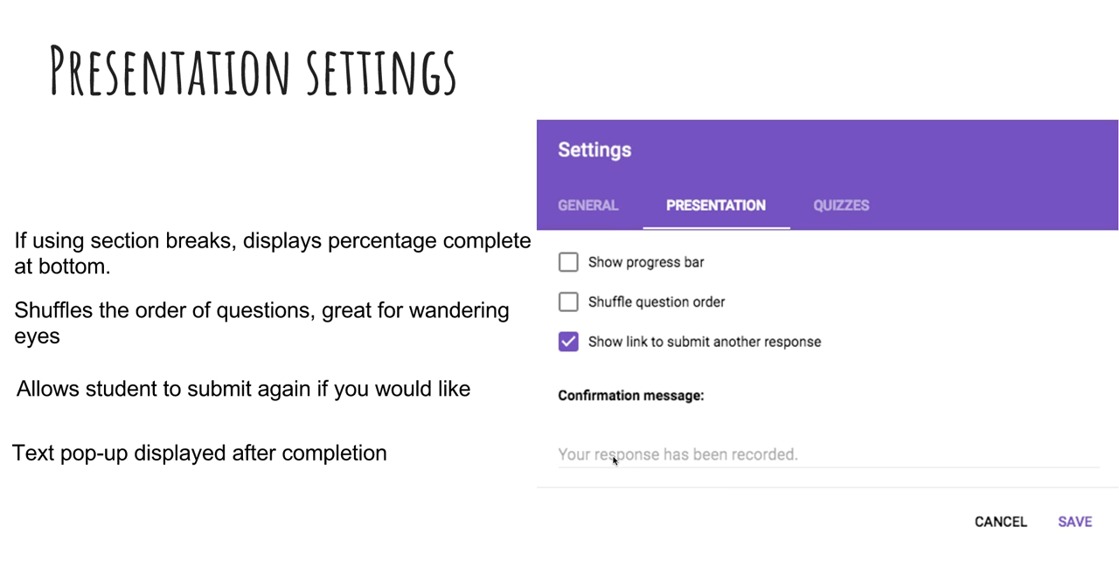
{"action": "mouse_move", "coordinate": [809, 529]}
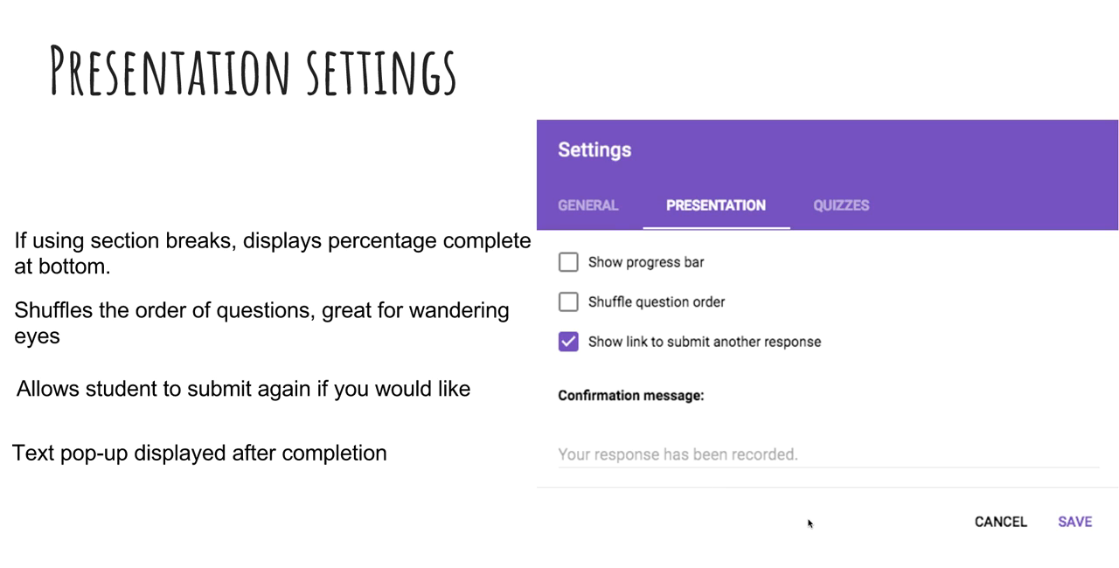
{"action": "mouse_move", "coordinate": [699, 233]}
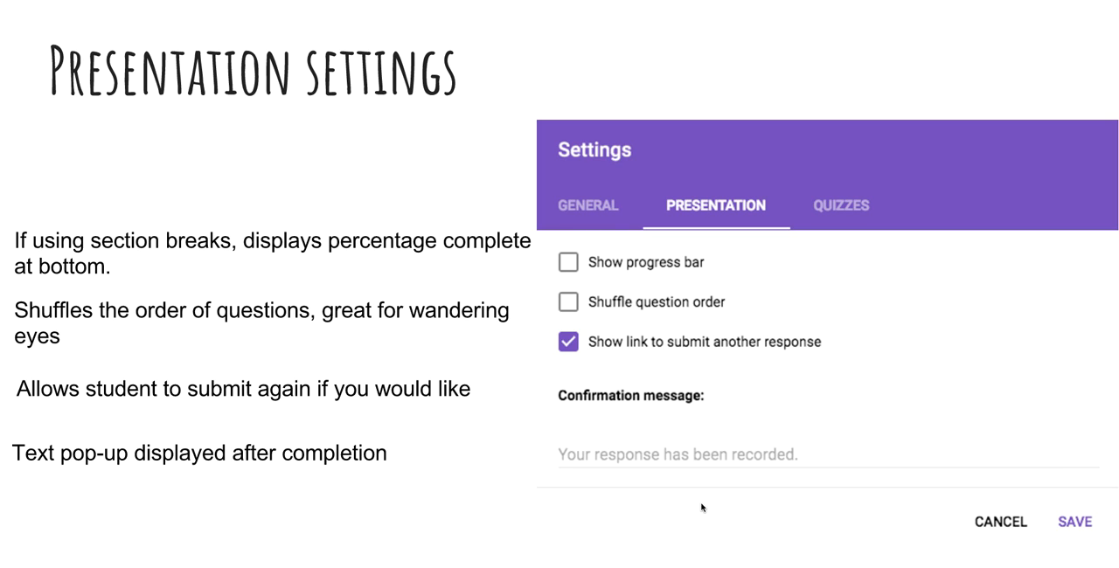
{"action": "mouse_move", "coordinate": [820, 516]}
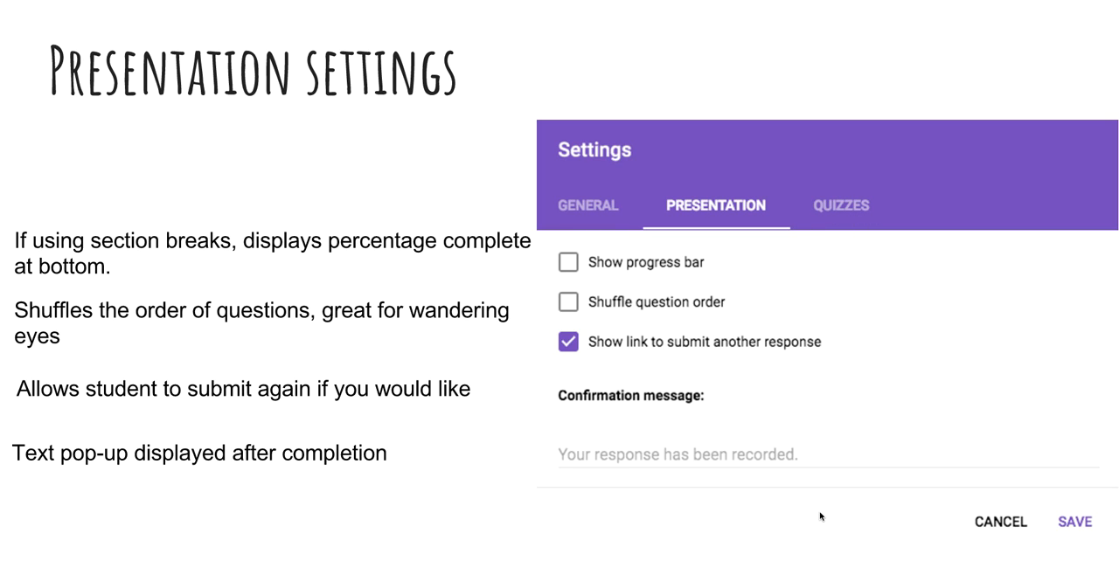
Step: Advance to the Quiz Settings slide about graded quizzes and grade release
{"action": "left_click", "coordinate": [840, 206]}
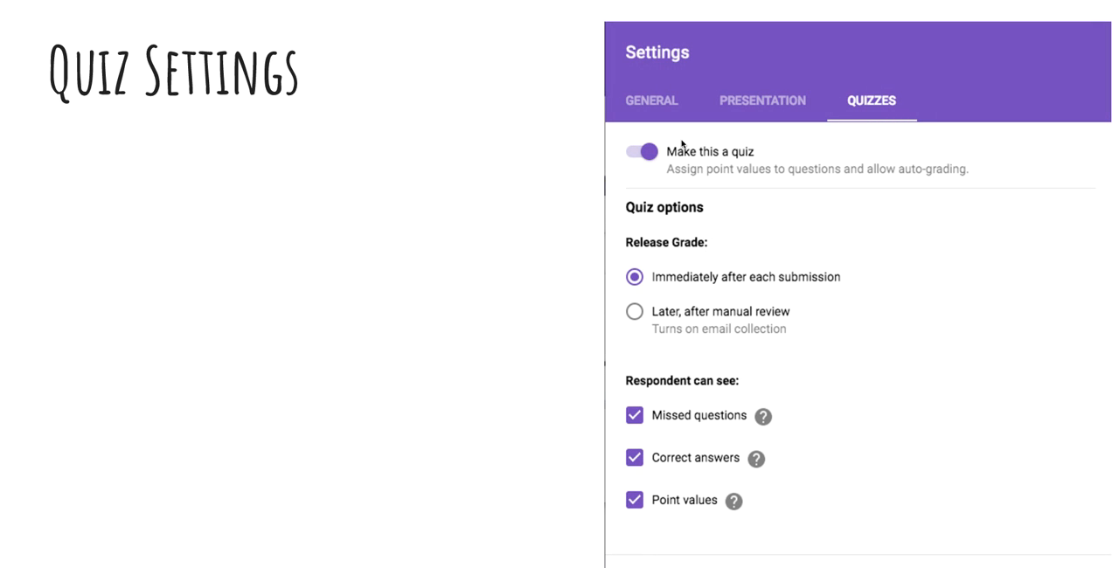
{"action": "mouse_move", "coordinate": [650, 161]}
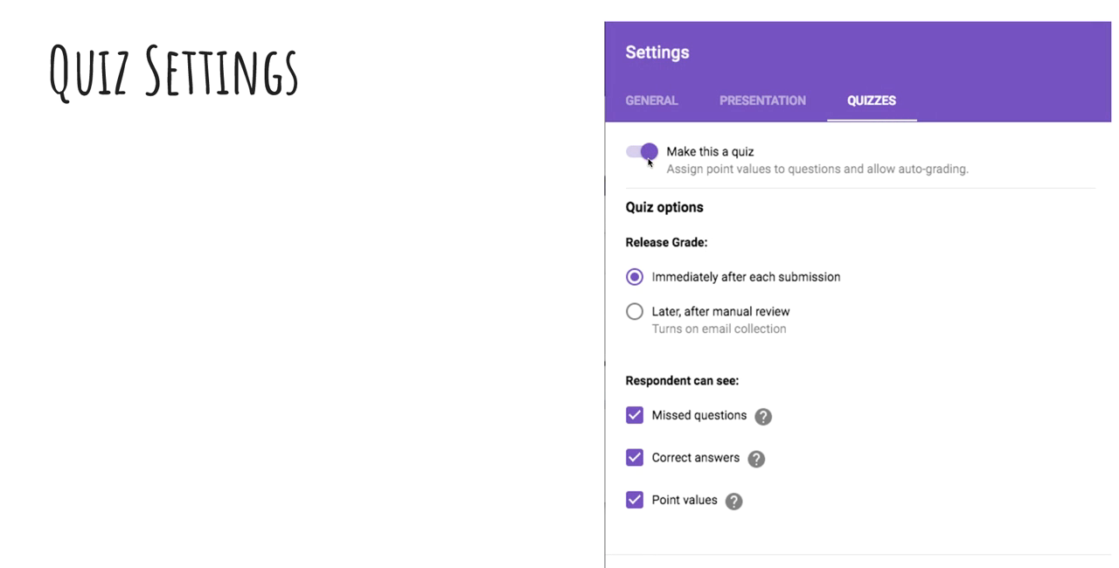
{"action": "mouse_move", "coordinate": [653, 155]}
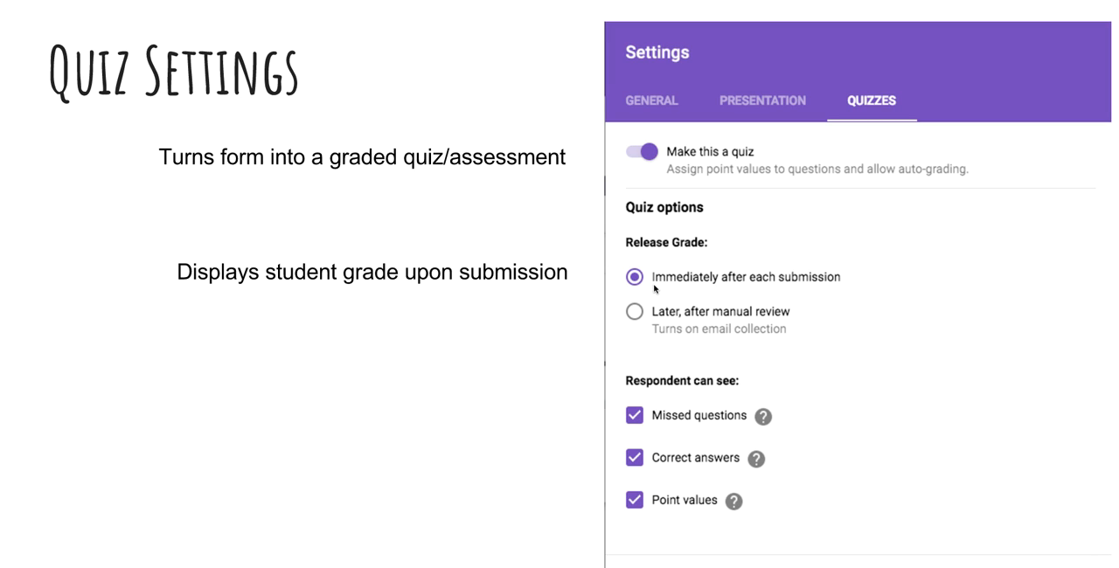
{"action": "mouse_move", "coordinate": [847, 288]}
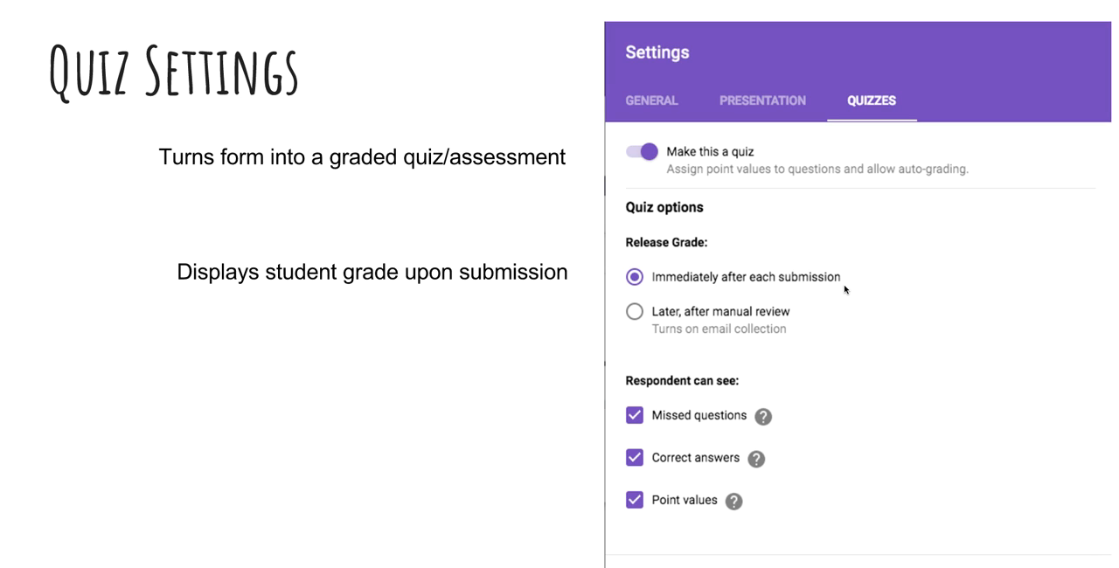
{"action": "mouse_move", "coordinate": [700, 282]}
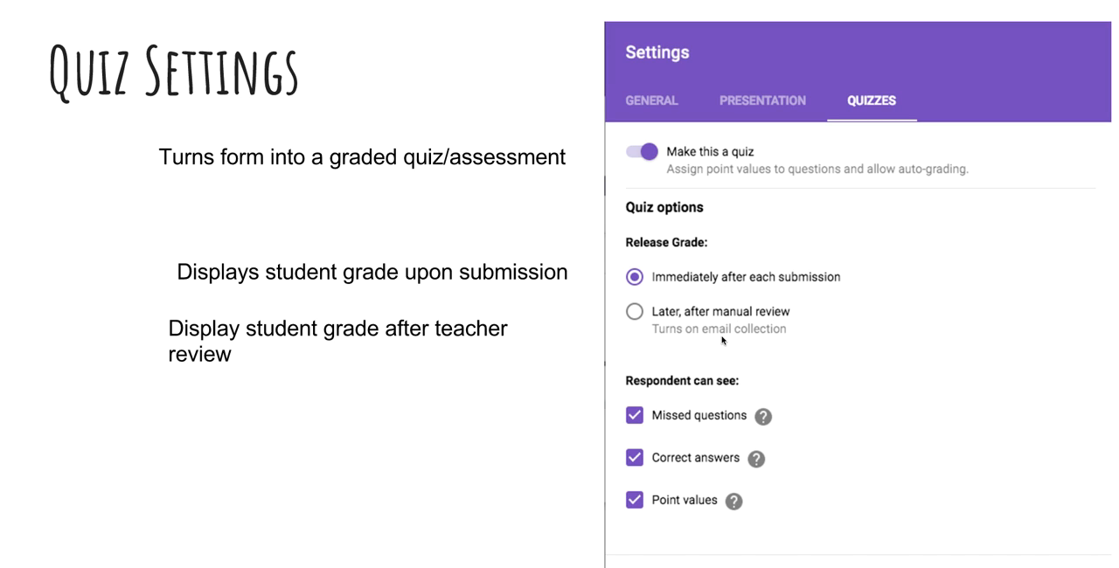
{"action": "mouse_move", "coordinate": [764, 340]}
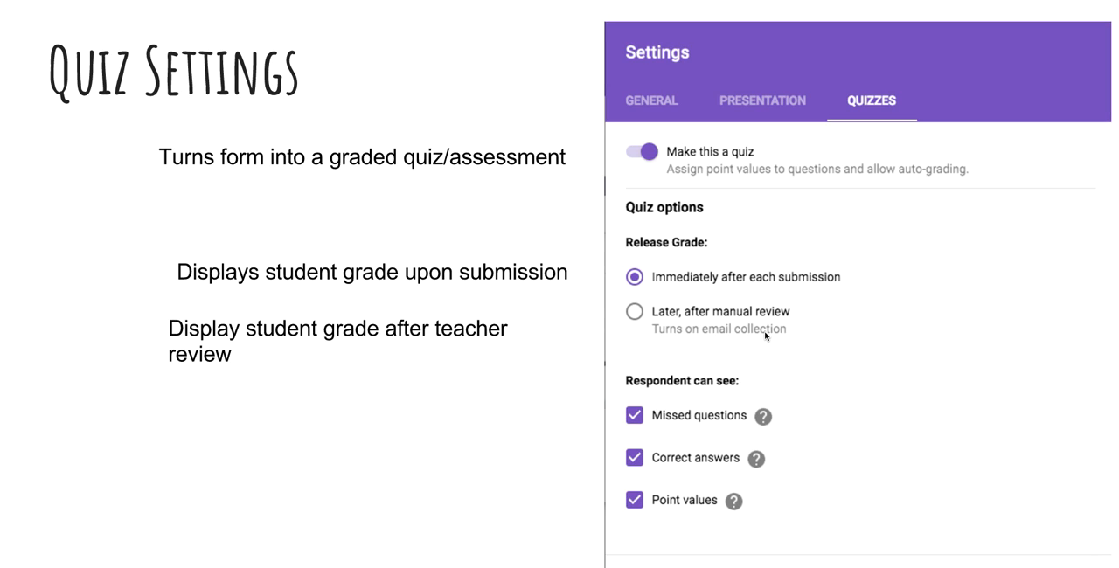
{"action": "mouse_move", "coordinate": [764, 336]}
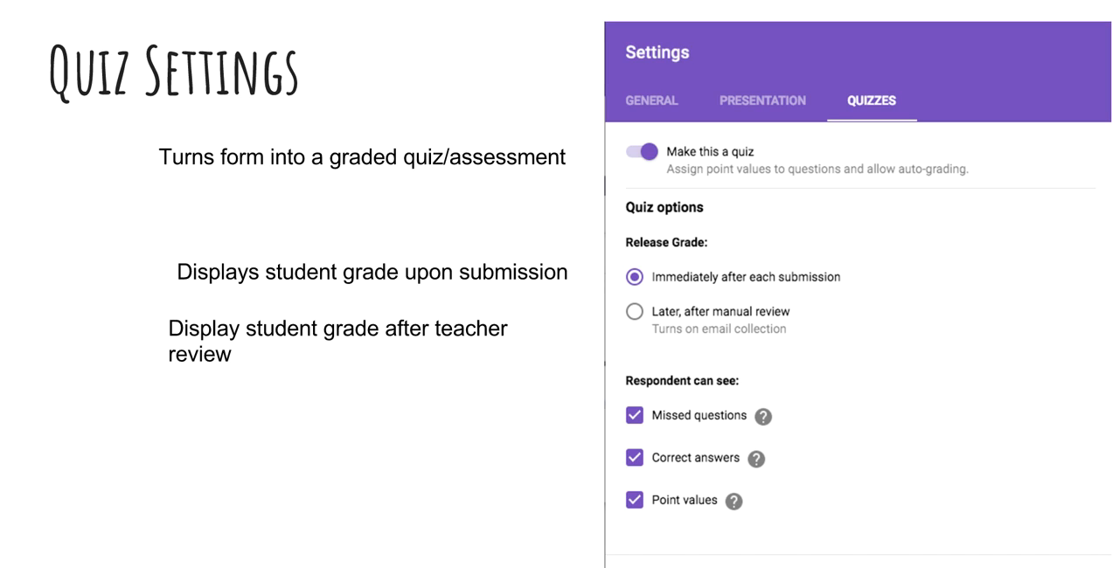
{"action": "mouse_move", "coordinate": [774, 348]}
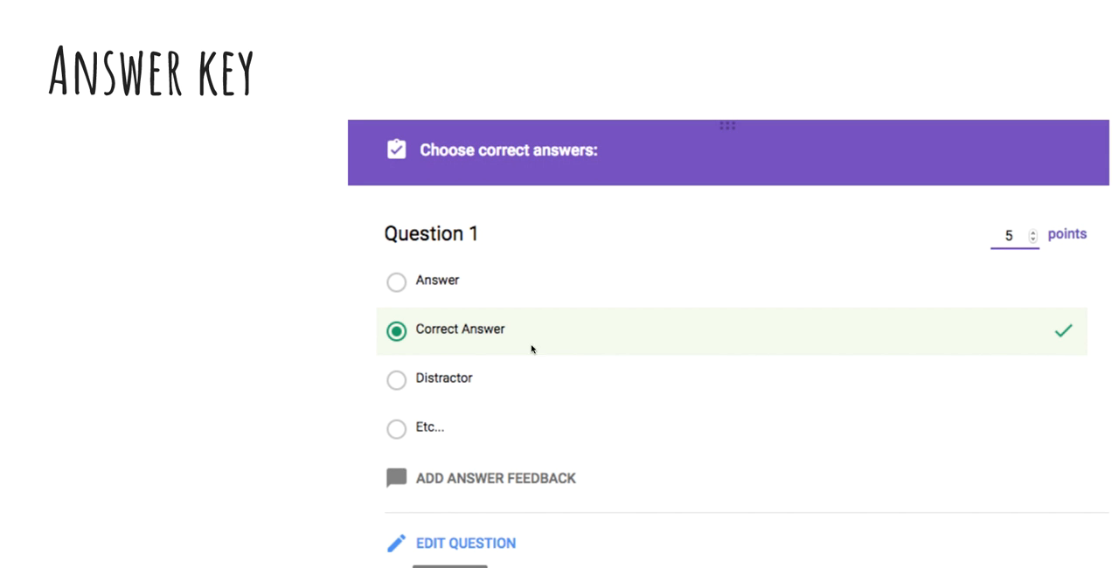
{"action": "mouse_move", "coordinate": [550, 183]}
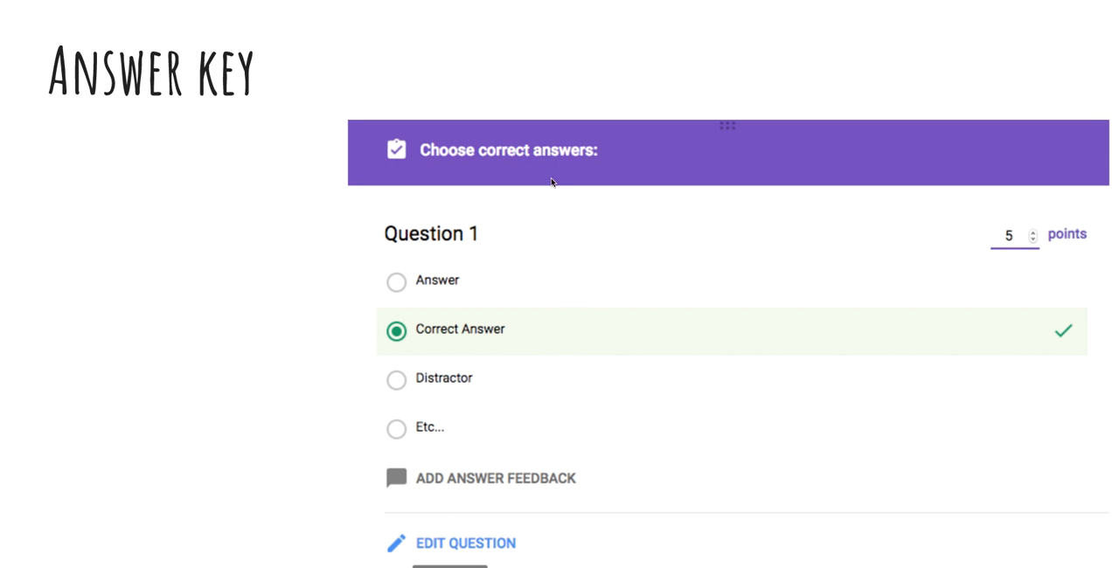
{"action": "mouse_move", "coordinate": [435, 501]}
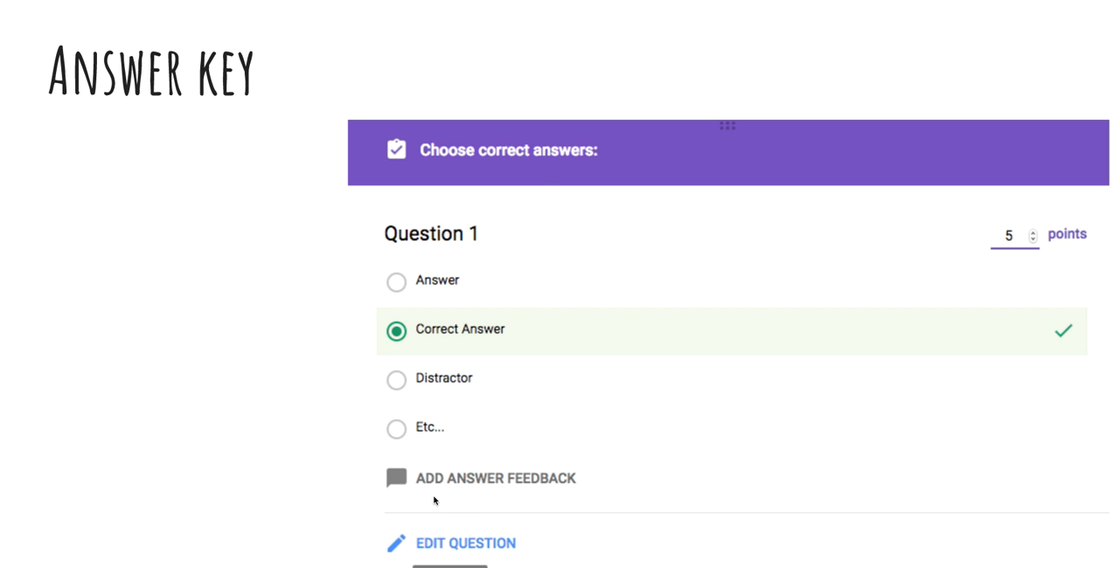
{"action": "mouse_move", "coordinate": [440, 490]}
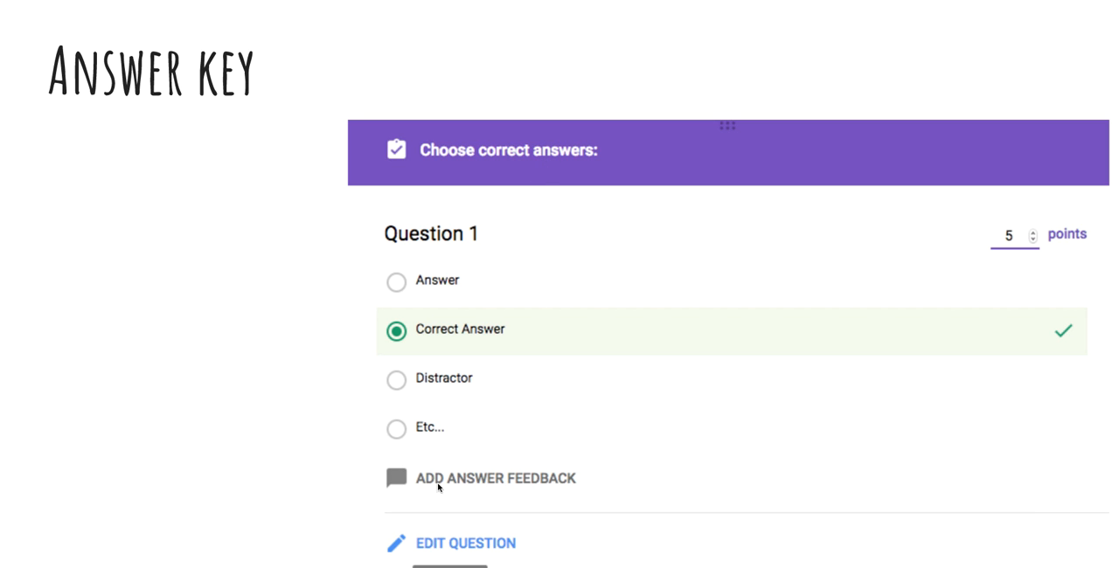
{"action": "mouse_move", "coordinate": [346, 542]}
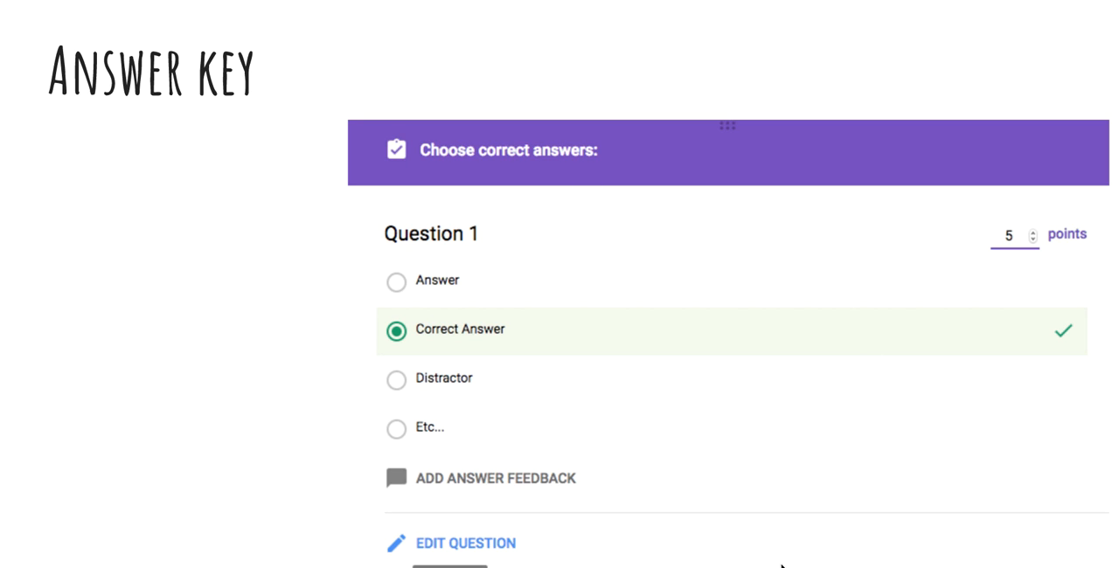
{"action": "mouse_move", "coordinate": [298, 137]}
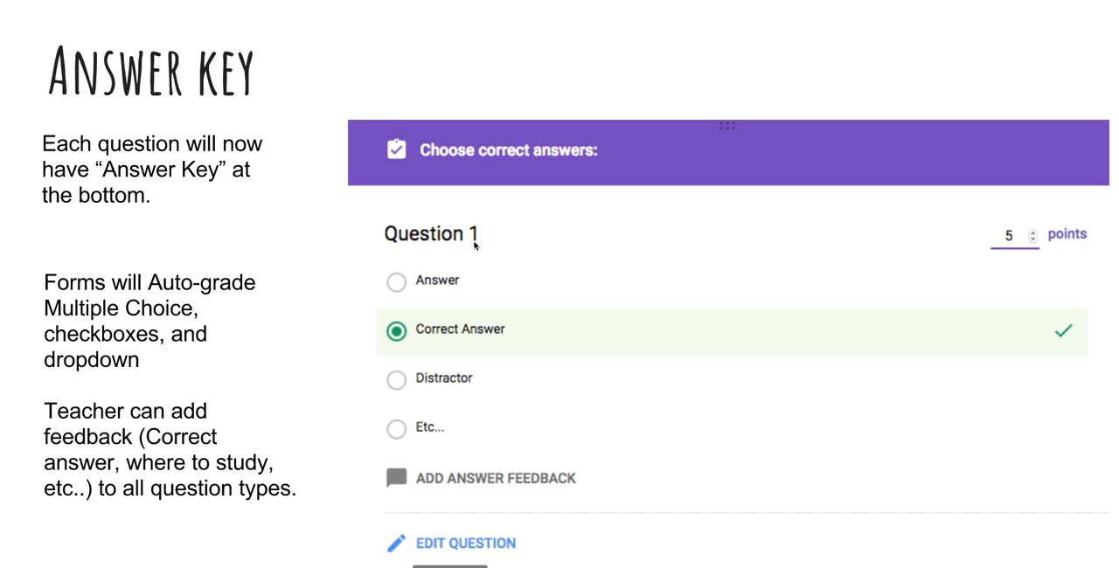
{"action": "mouse_move", "coordinate": [569, 229]}
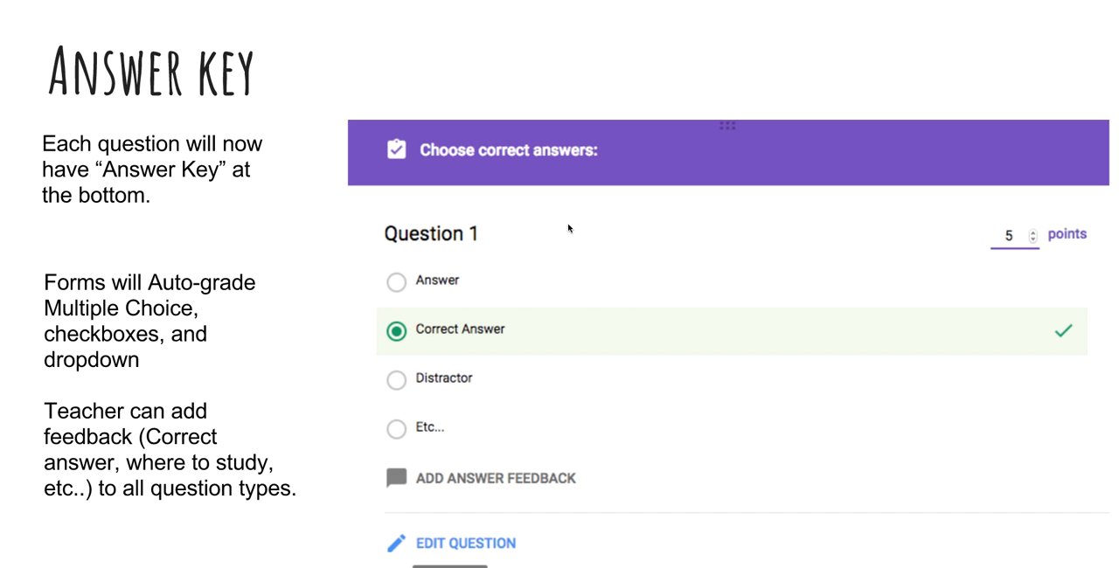
{"action": "mouse_move", "coordinate": [475, 264]}
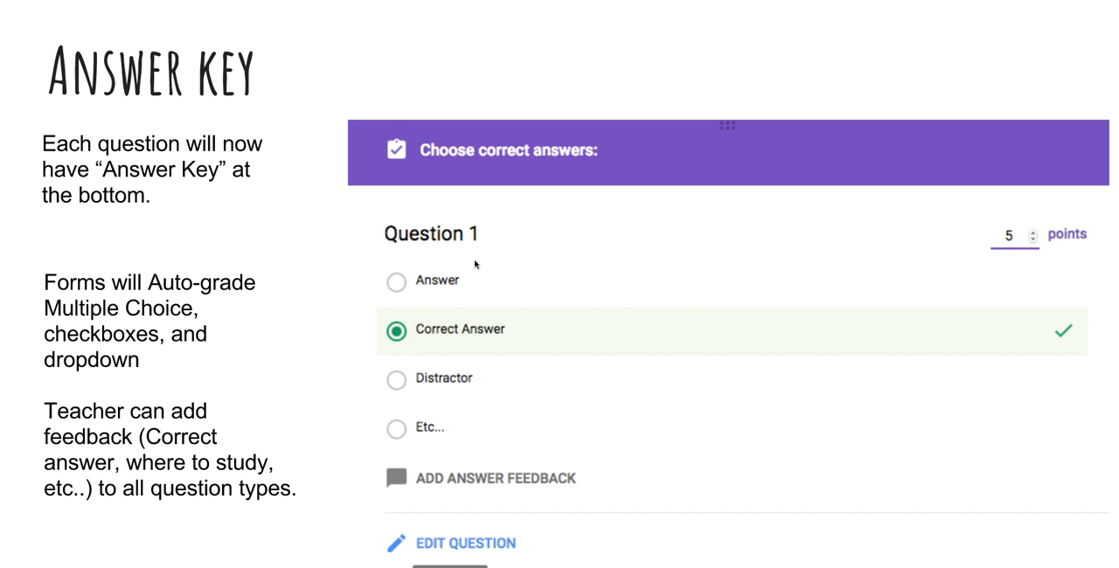
{"action": "mouse_move", "coordinate": [474, 335]}
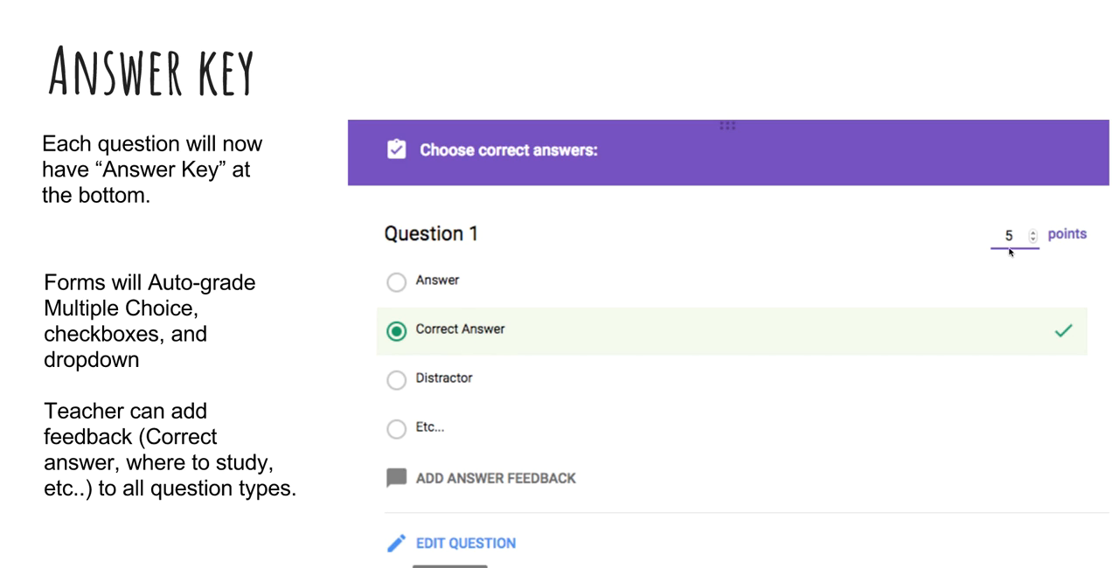
{"action": "mouse_move", "coordinate": [1017, 259]}
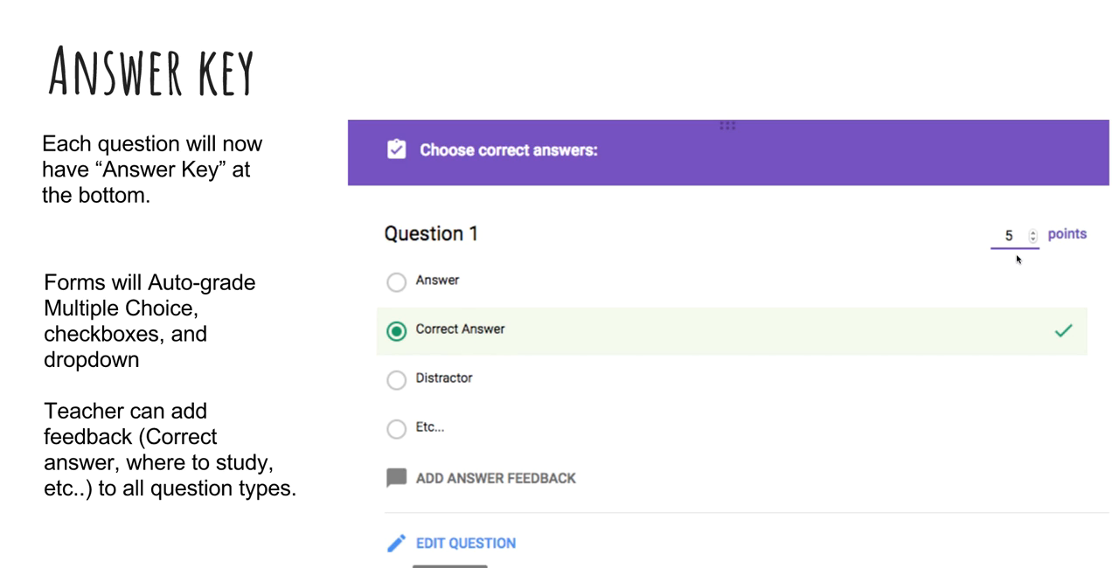
{"action": "mouse_move", "coordinate": [408, 442]}
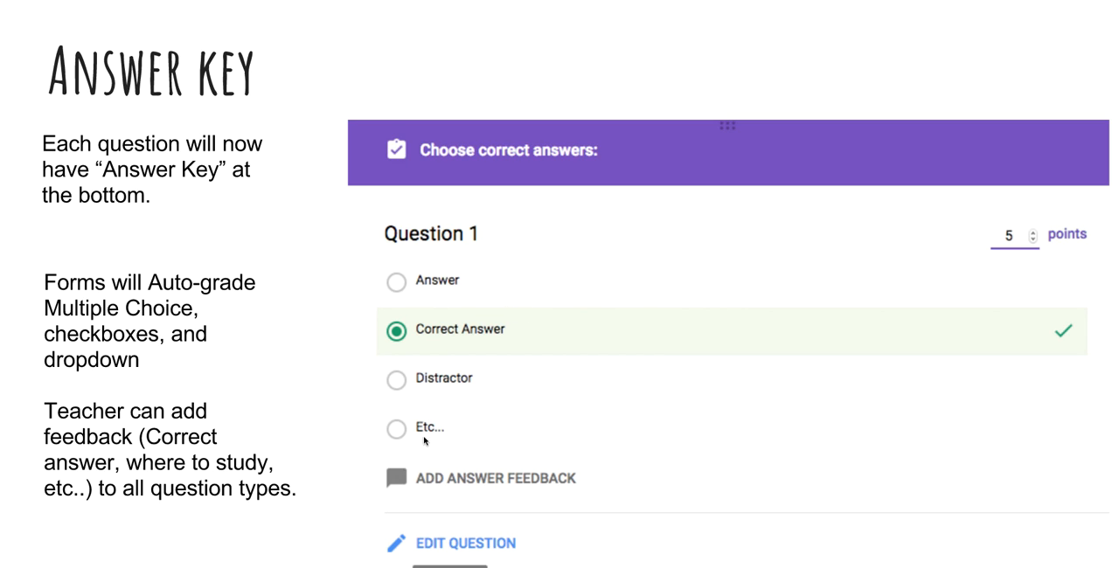
{"action": "mouse_move", "coordinate": [482, 398]}
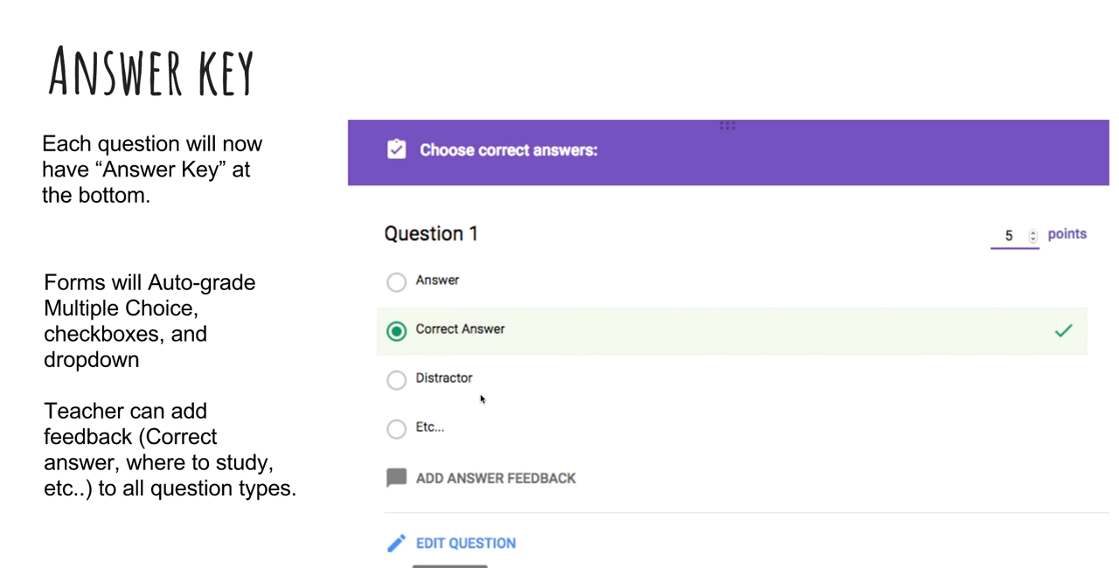
{"action": "mouse_move", "coordinate": [464, 486]}
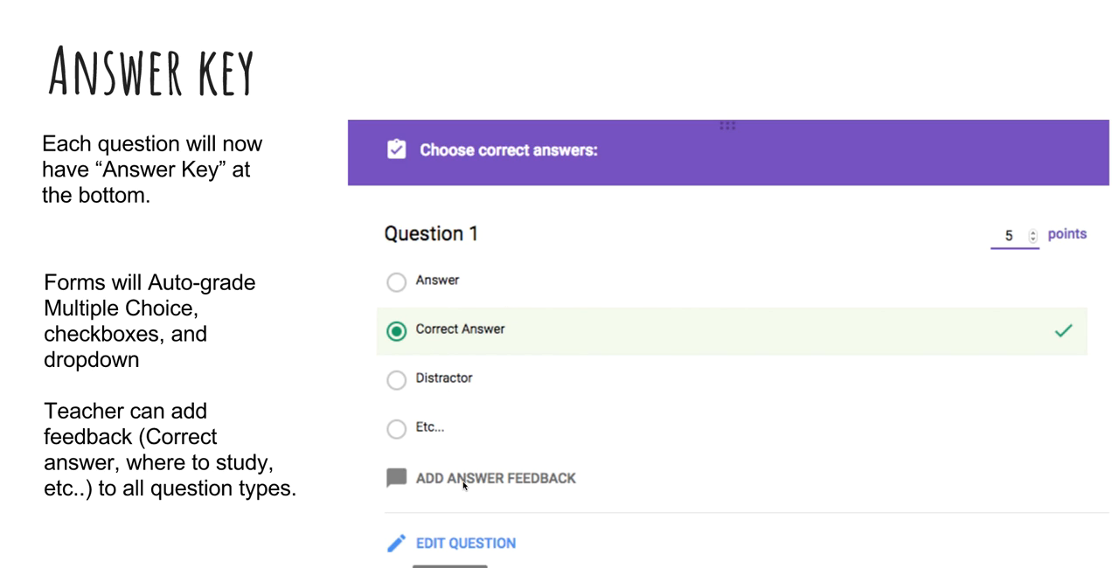
{"action": "mouse_move", "coordinate": [404, 473]}
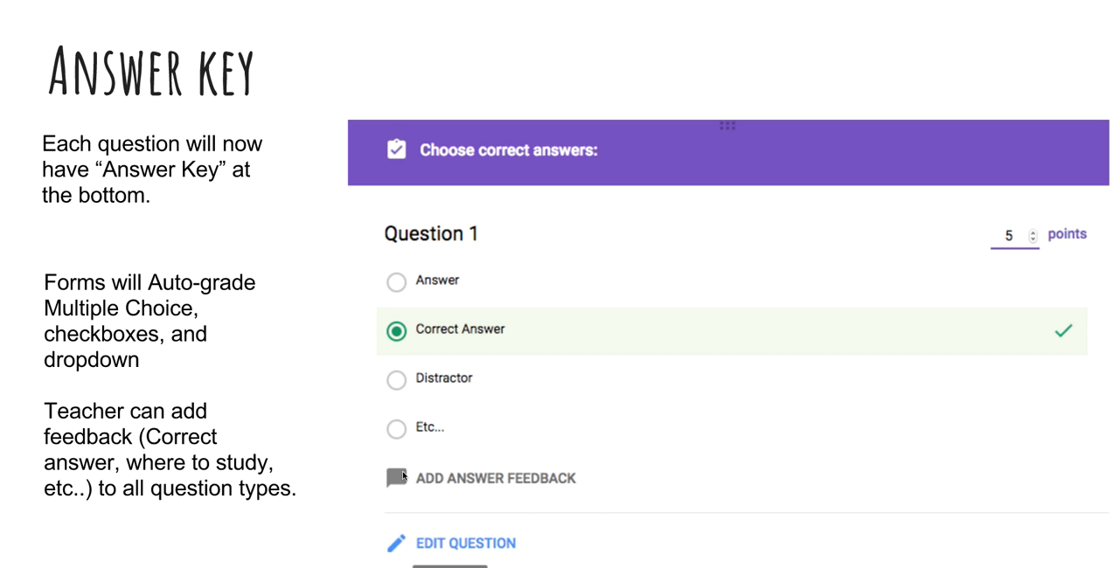
{"action": "mouse_move", "coordinate": [565, 384]}
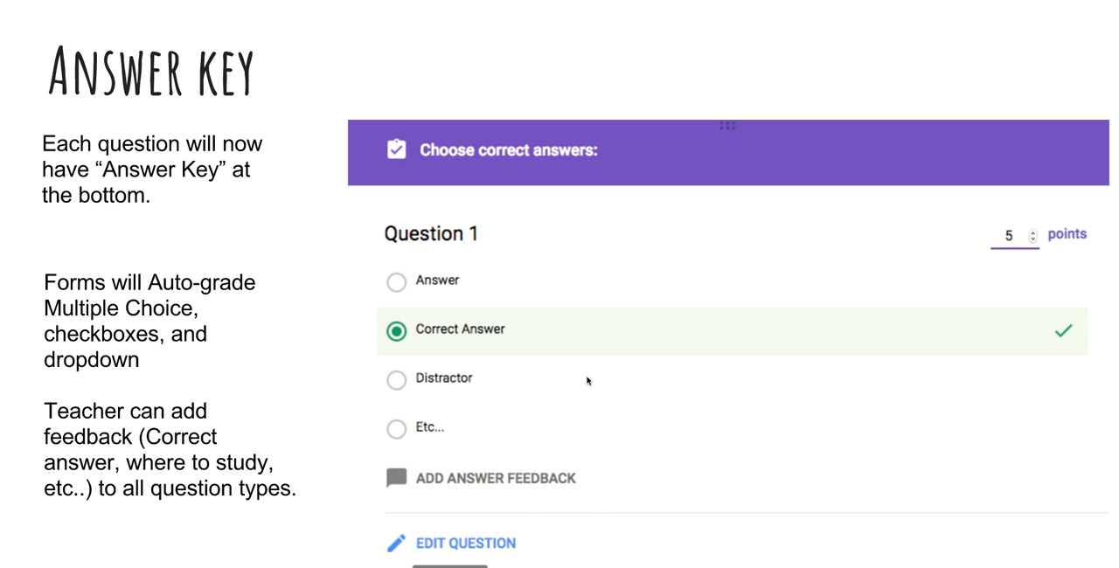
{"action": "mouse_move", "coordinate": [540, 351]}
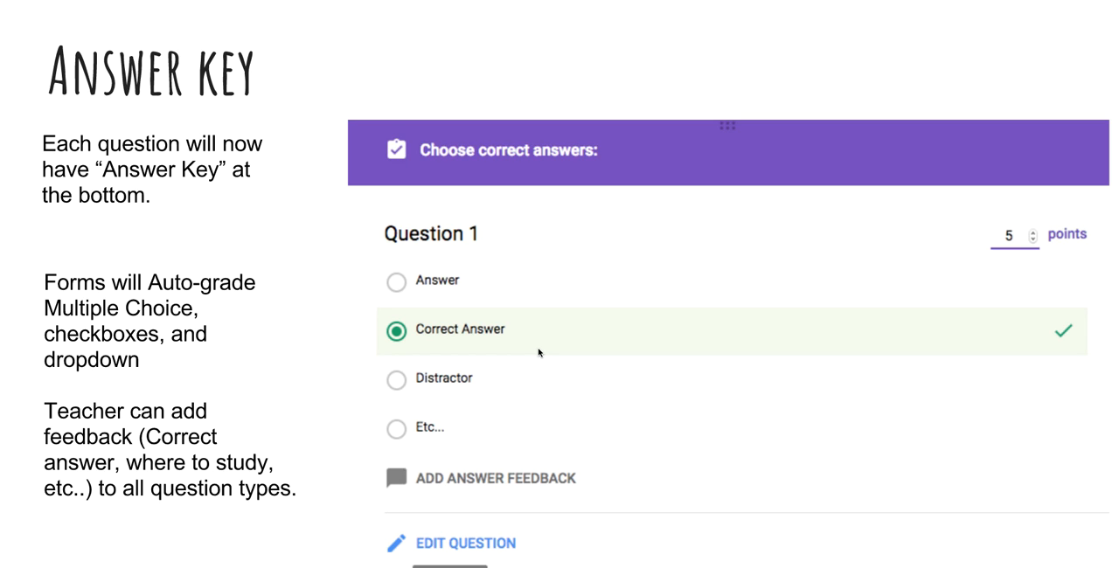
{"action": "mouse_move", "coordinate": [499, 436]}
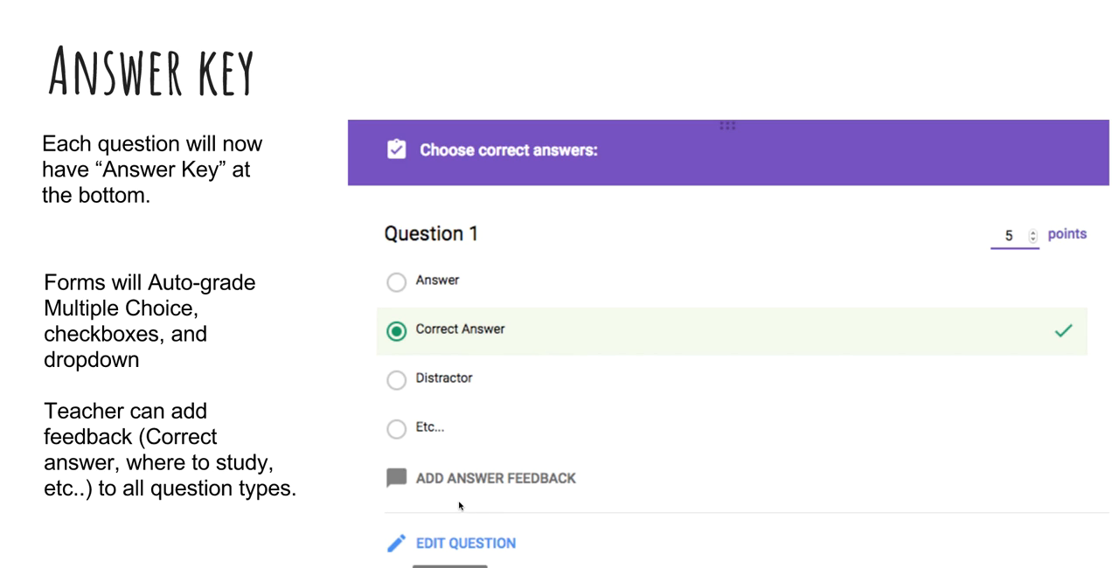
{"action": "mouse_move", "coordinate": [491, 492]}
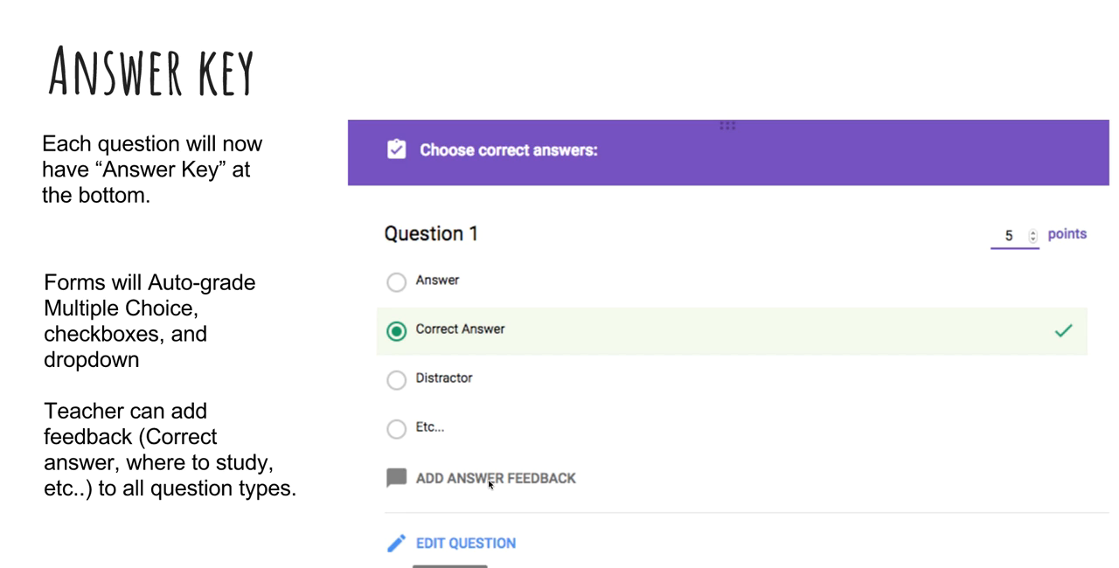
{"action": "mouse_move", "coordinate": [479, 499]}
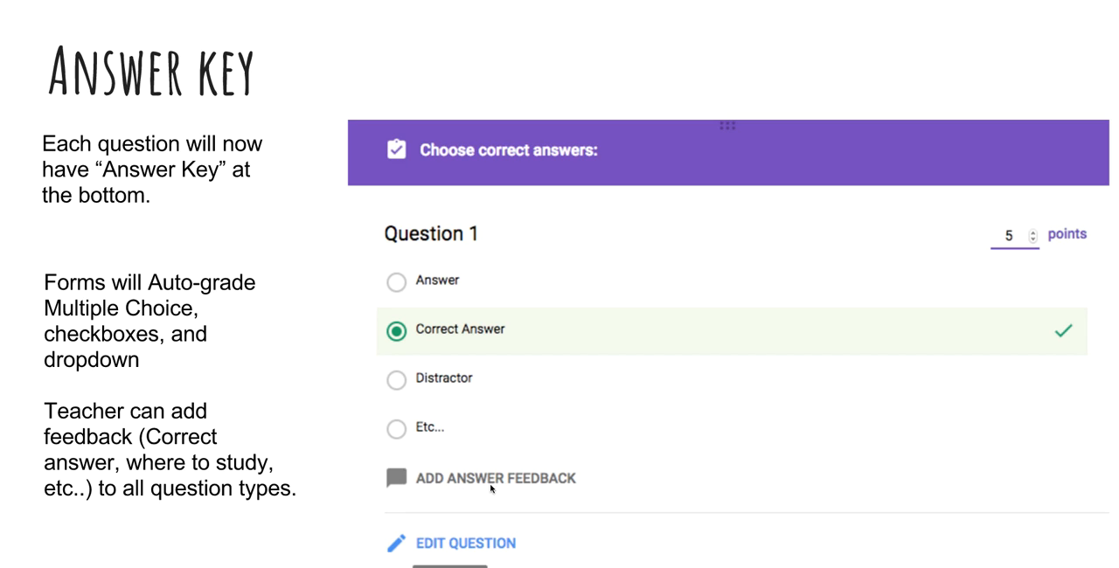
{"action": "mouse_move", "coordinate": [463, 491]}
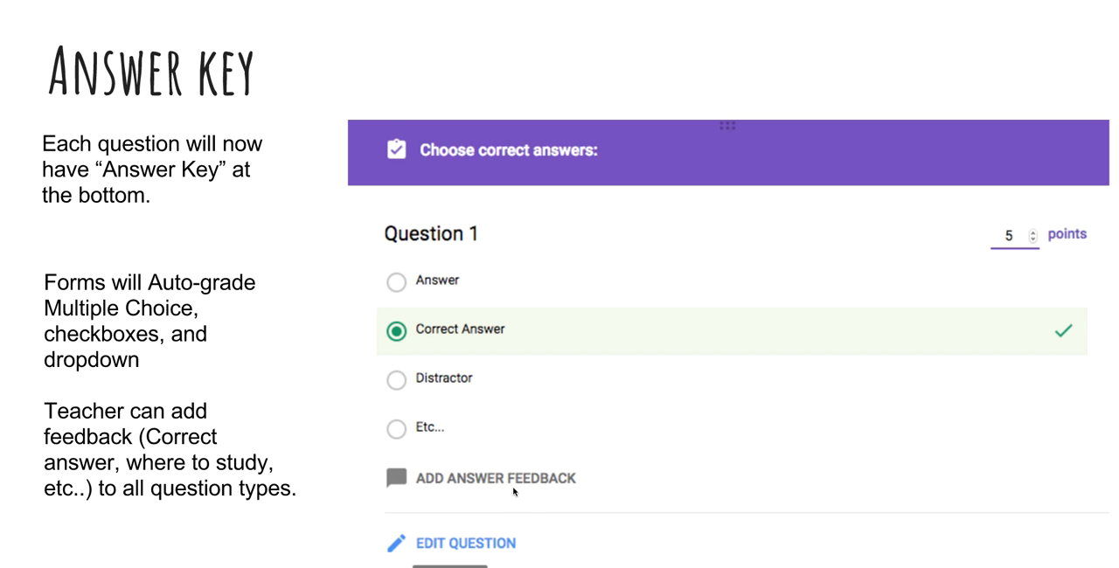
{"action": "mouse_move", "coordinate": [514, 491]}
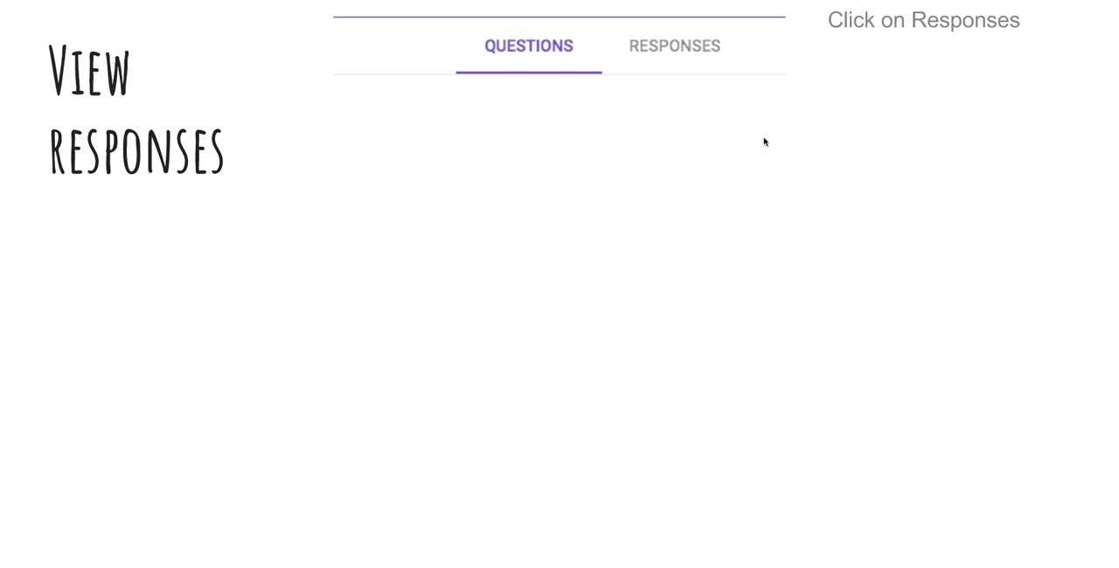
Step: Reveal the empty Responses tab screenshot and the response options menu
{"action": "left_click", "coordinate": [674, 45]}
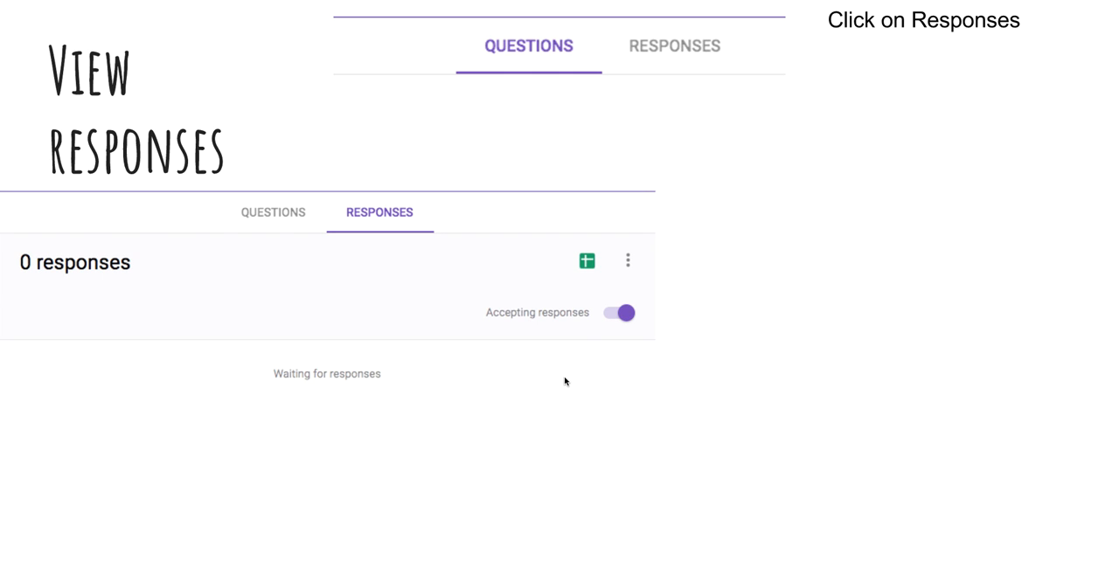
{"action": "mouse_move", "coordinate": [520, 275]}
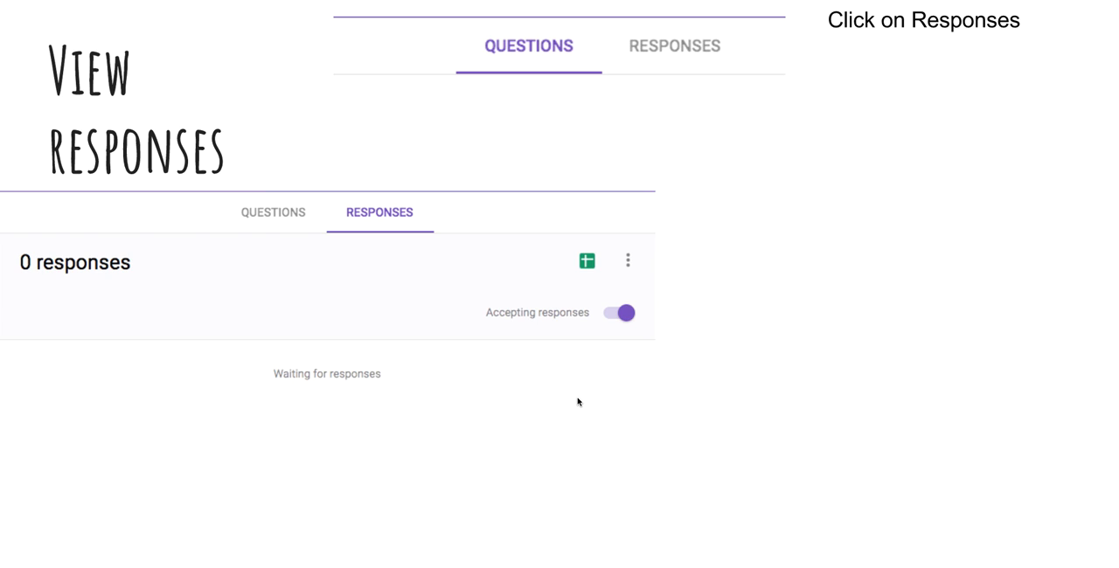
{"action": "left_click", "coordinate": [627, 260]}
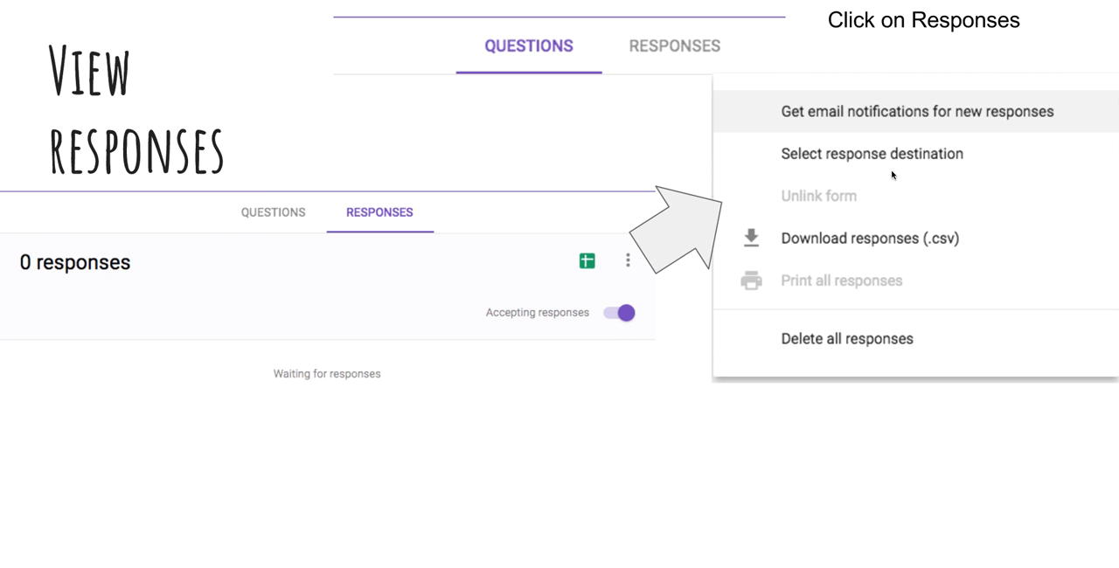
{"action": "mouse_move", "coordinate": [919, 360]}
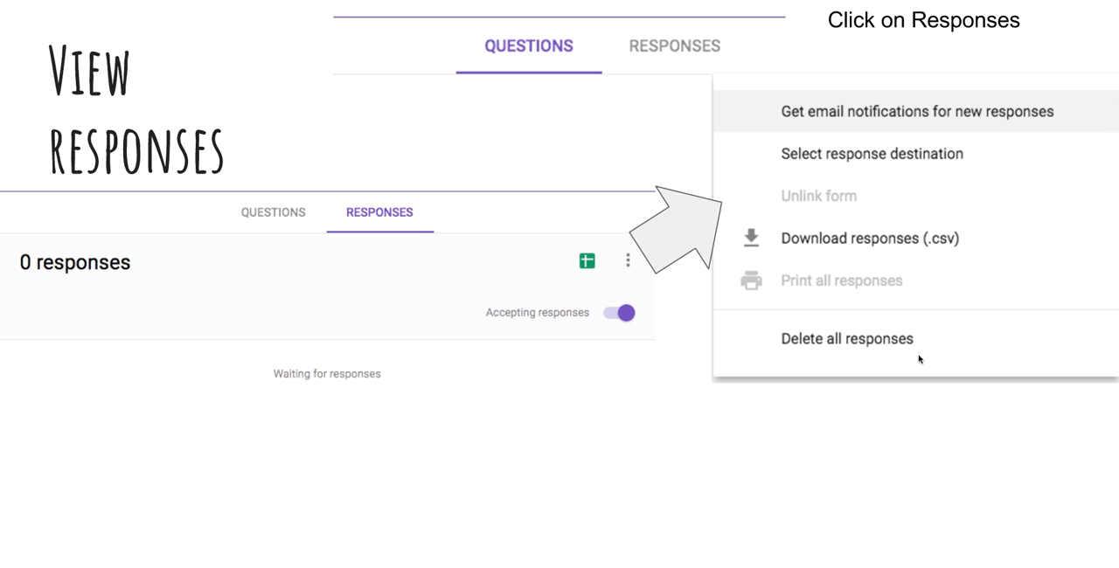
{"action": "mouse_move", "coordinate": [912, 363]}
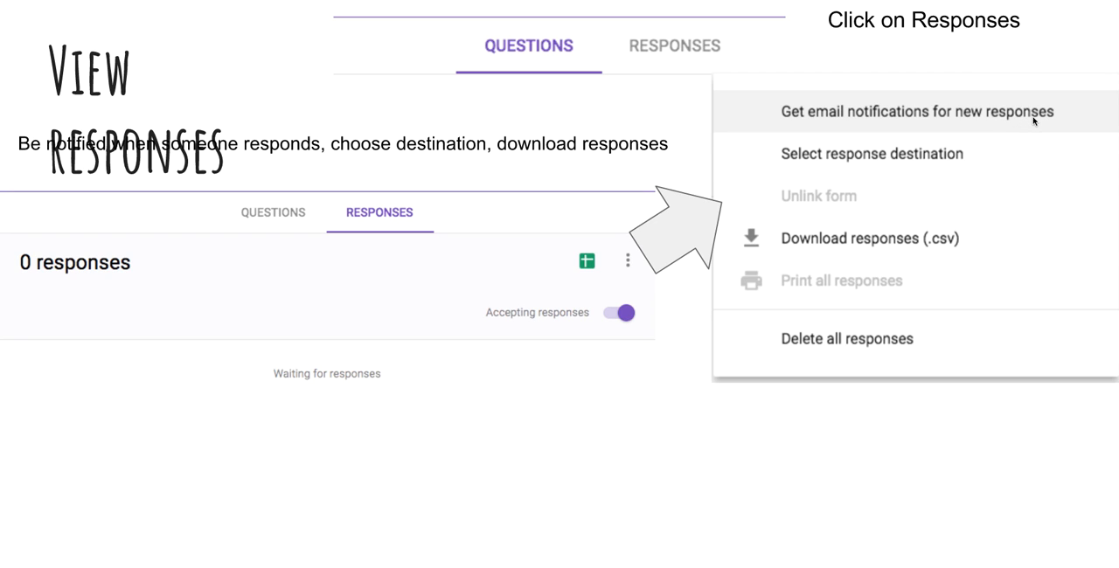
{"action": "mouse_move", "coordinate": [1013, 149]}
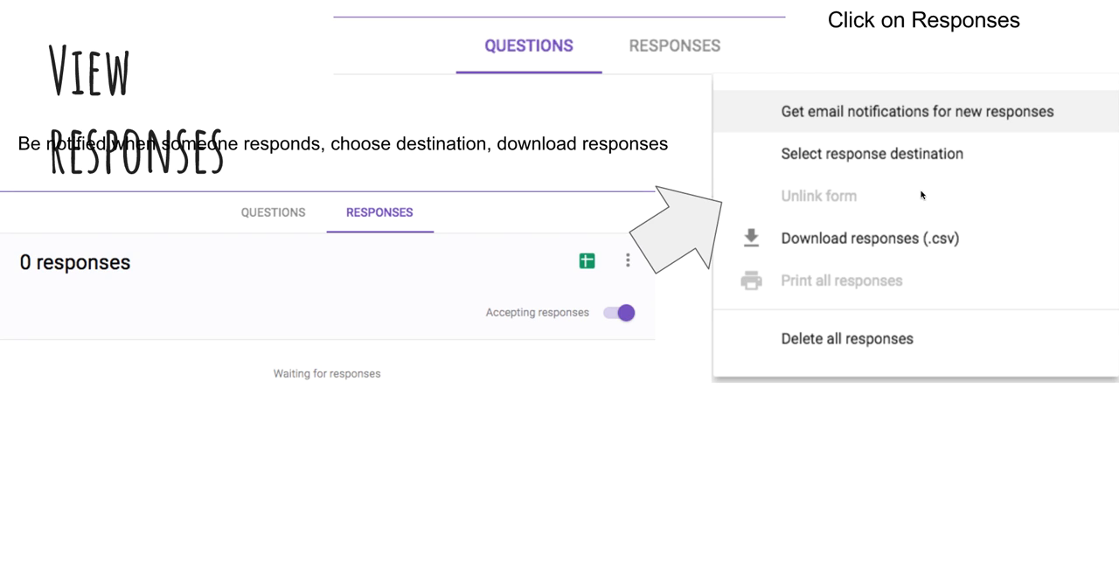
{"action": "mouse_move", "coordinate": [907, 161]}
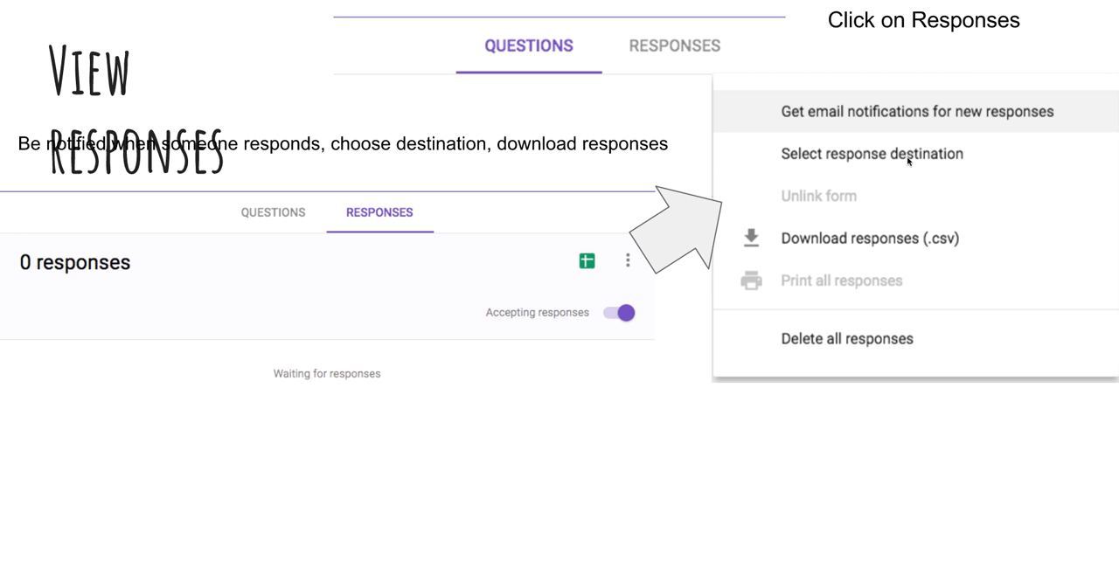
{"action": "mouse_move", "coordinate": [956, 171]}
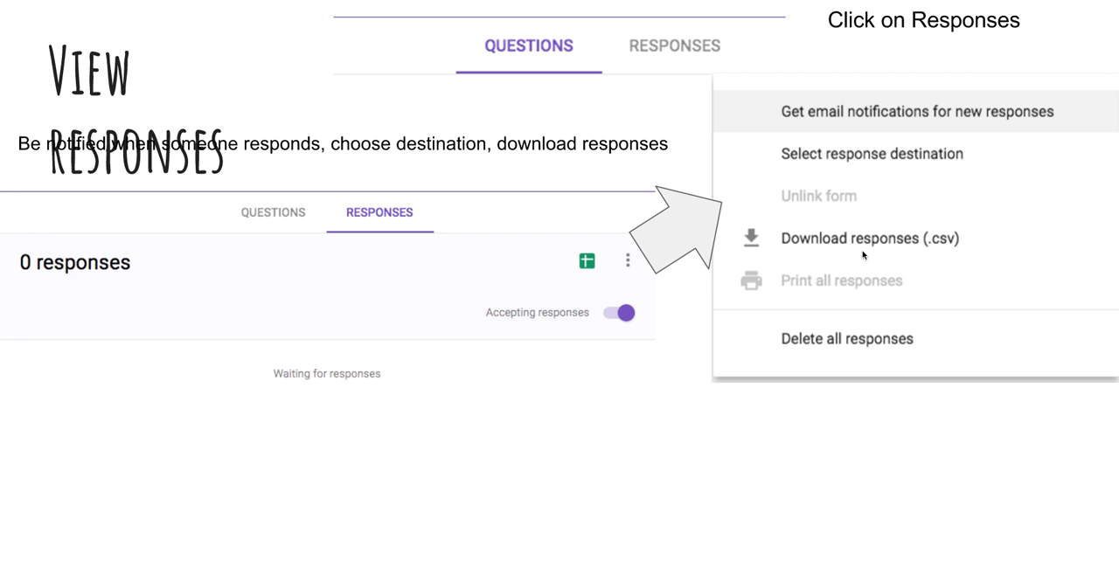
{"action": "mouse_move", "coordinate": [944, 264]}
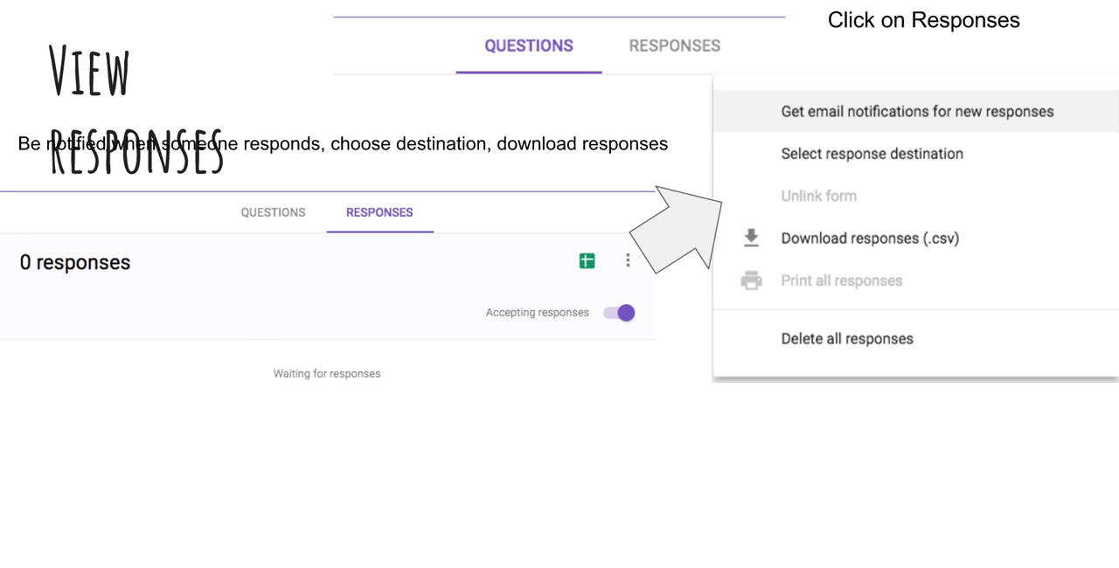
{"action": "mouse_move", "coordinate": [795, 282]}
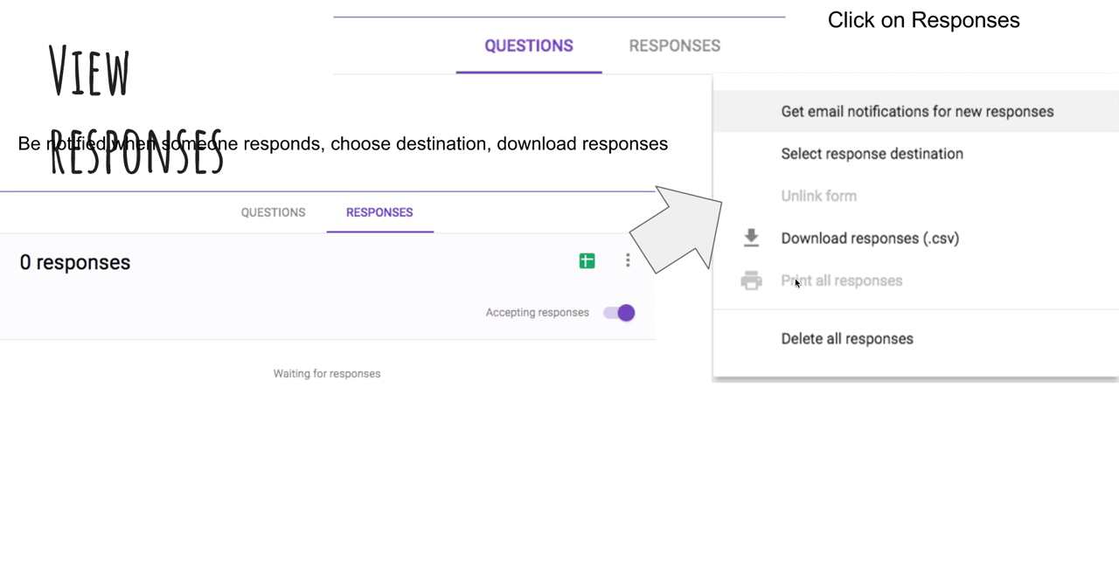
Step: Reveal the response-destination box suggesting sending responses to a spreadsheet
{"action": "left_click", "coordinate": [871, 154]}
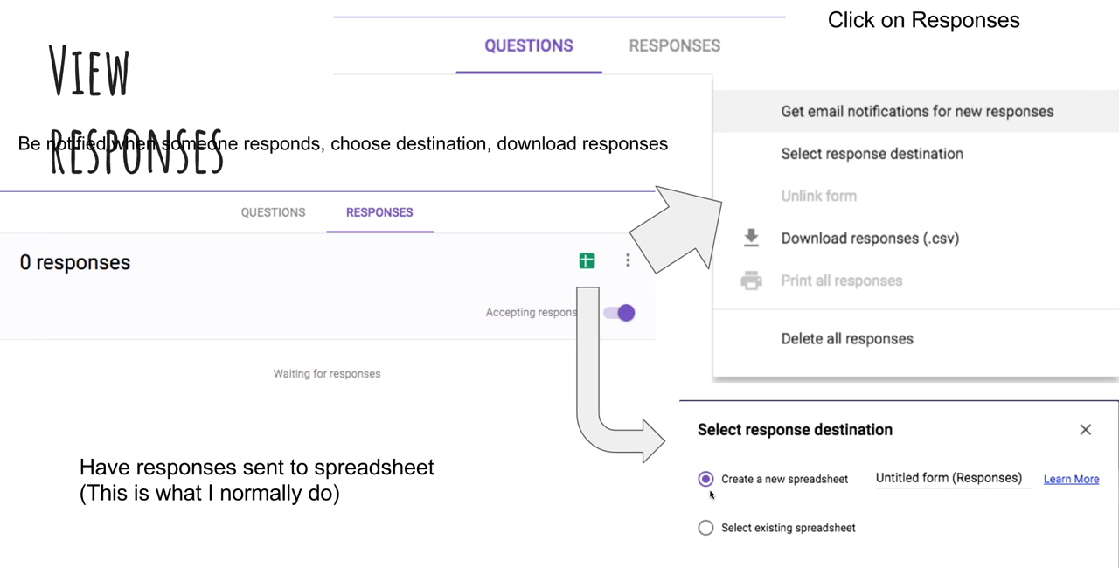
{"action": "mouse_move", "coordinate": [847, 462]}
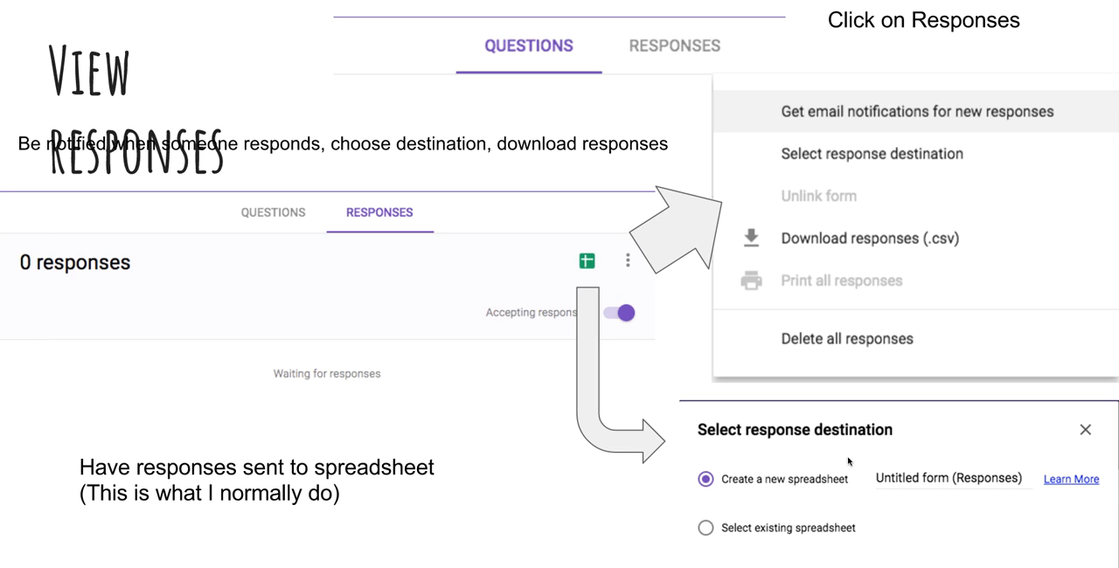
{"action": "mouse_move", "coordinate": [964, 485]}
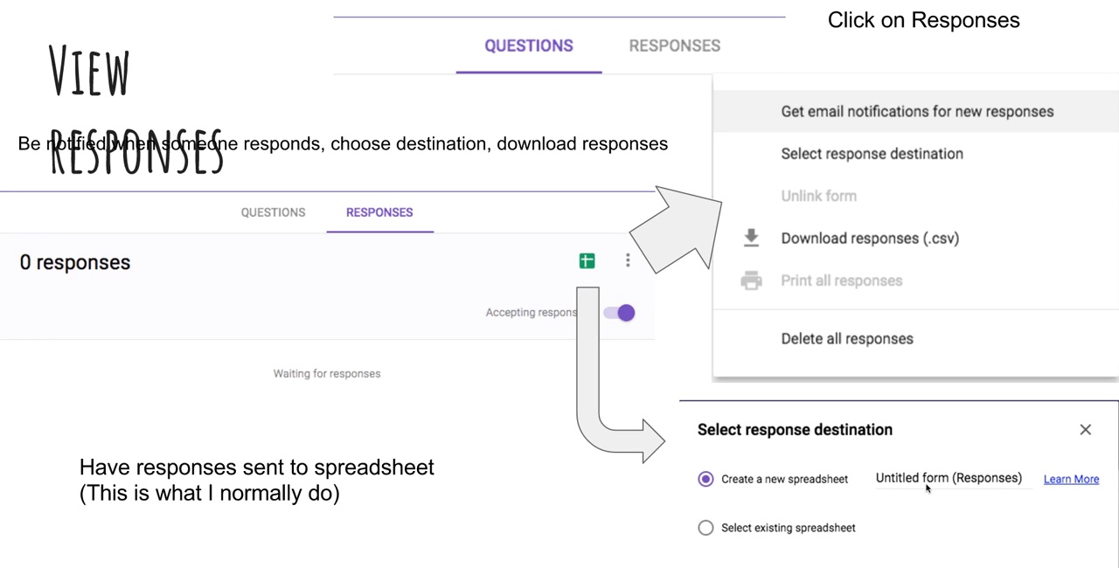
{"action": "mouse_move", "coordinate": [1016, 503]}
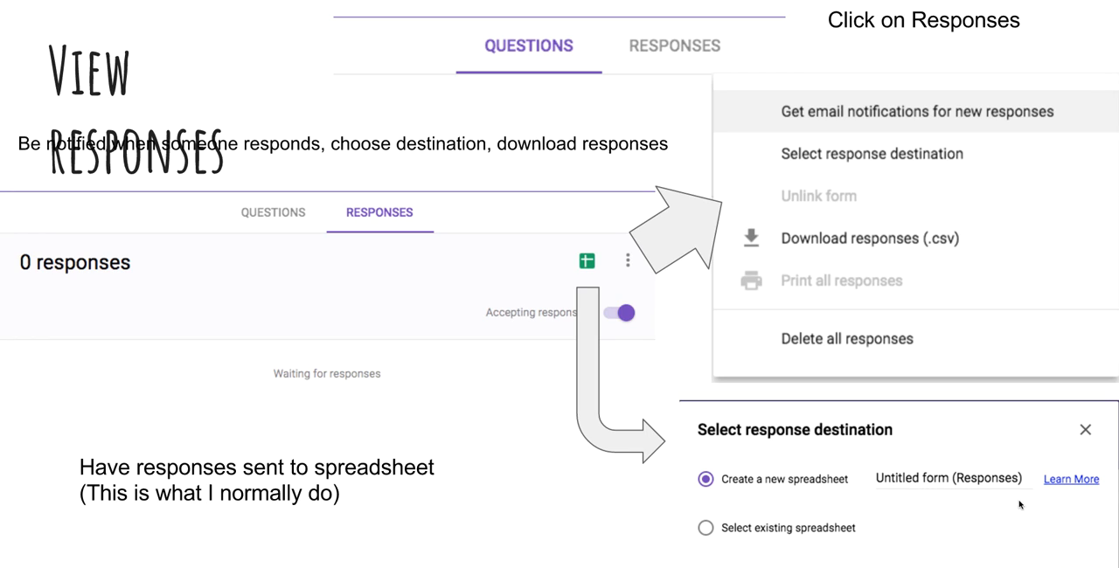
{"action": "mouse_move", "coordinate": [764, 540]}
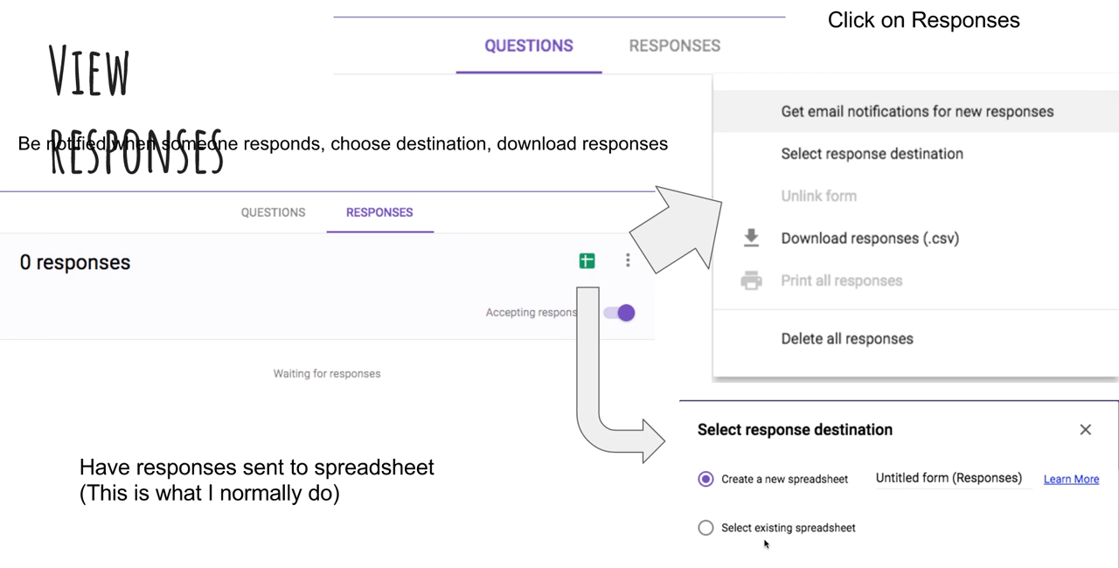